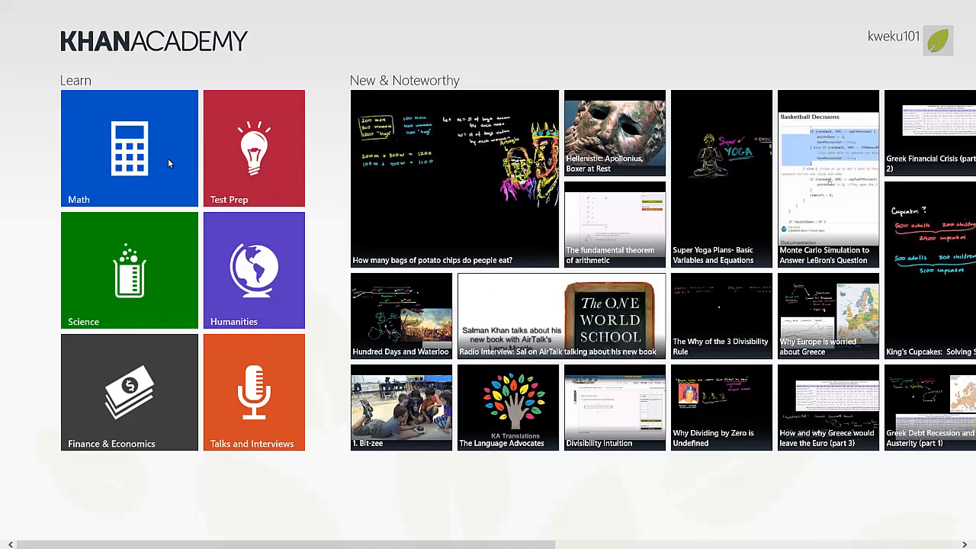
mouse_move(289, 79)
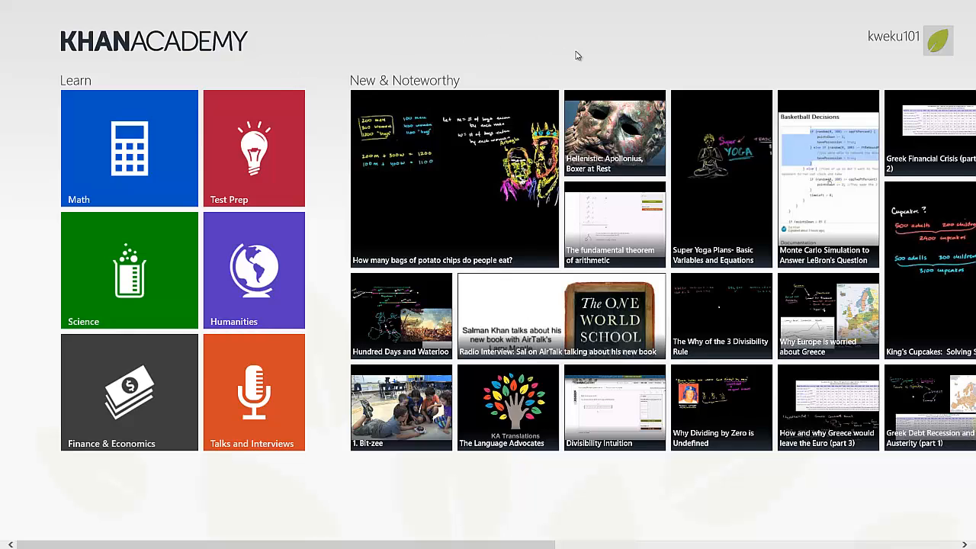
mouse_move(271, 82)
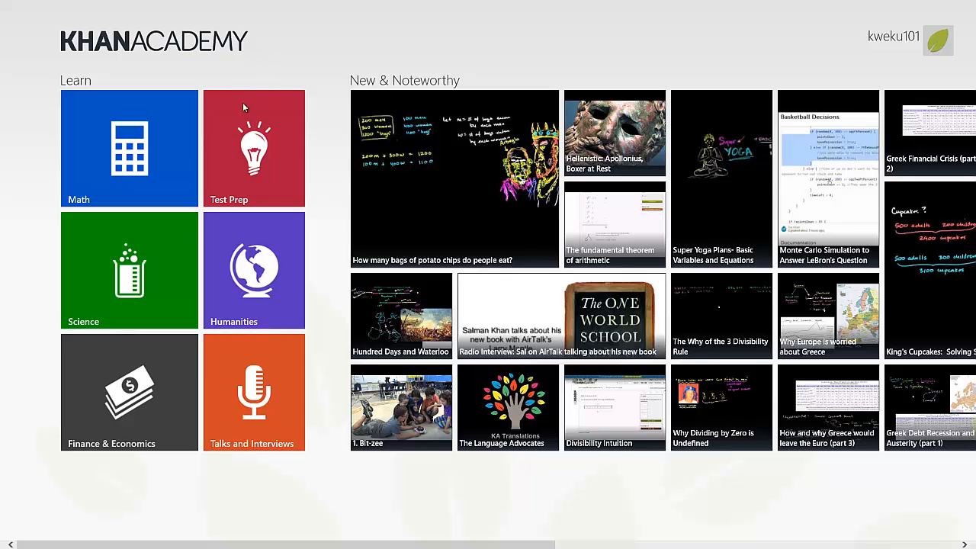
mouse_move(150, 152)
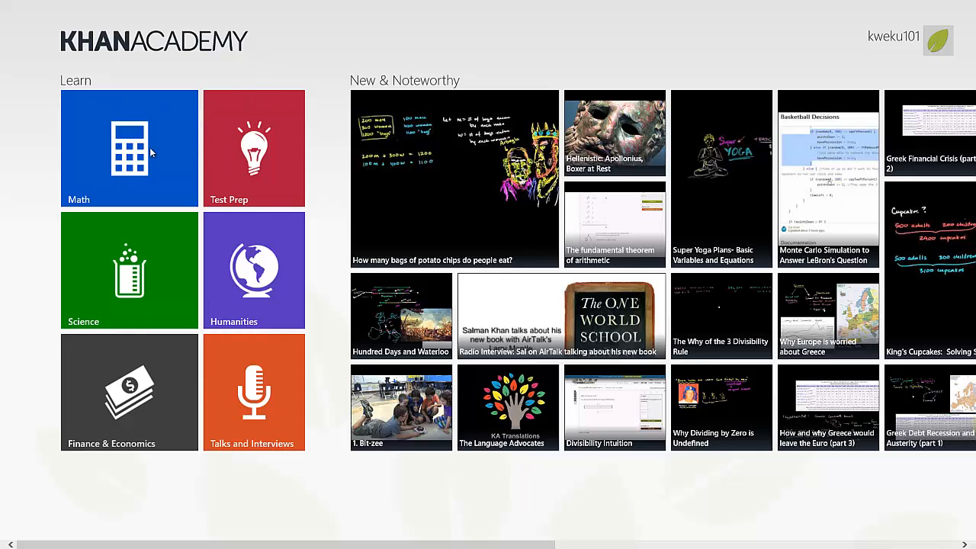
mouse_move(161, 195)
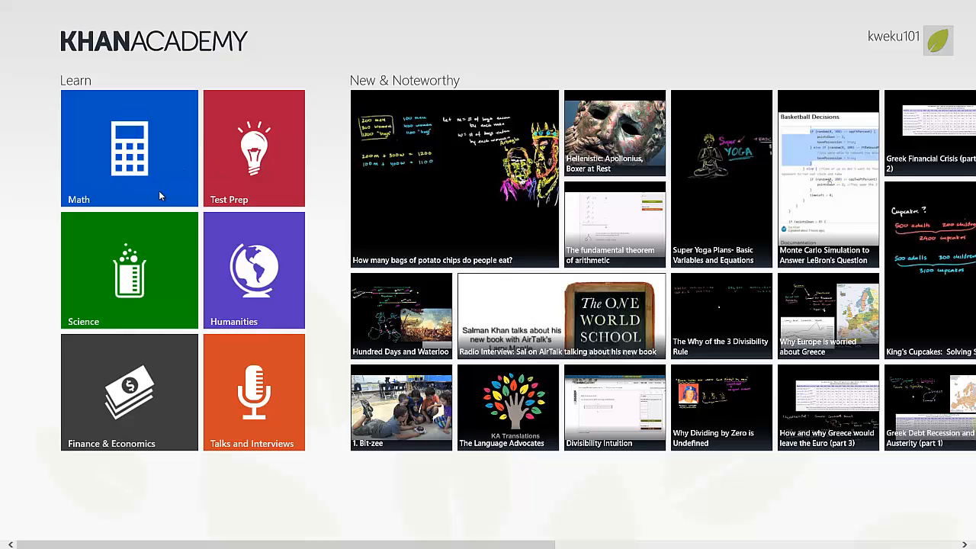
mouse_move(192, 192)
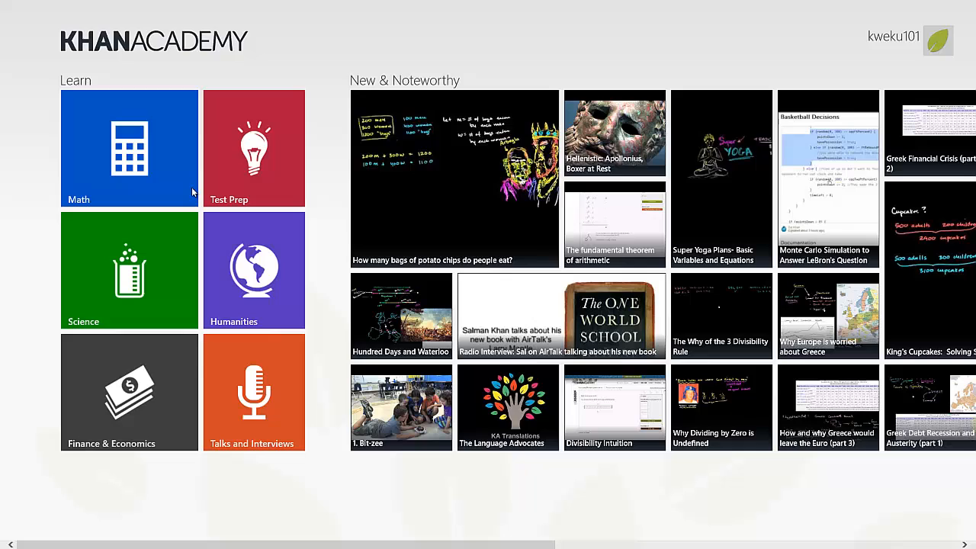
mouse_move(174, 150)
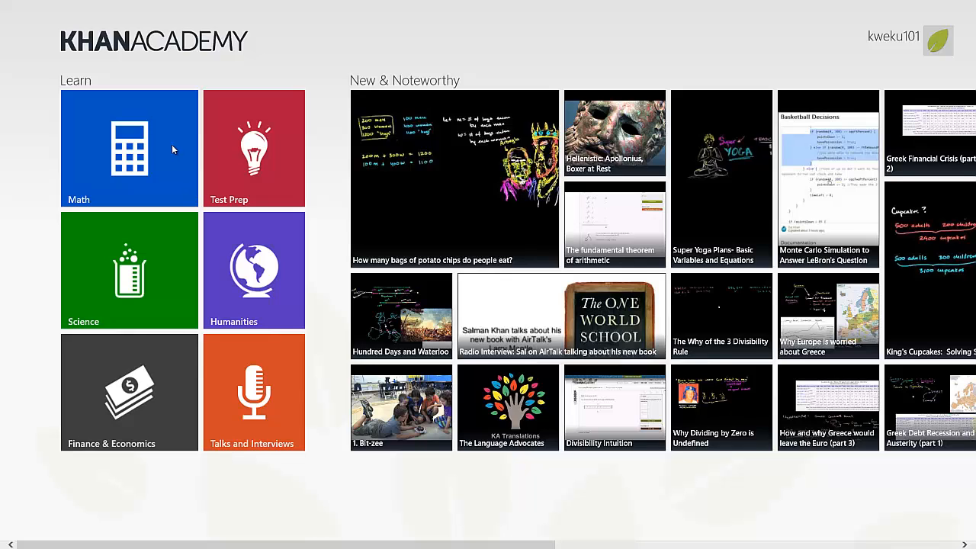
mouse_move(183, 195)
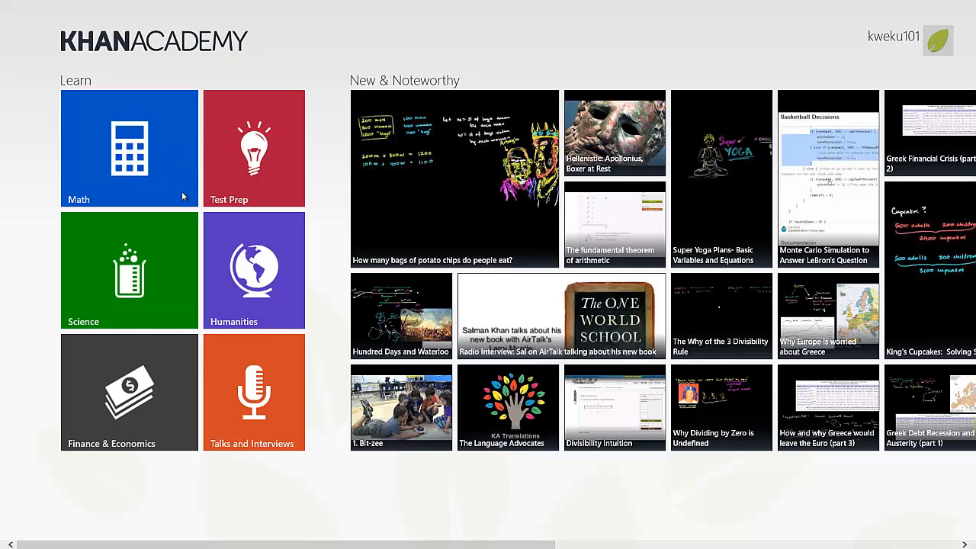
mouse_move(125, 152)
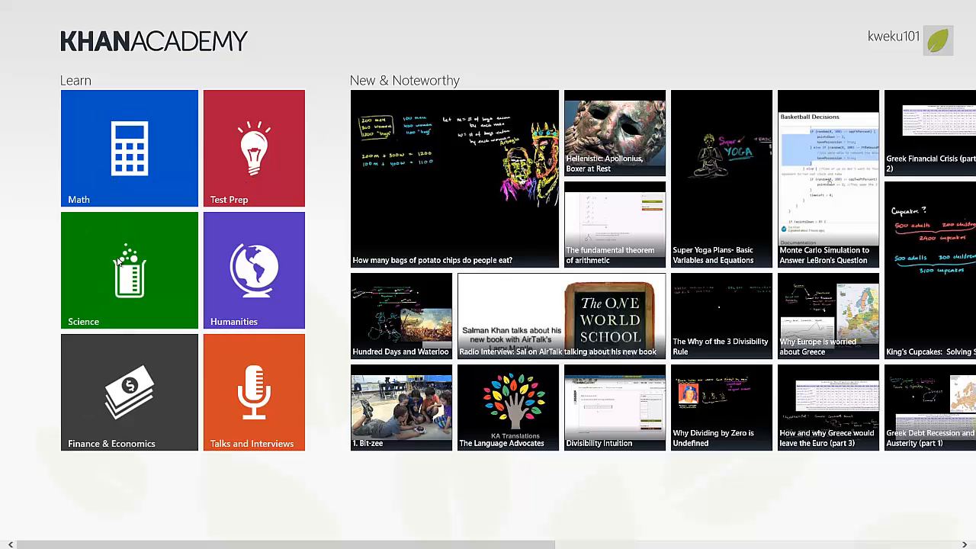
mouse_move(241, 228)
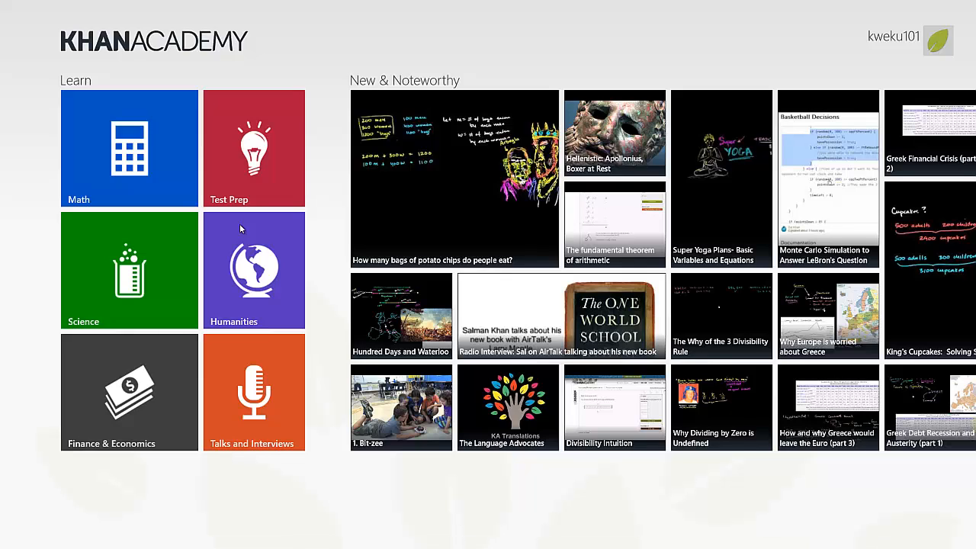
mouse_move(222, 219)
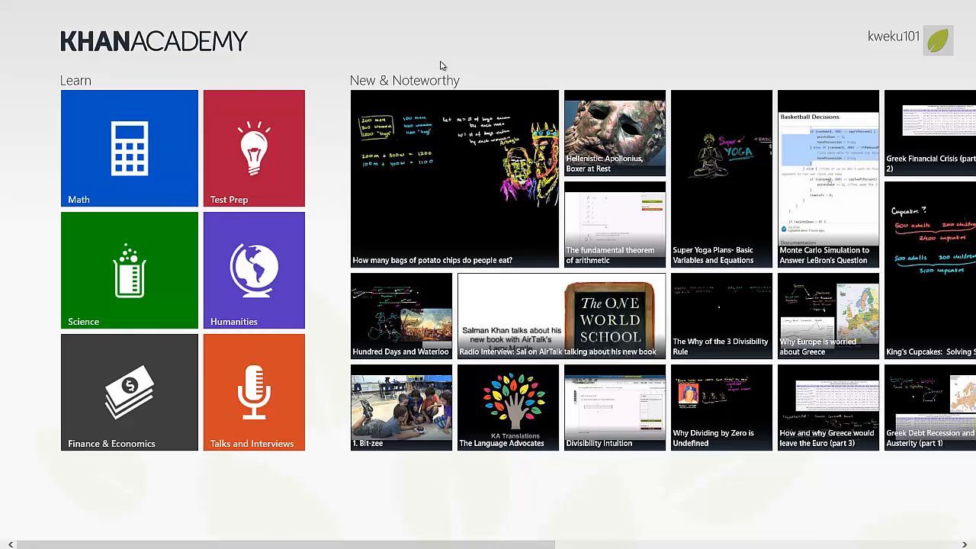
mouse_move(378, 546)
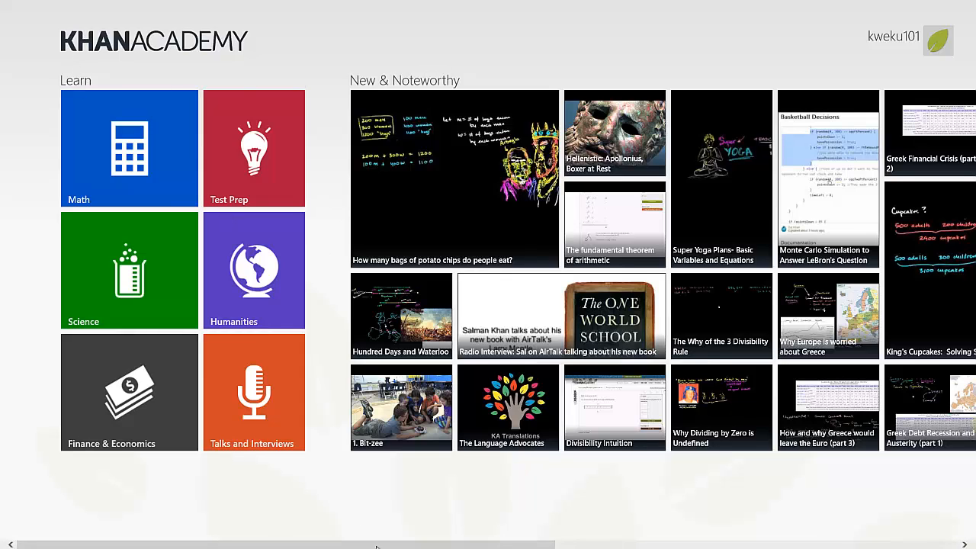
mouse_move(390, 501)
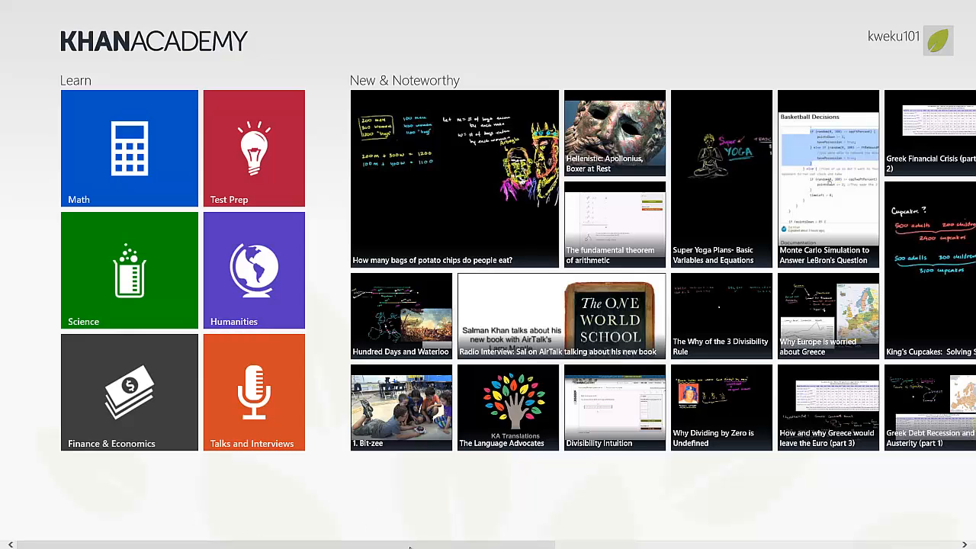
Show the Math topic list and bring up the Algebra tutorials, including systems of equations and functions.
scroll(right, 3)
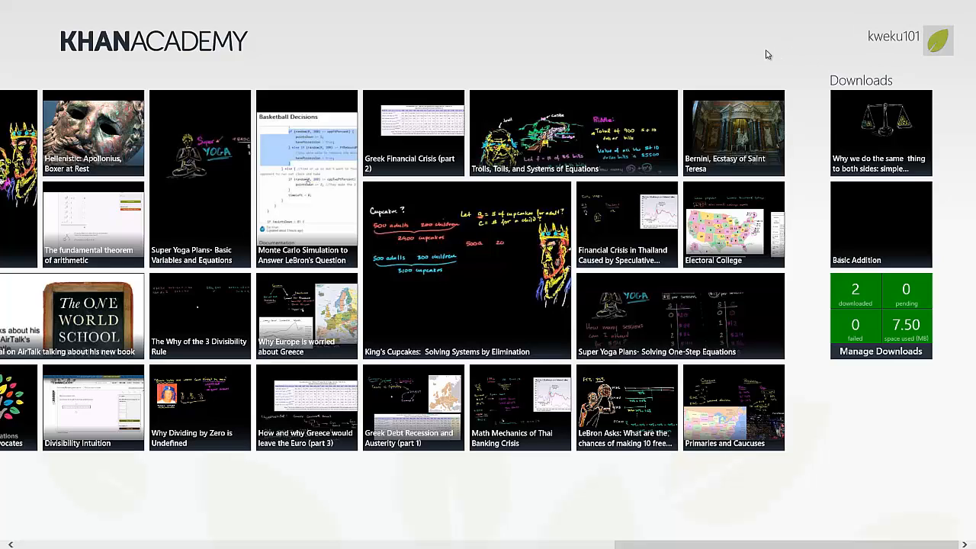
mouse_move(817, 48)
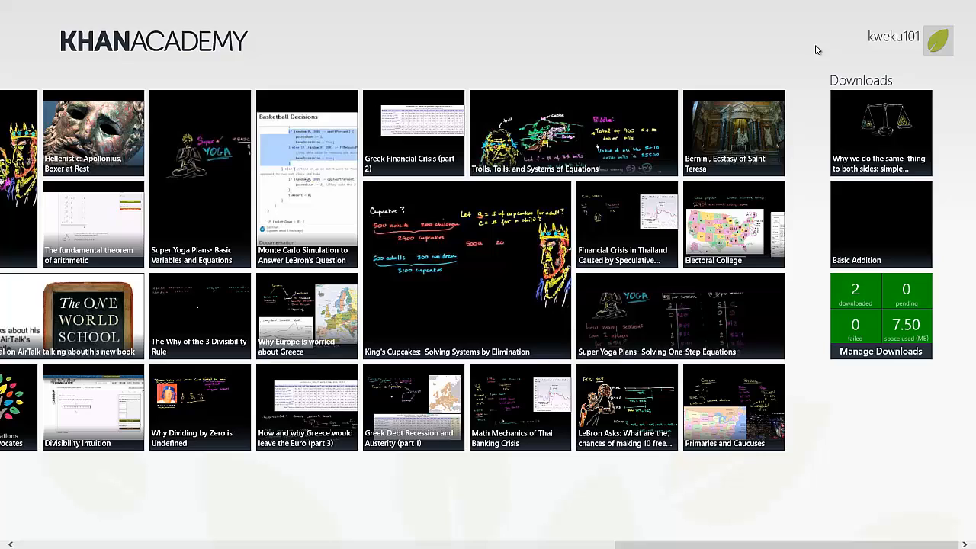
mouse_move(789, 48)
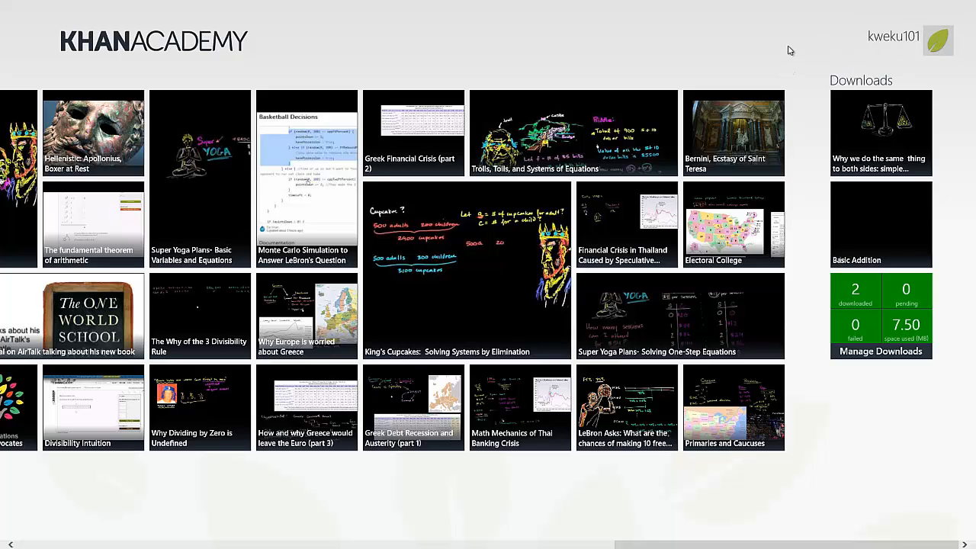
mouse_move(808, 68)
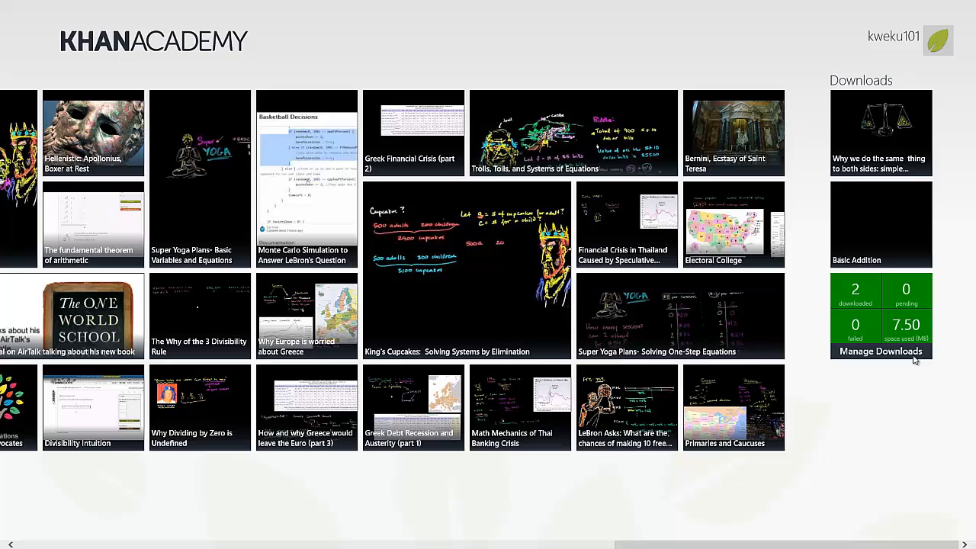
mouse_move(917, 360)
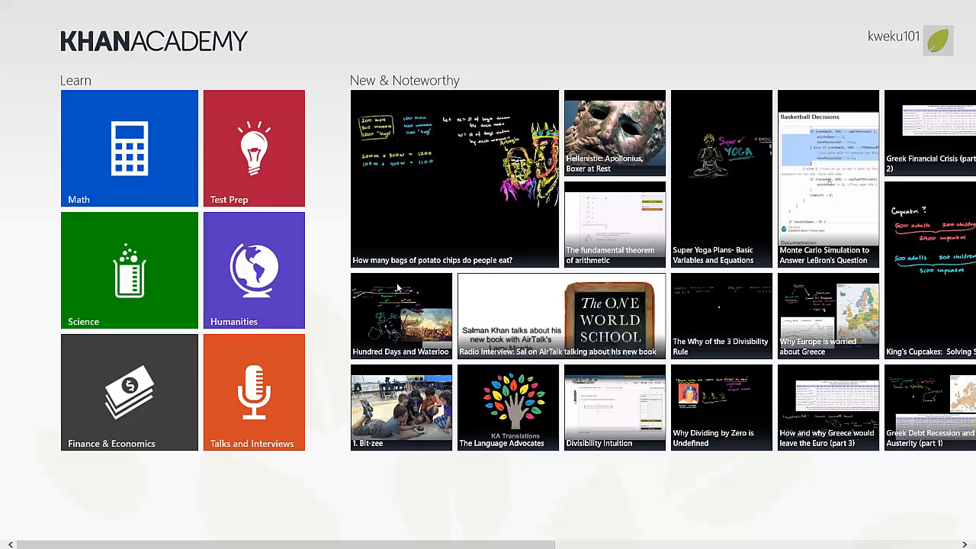
mouse_move(131, 84)
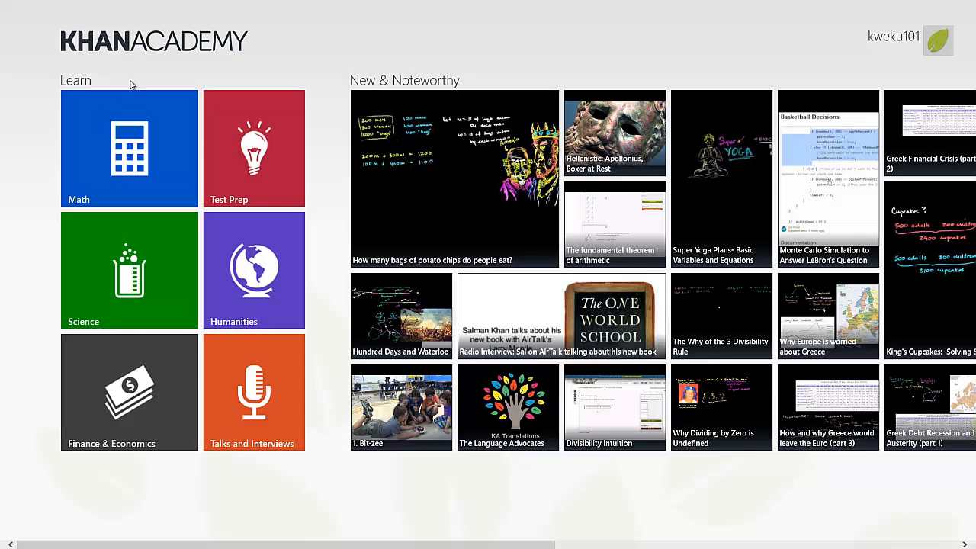
click(128, 149)
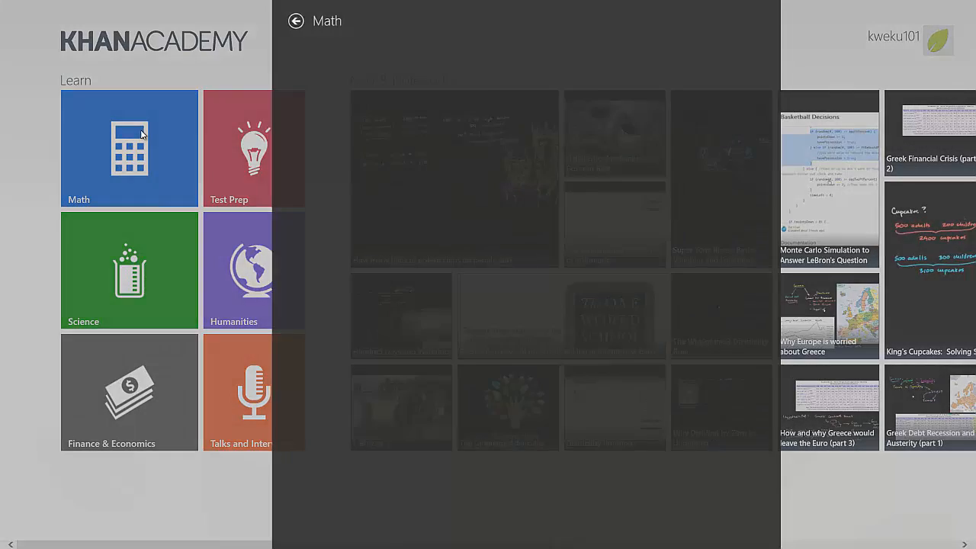
click(128, 150)
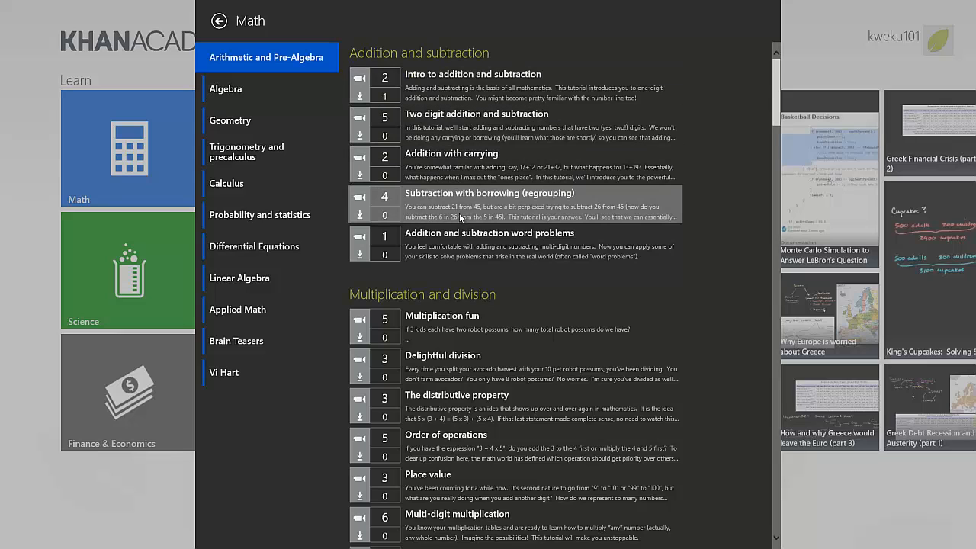
mouse_move(469, 272)
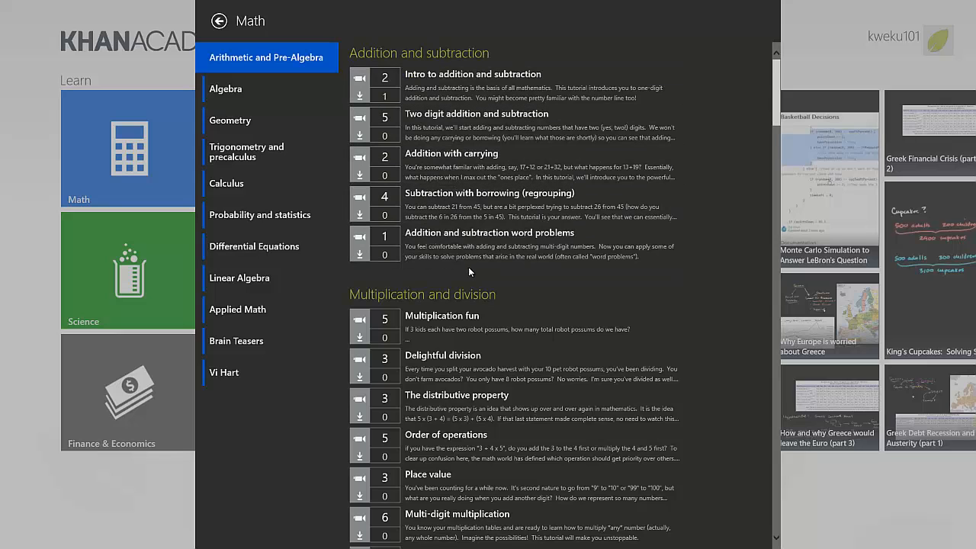
mouse_move(488, 381)
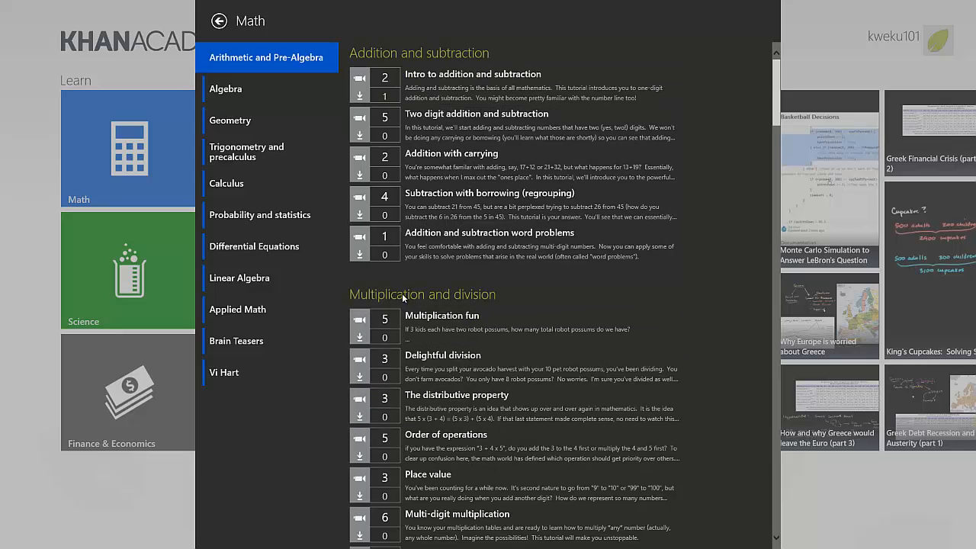
mouse_move(259, 213)
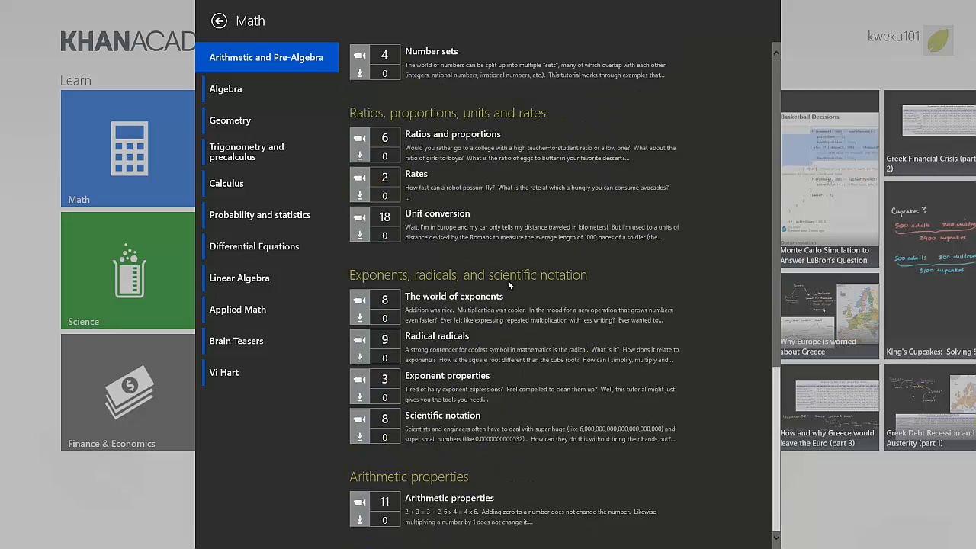
scroll(down, 3)
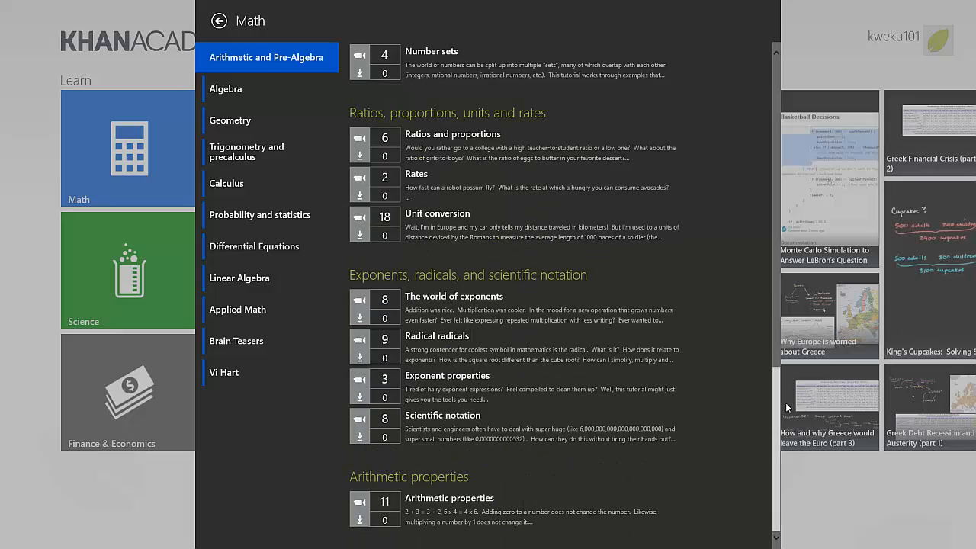
scroll(down, 3)
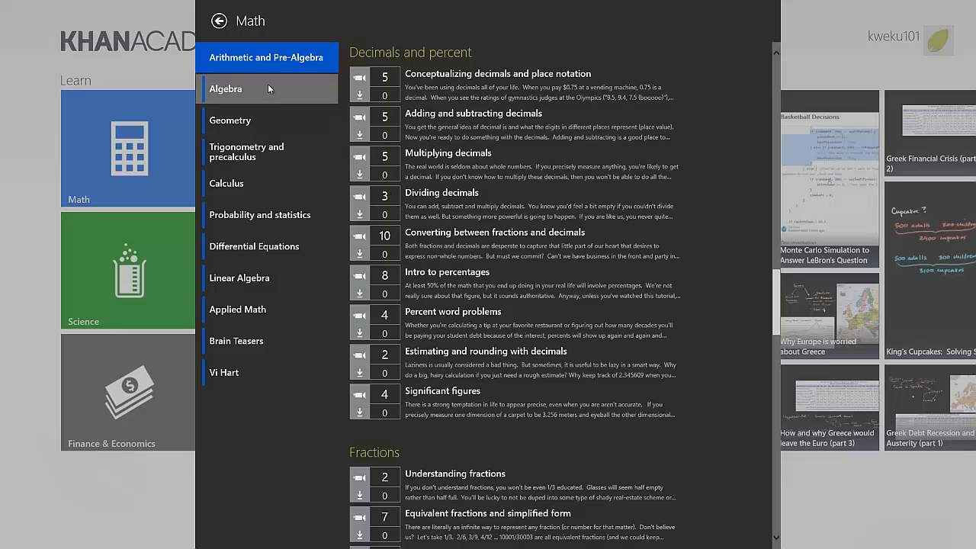
click(225, 88)
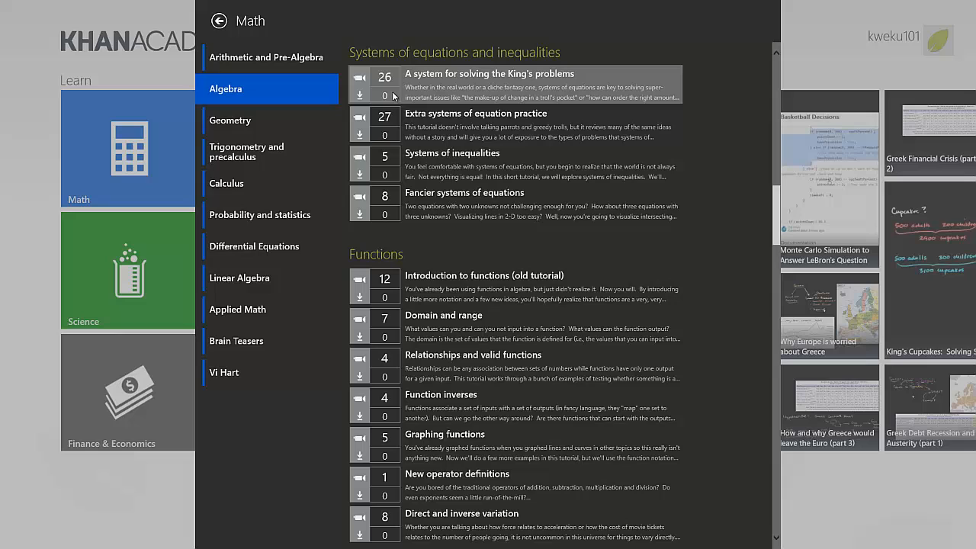
mouse_move(393, 92)
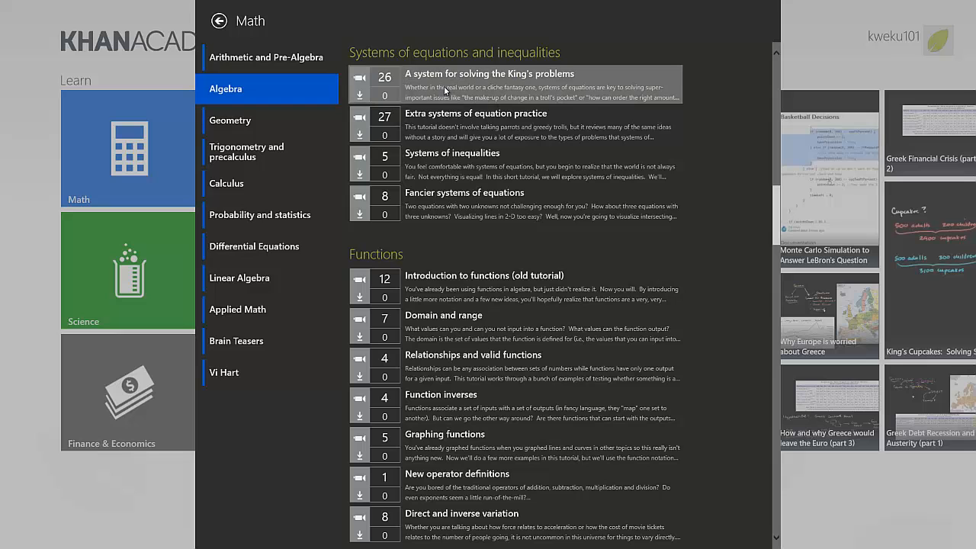
Show the video list of 'A system for solving the King's problems' and look down through it.
click(489, 84)
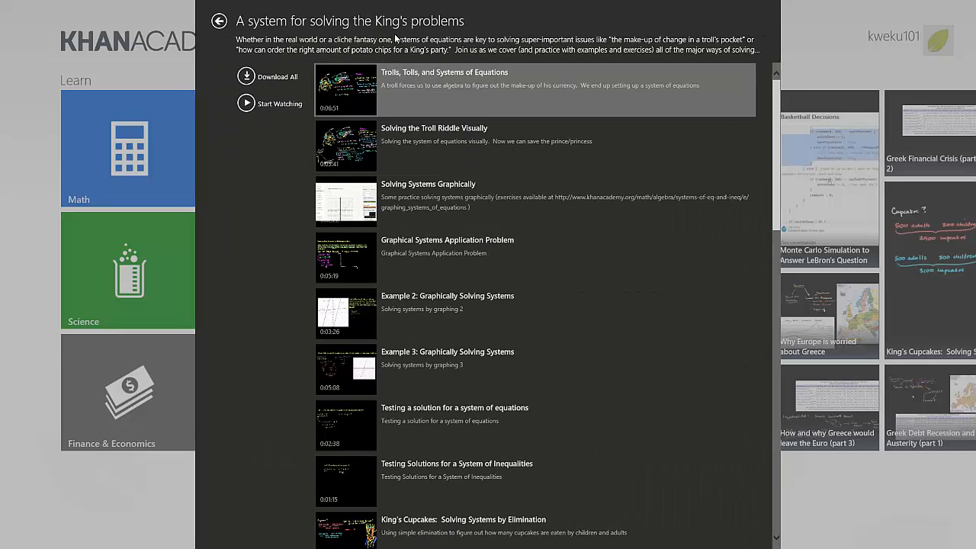
mouse_move(659, 183)
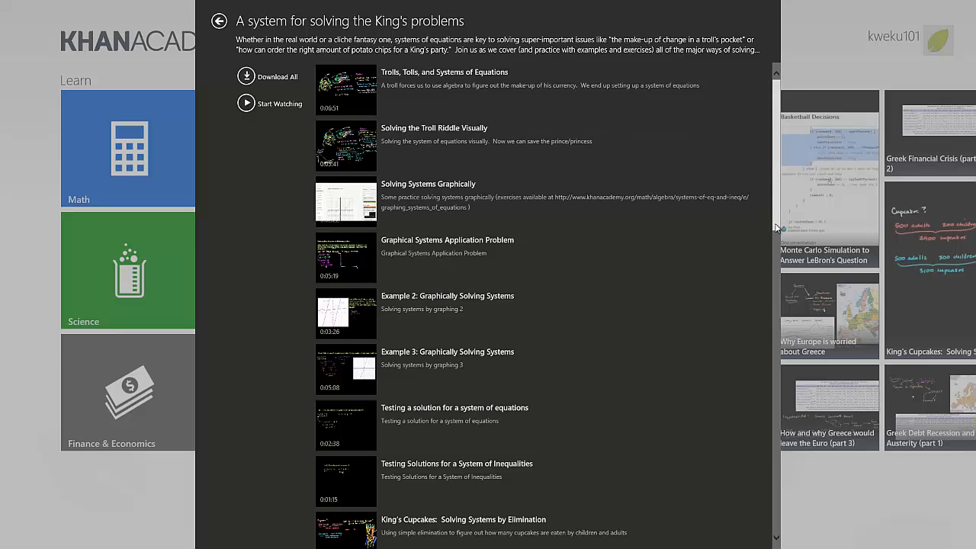
scroll(down, 3)
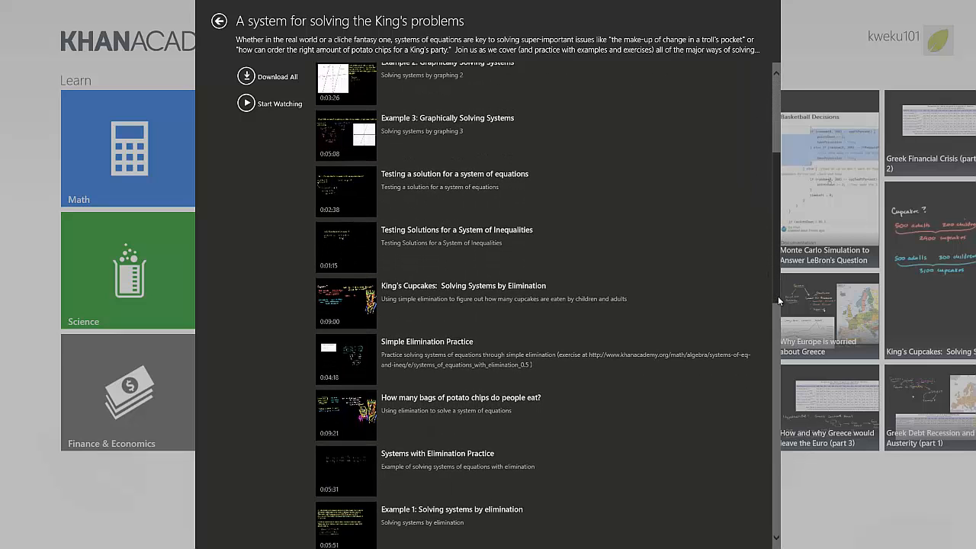
scroll(down, 3)
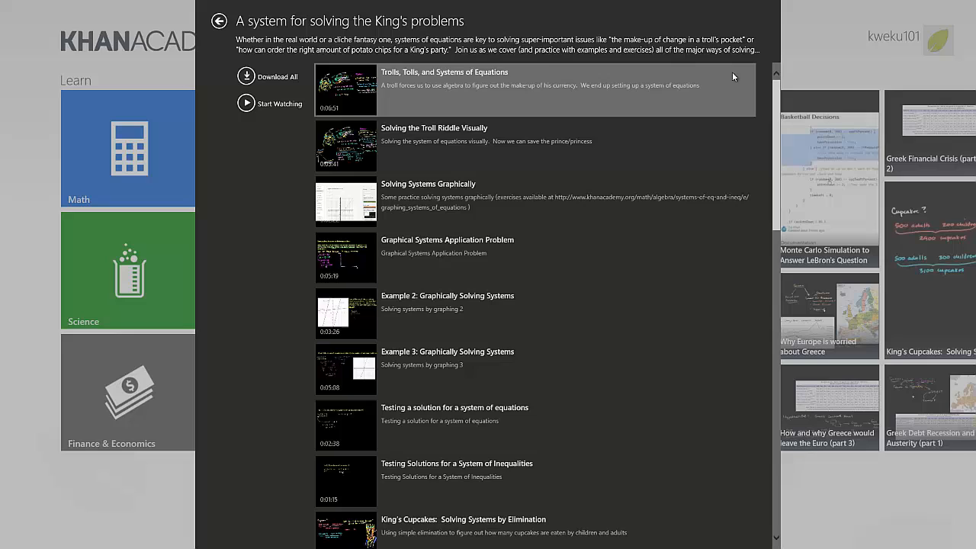
mouse_move(274, 61)
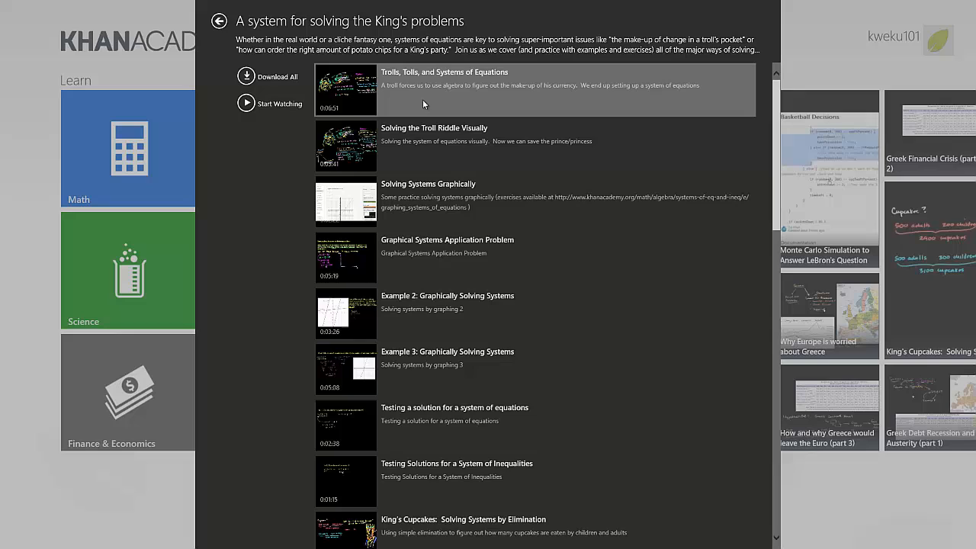
mouse_move(417, 104)
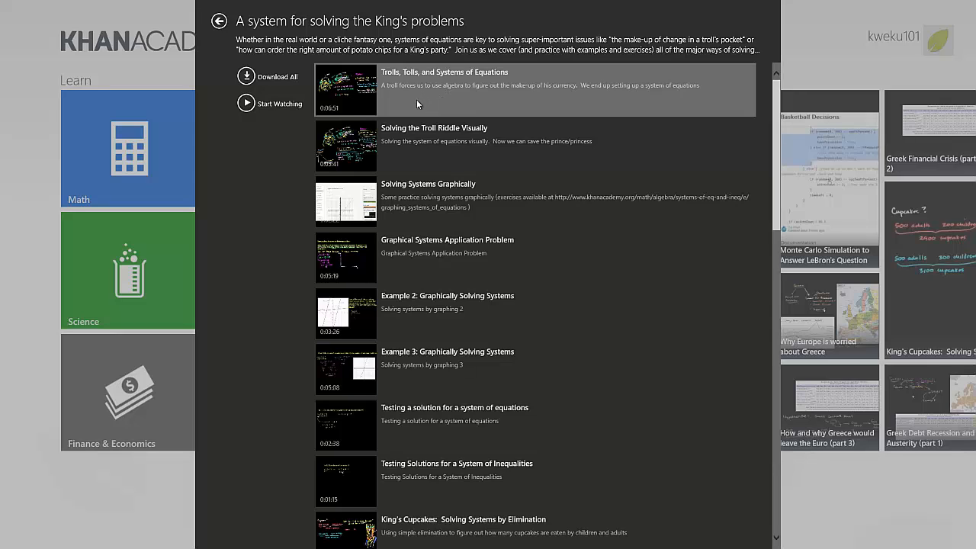
Download the Trolls, Tolls, and Systems of Equations video, then return to the Algebra tutorial list.
click(534, 90)
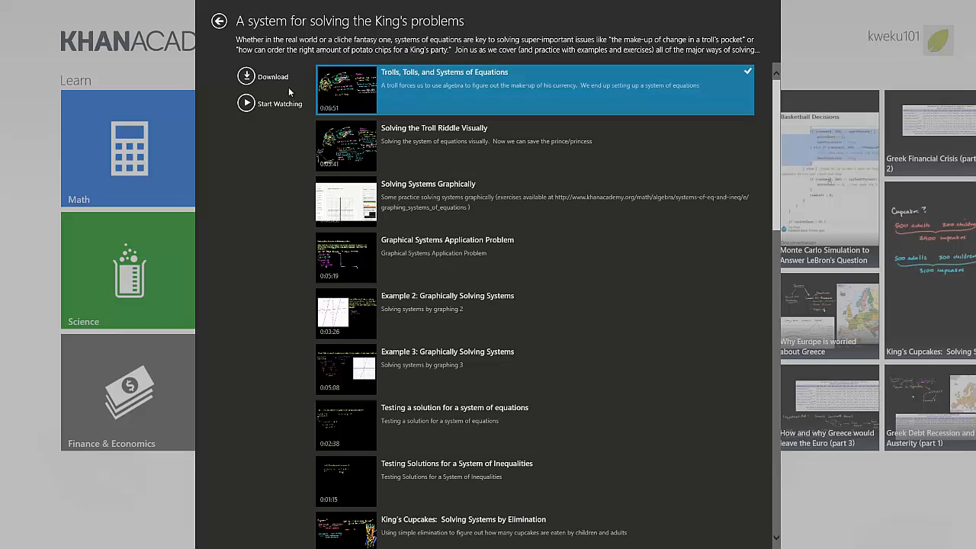
click(272, 76)
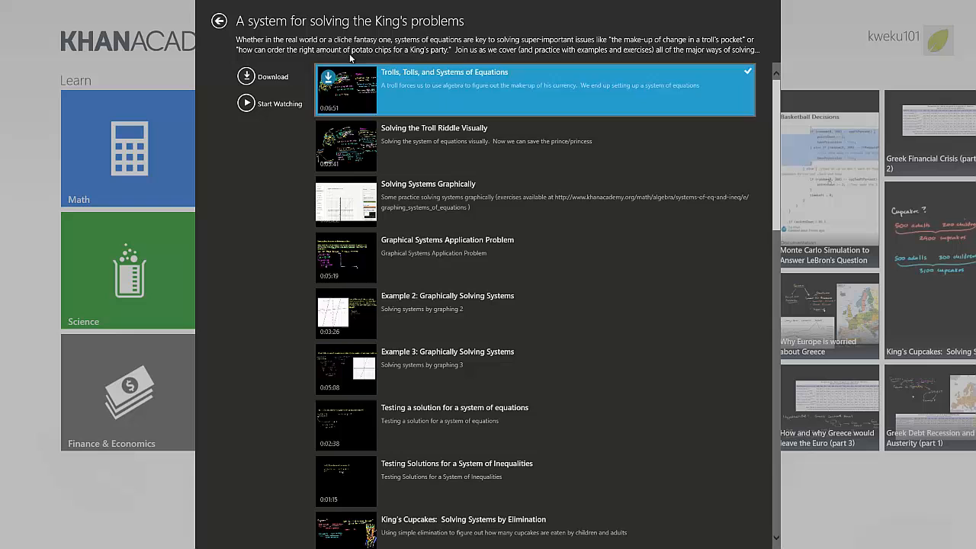
click(219, 21)
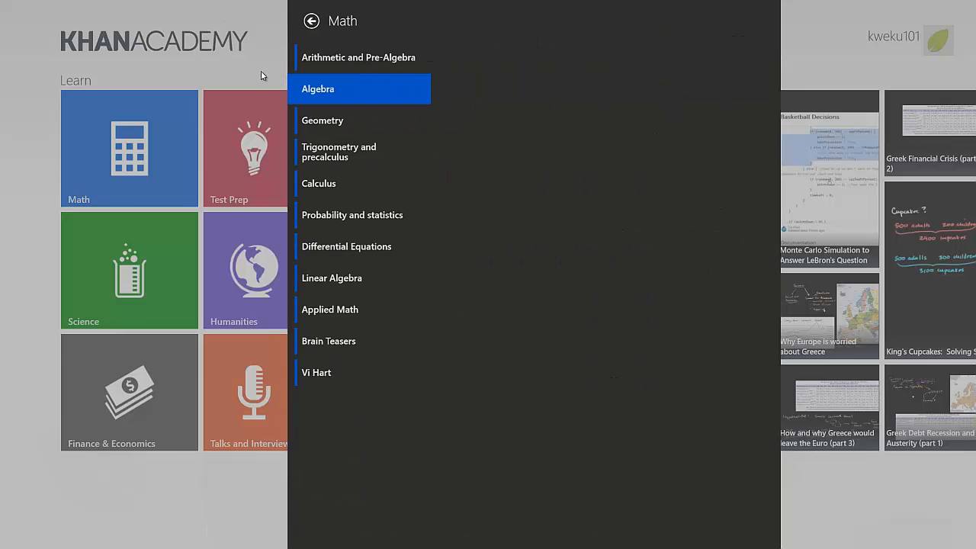
click(317, 88)
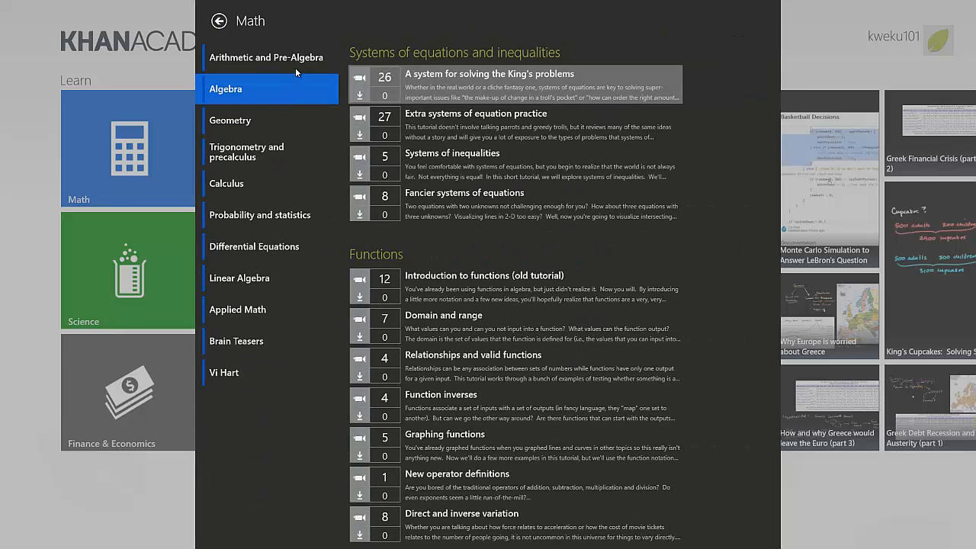
mouse_move(265, 152)
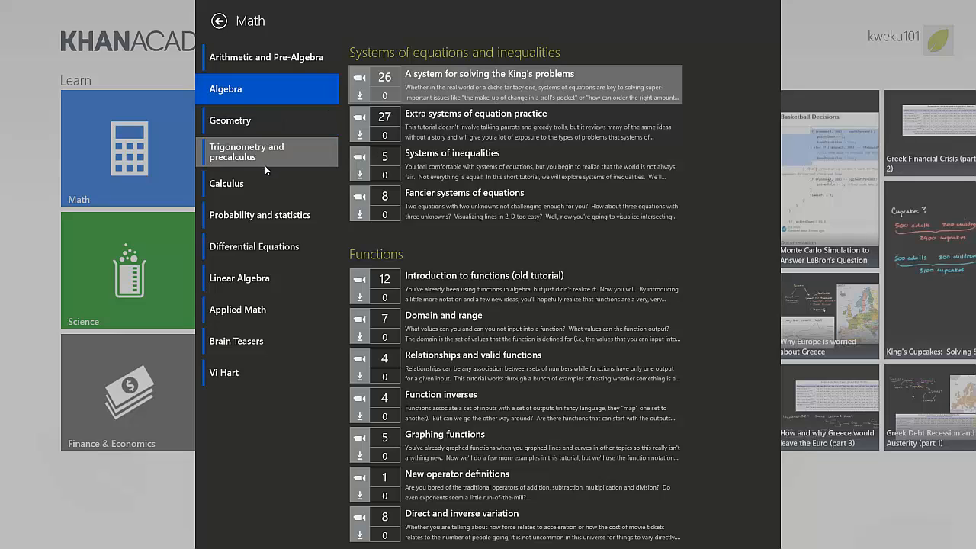
mouse_move(278, 225)
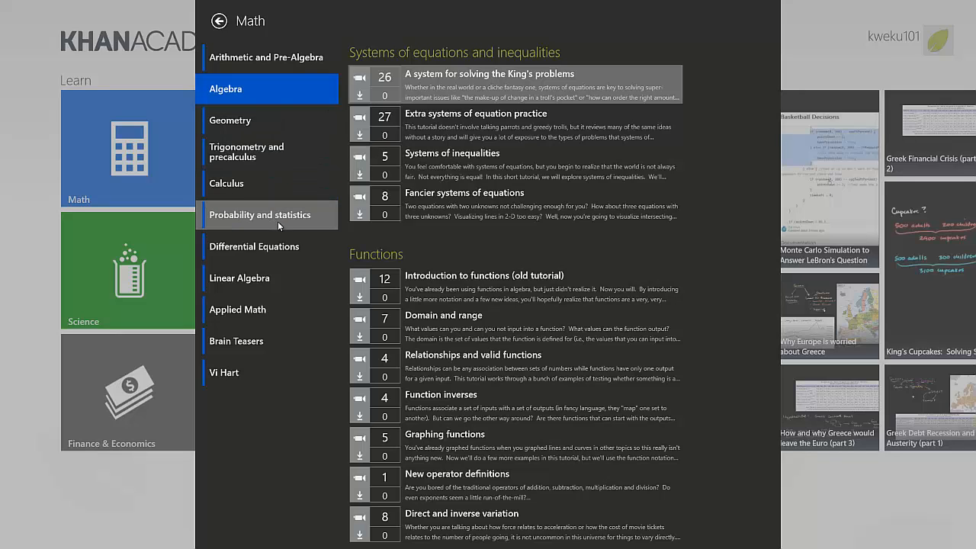
mouse_move(238, 277)
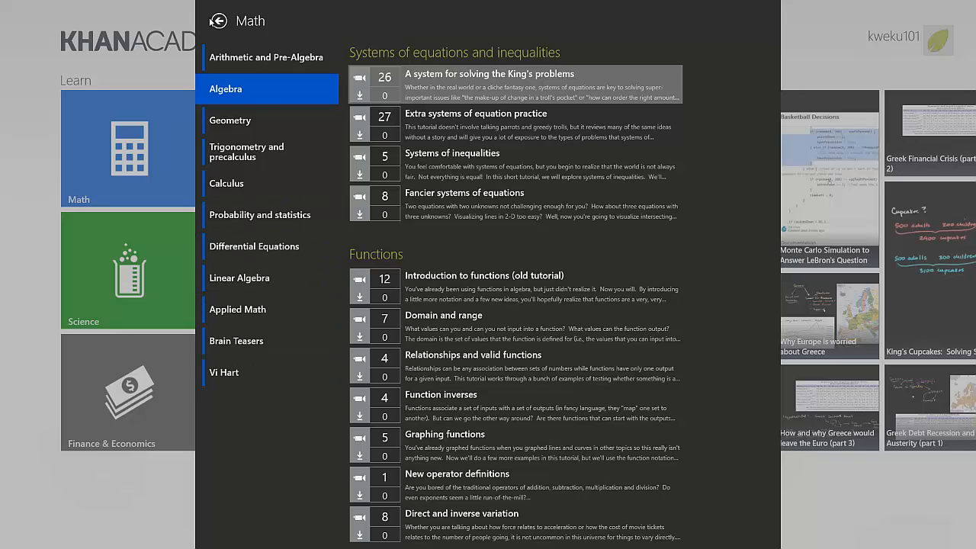
From home, browse the Science Computer Science and LeBron Asks video lists, then return to home.
click(218, 22)
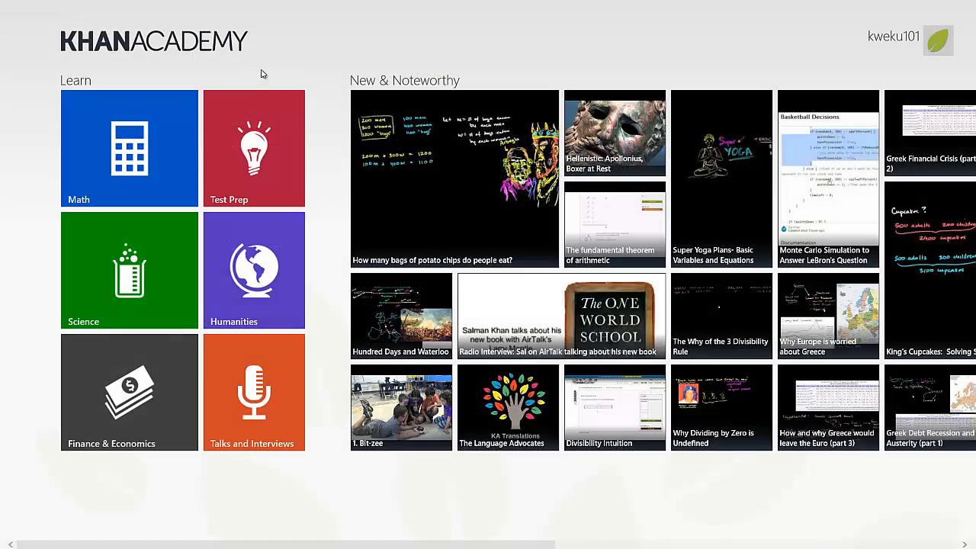
click(128, 269)
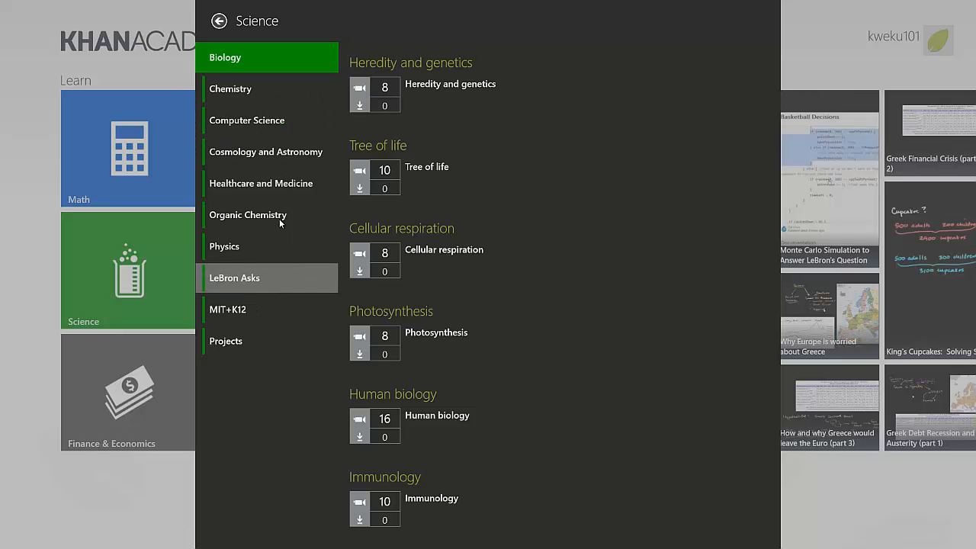
click(247, 119)
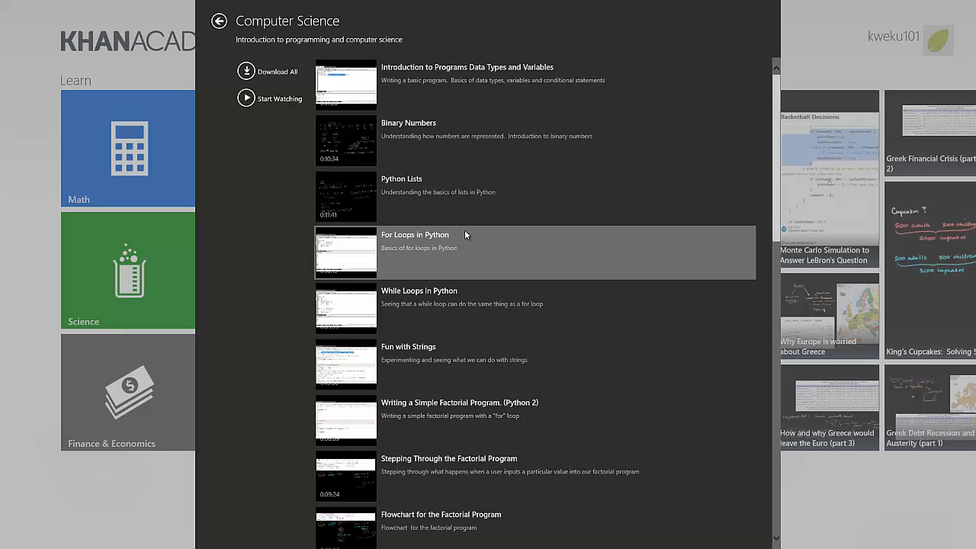
mouse_move(362, 119)
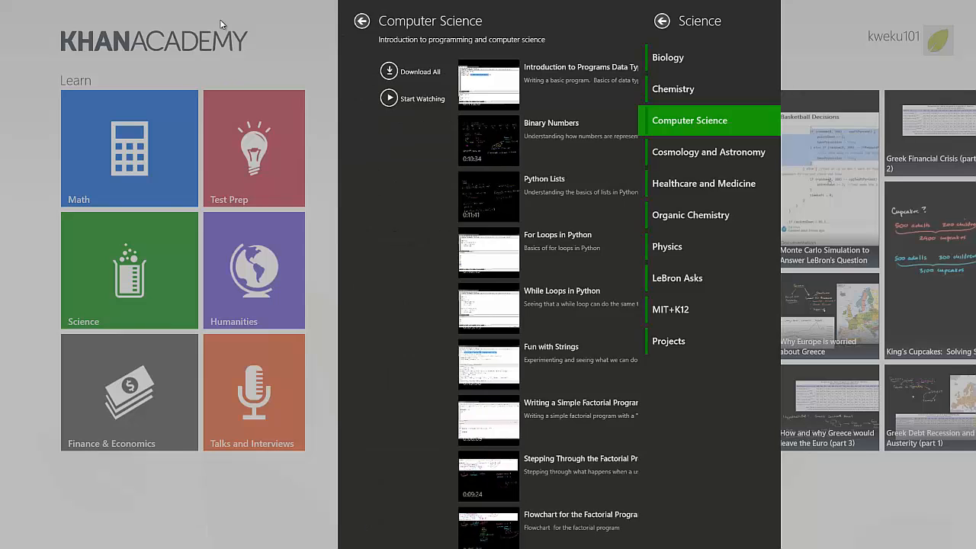
click(361, 21)
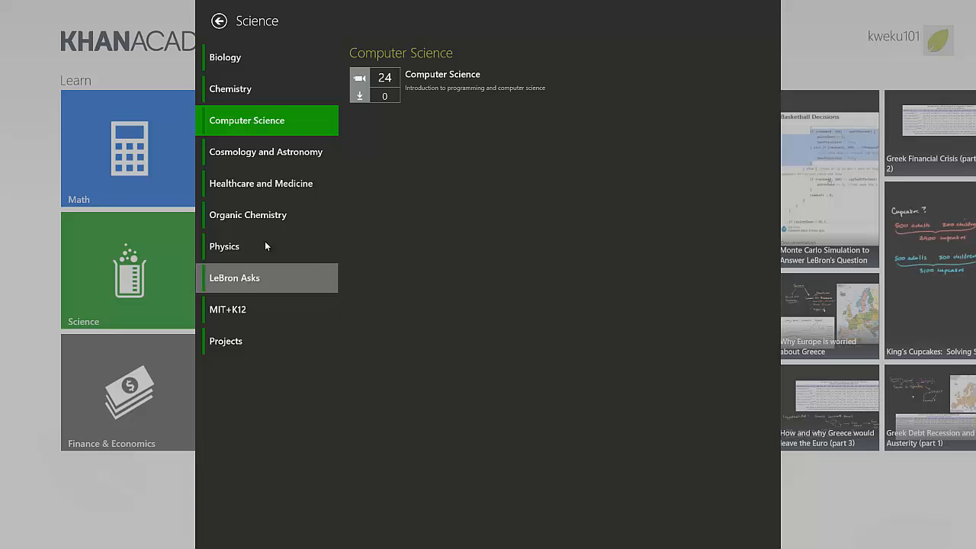
click(235, 277)
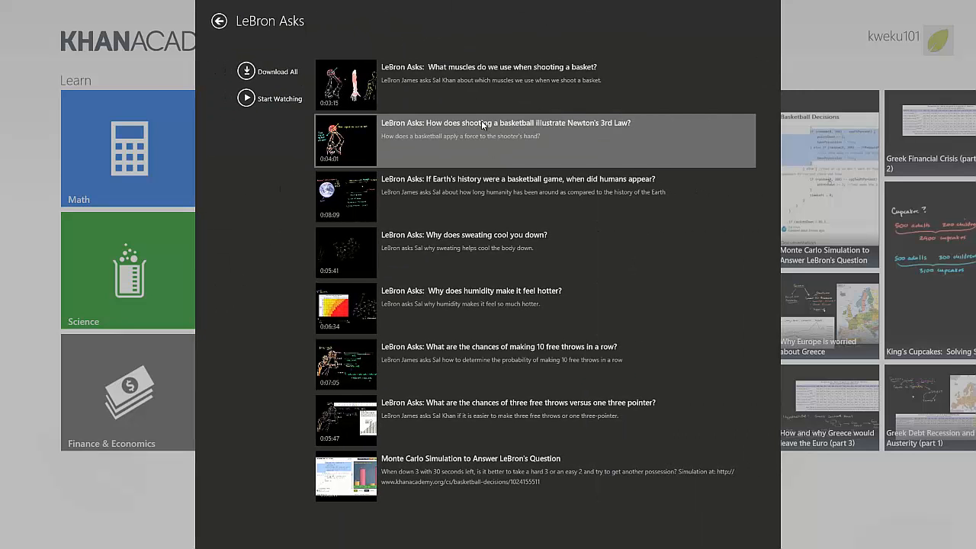
mouse_move(410, 91)
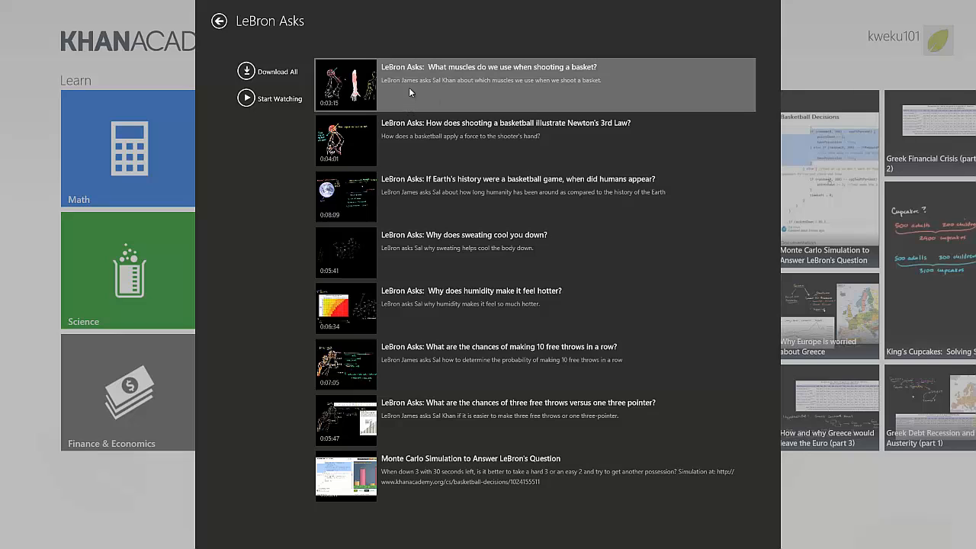
mouse_move(418, 86)
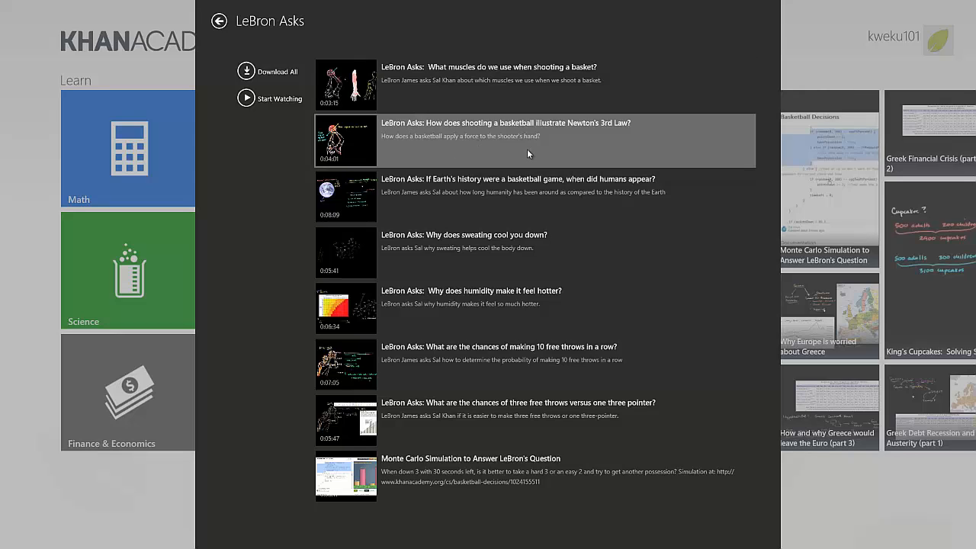
mouse_move(360, 98)
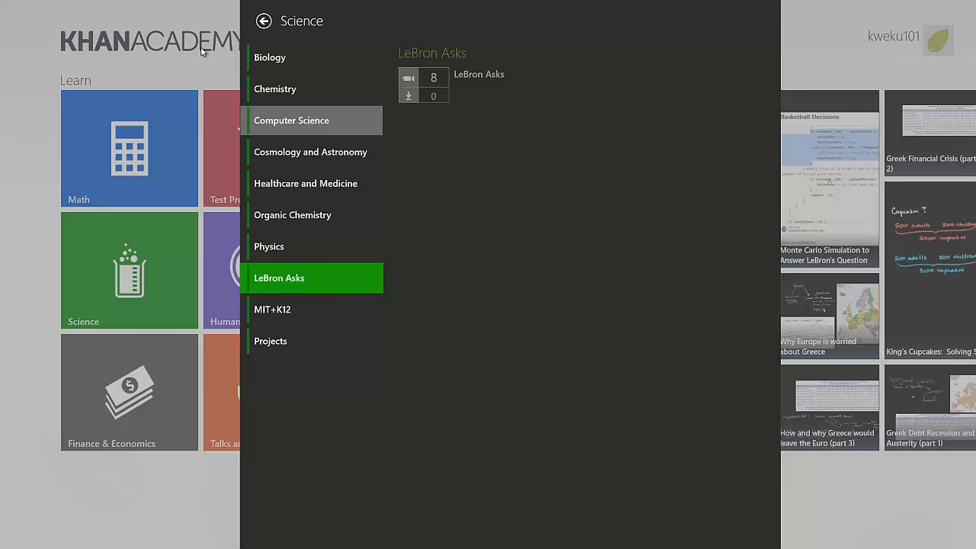
click(262, 21)
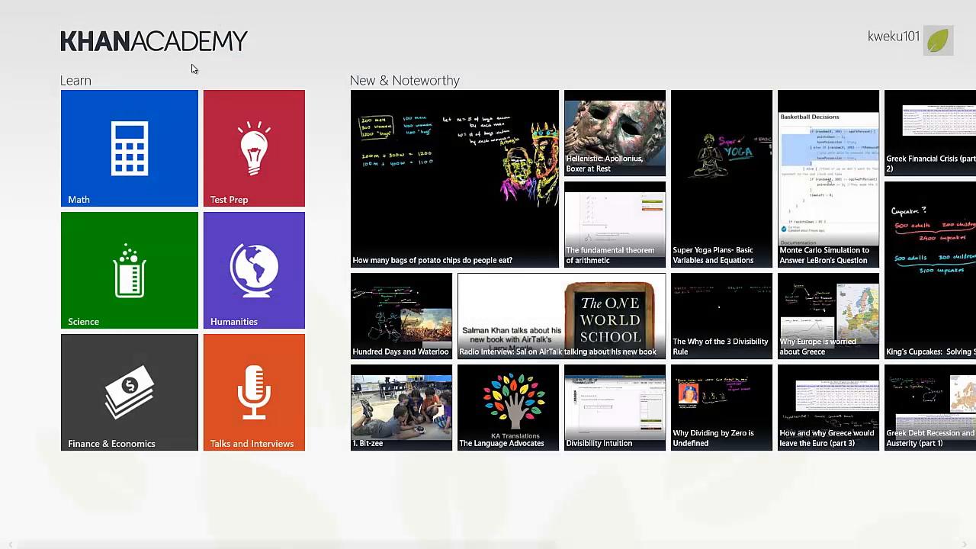
In Finance & Economics, browse the Valuation and Investing video list and the Venture Capital summary.
click(130, 392)
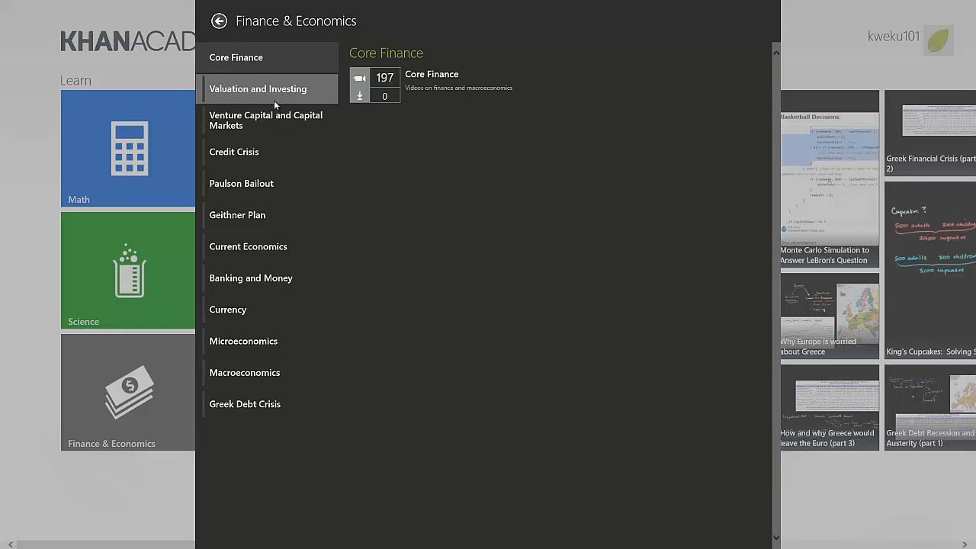
click(235, 58)
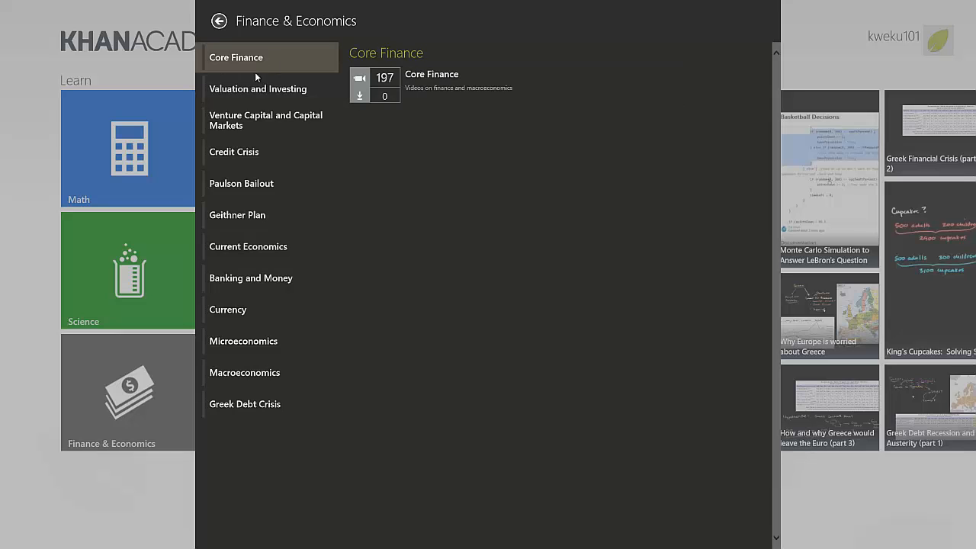
click(258, 88)
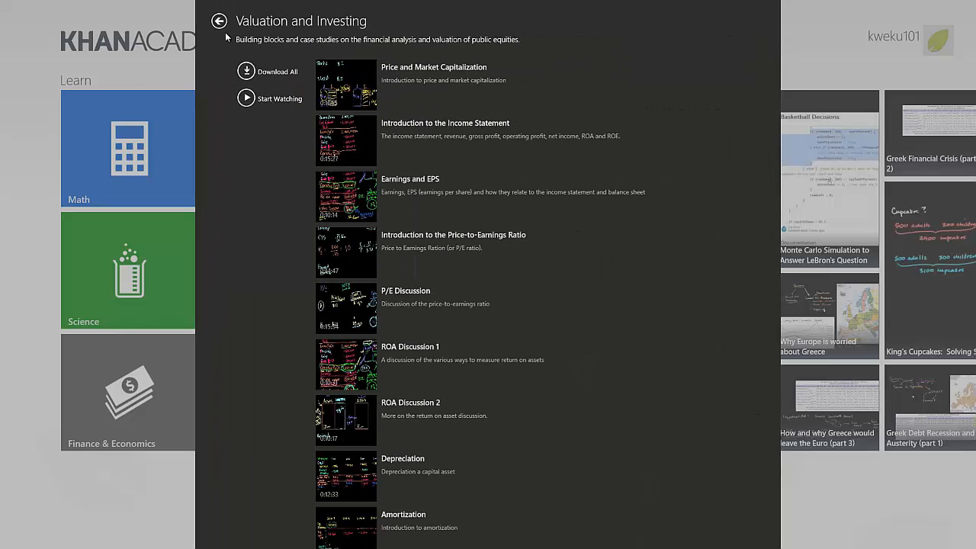
click(220, 21)
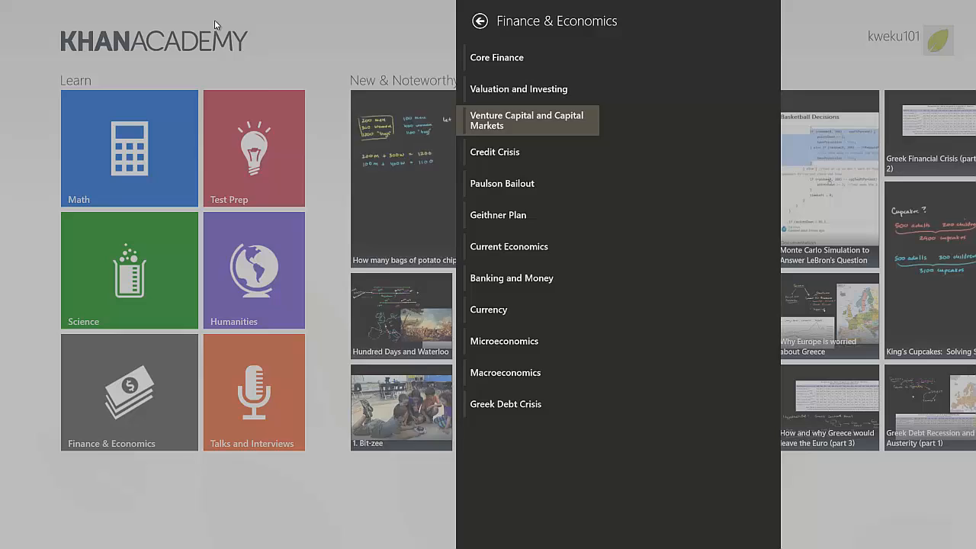
click(527, 121)
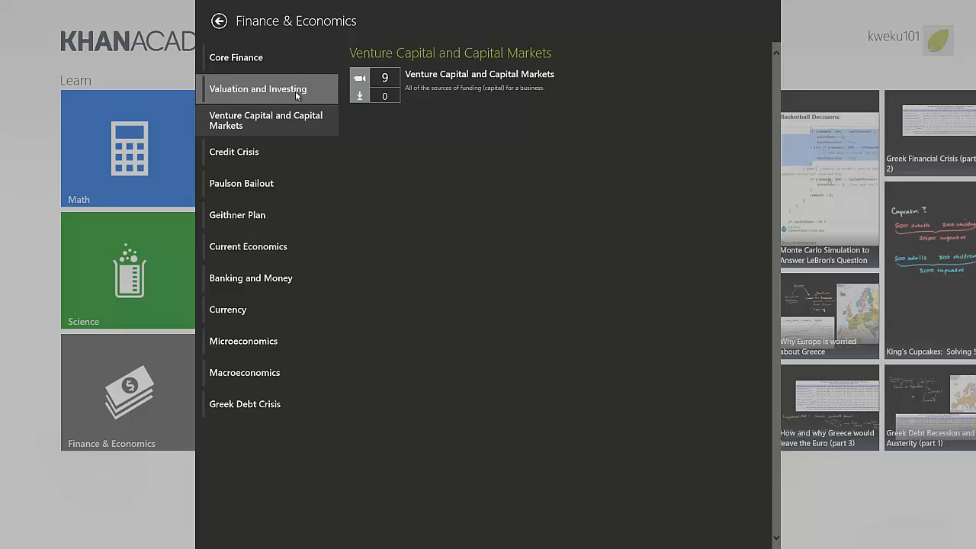
click(258, 88)
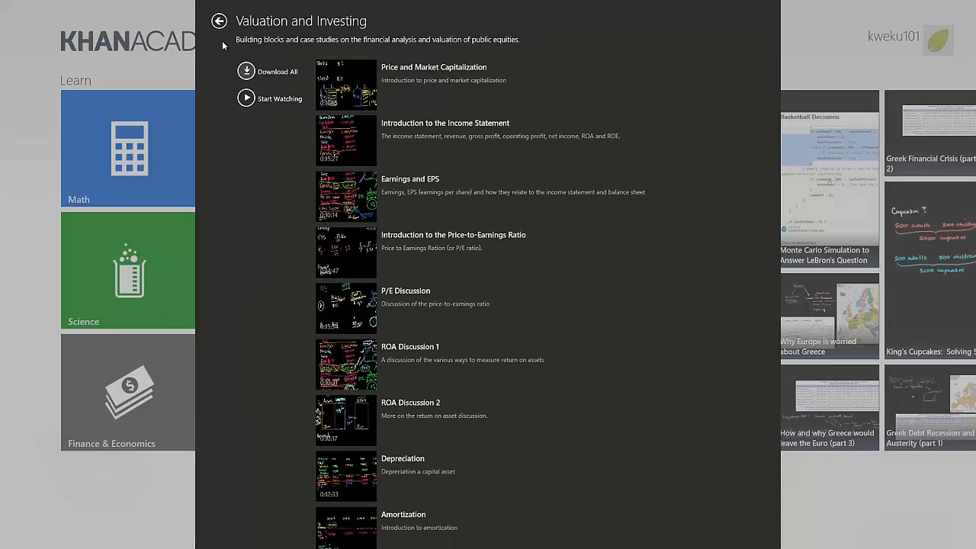
click(219, 21)
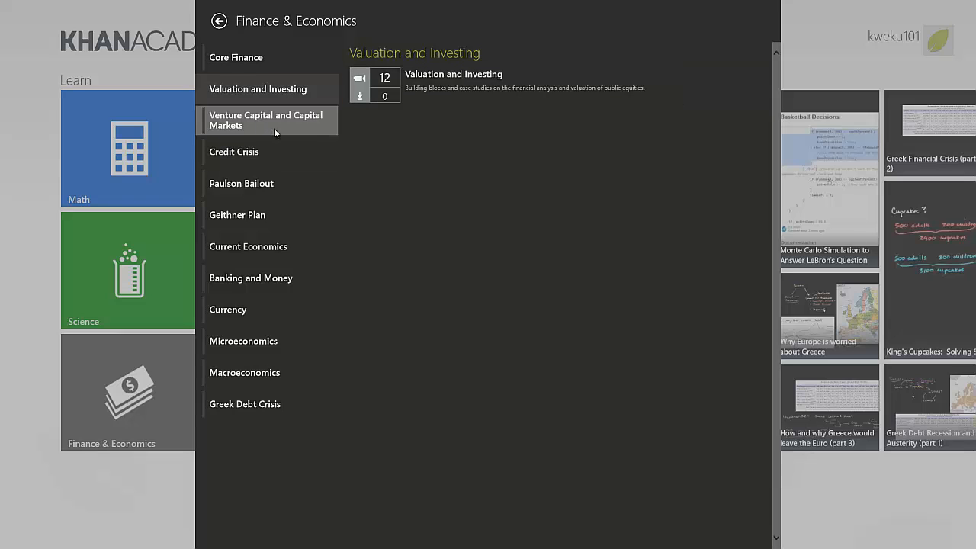
mouse_move(288, 124)
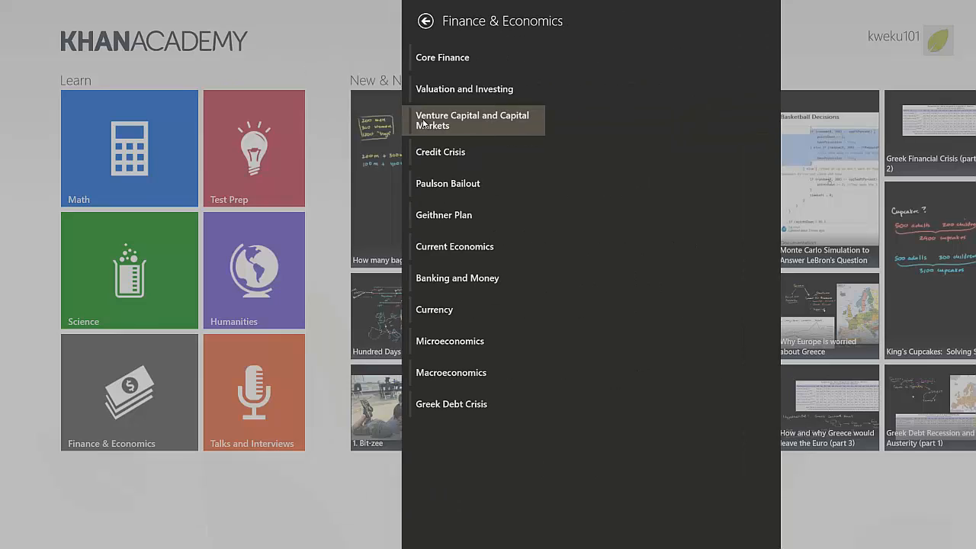
Browse the Venture Capital and Capital Markets video list, then back out to the home screen.
click(472, 119)
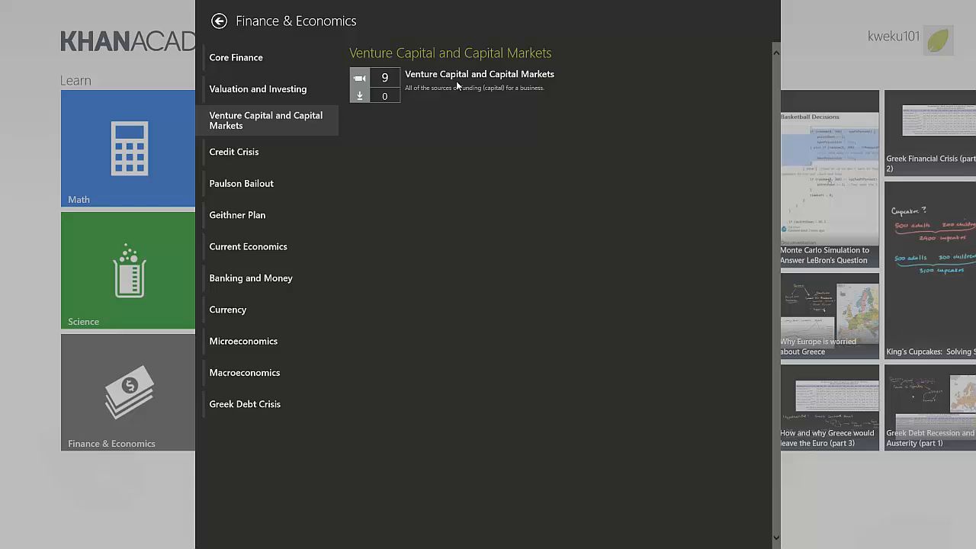
mouse_move(479, 84)
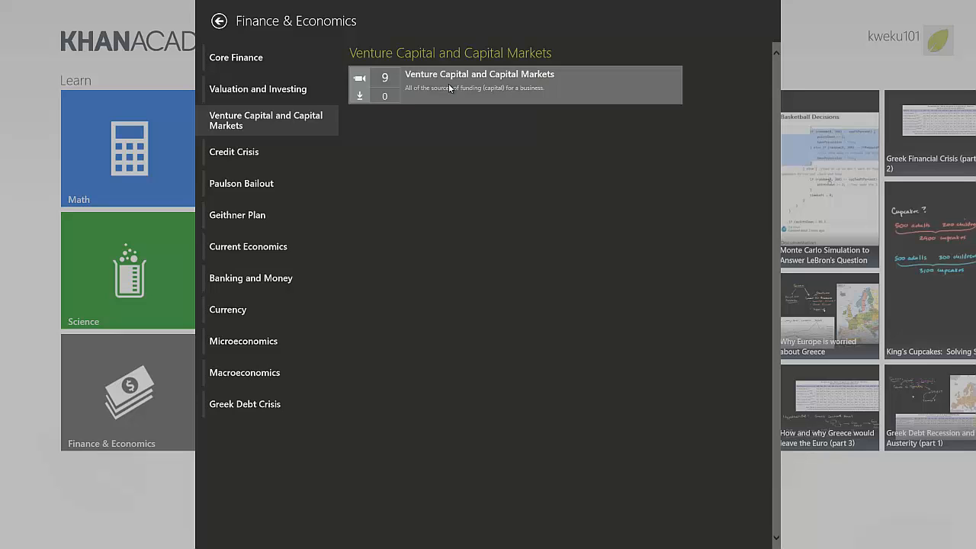
click(478, 80)
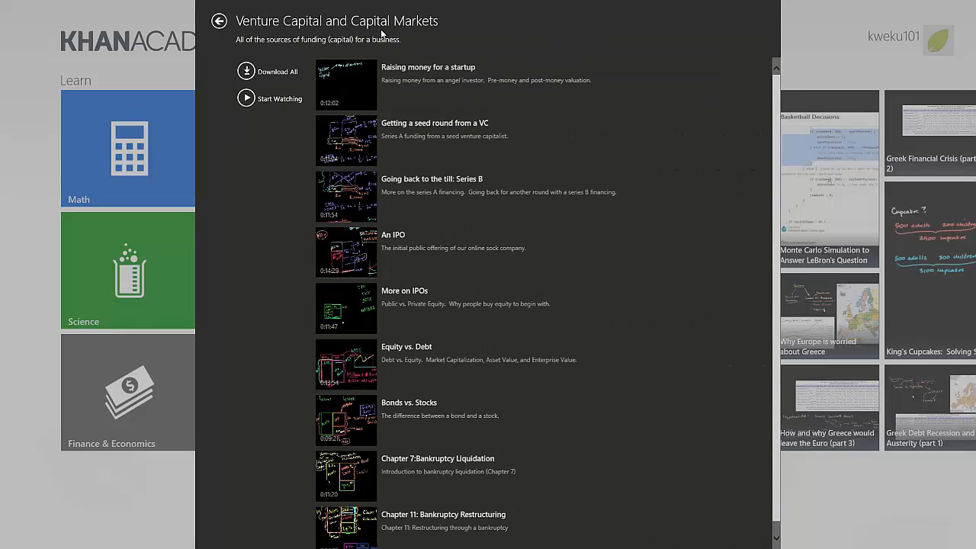
click(219, 21)
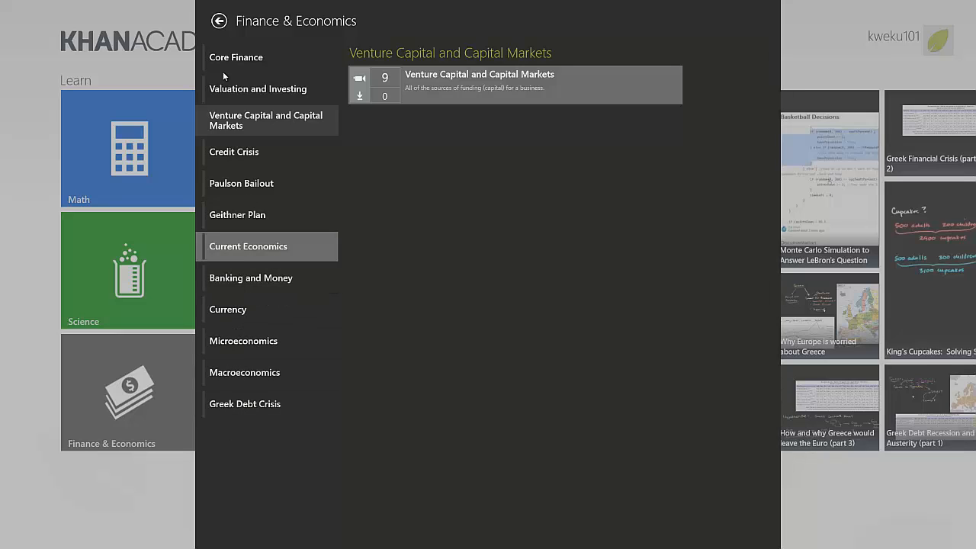
click(220, 21)
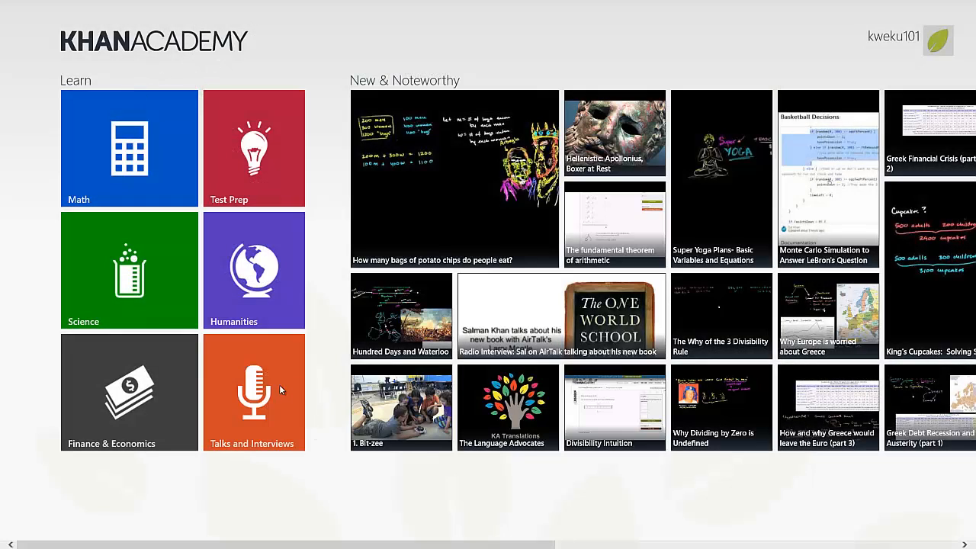
click(252, 393)
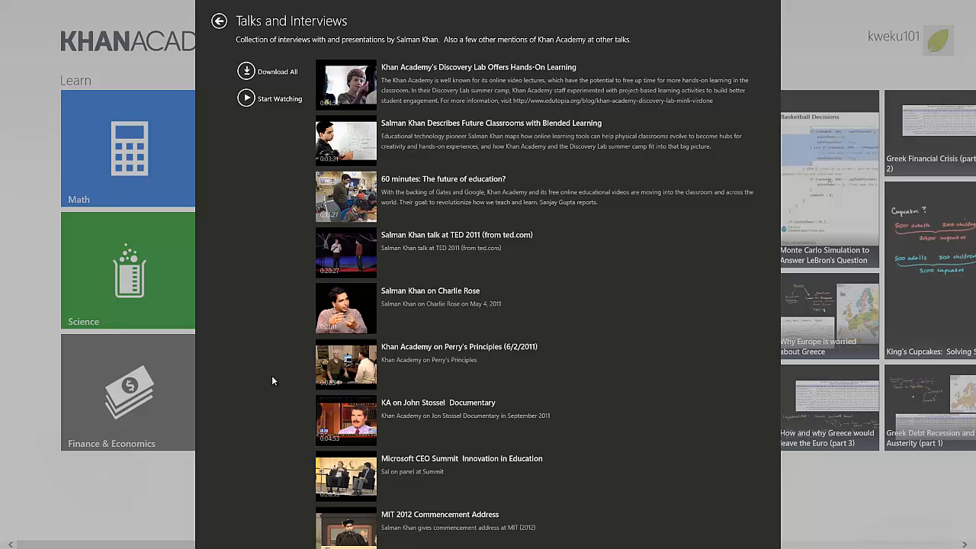
mouse_move(410, 340)
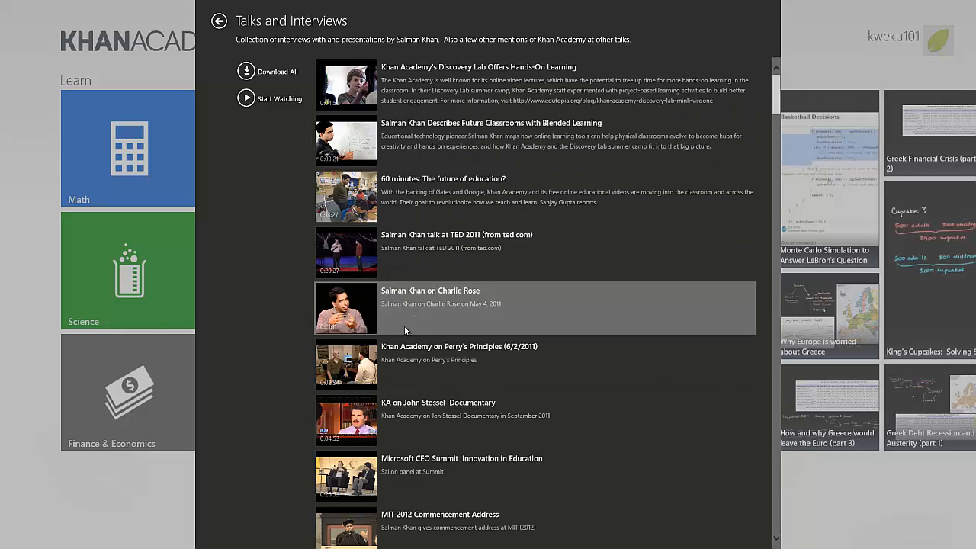
mouse_move(531, 311)
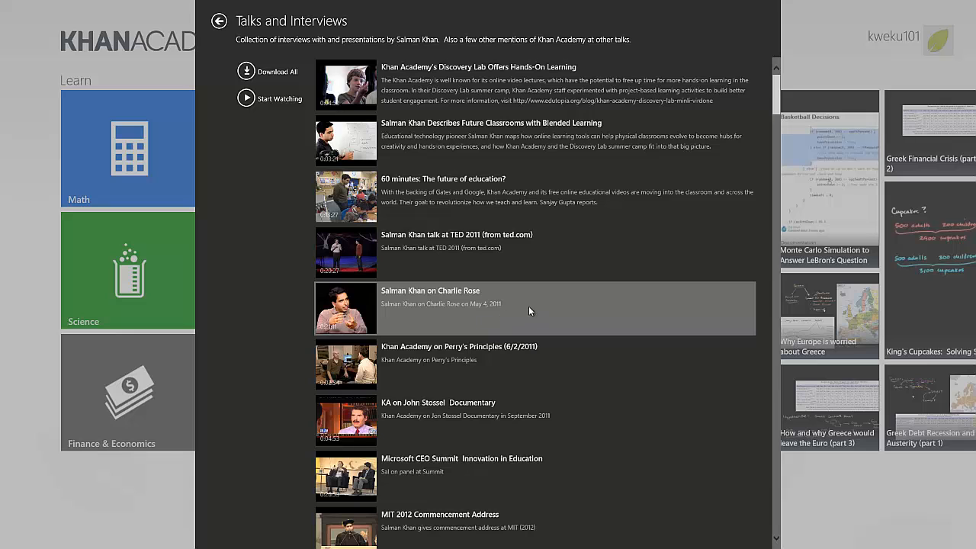
mouse_move(200, 323)
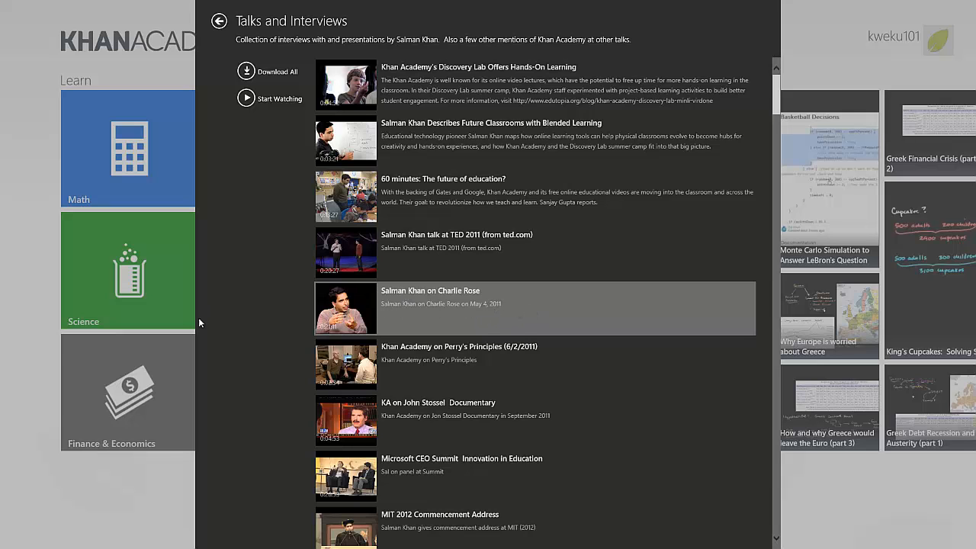
click(219, 21)
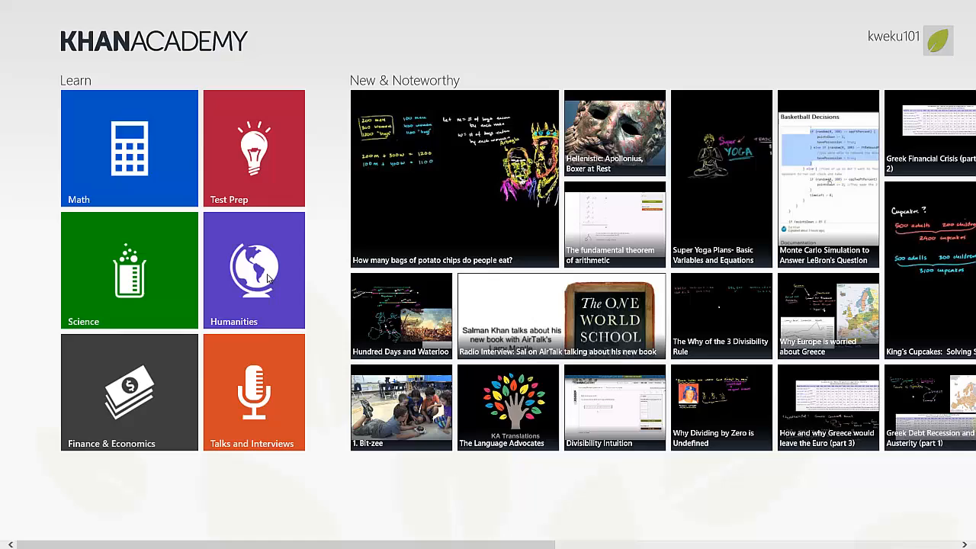
click(253, 269)
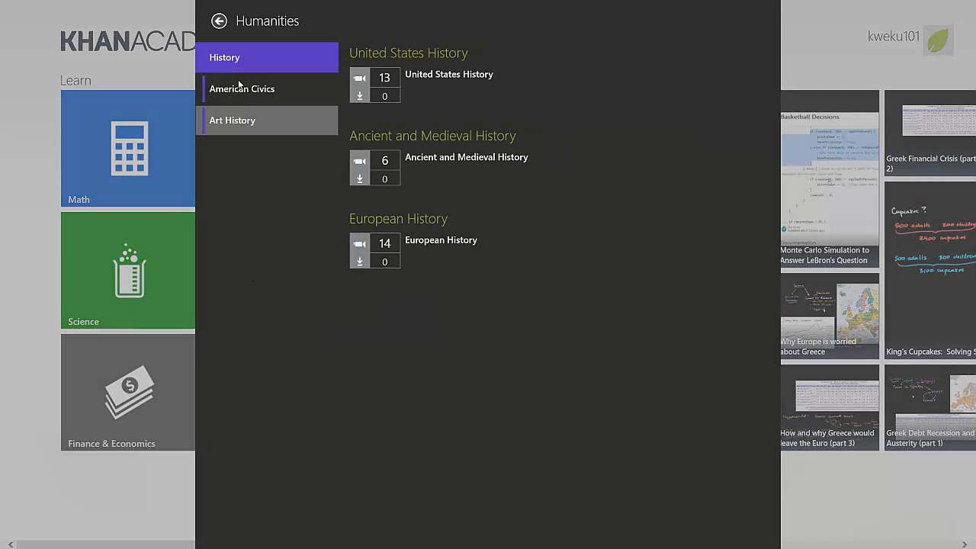
mouse_move(3, 202)
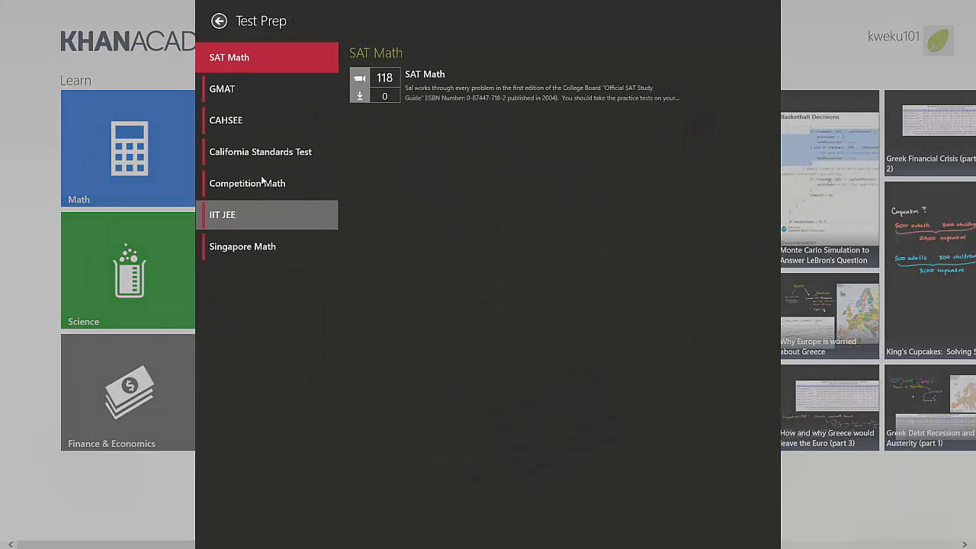
mouse_move(267, 183)
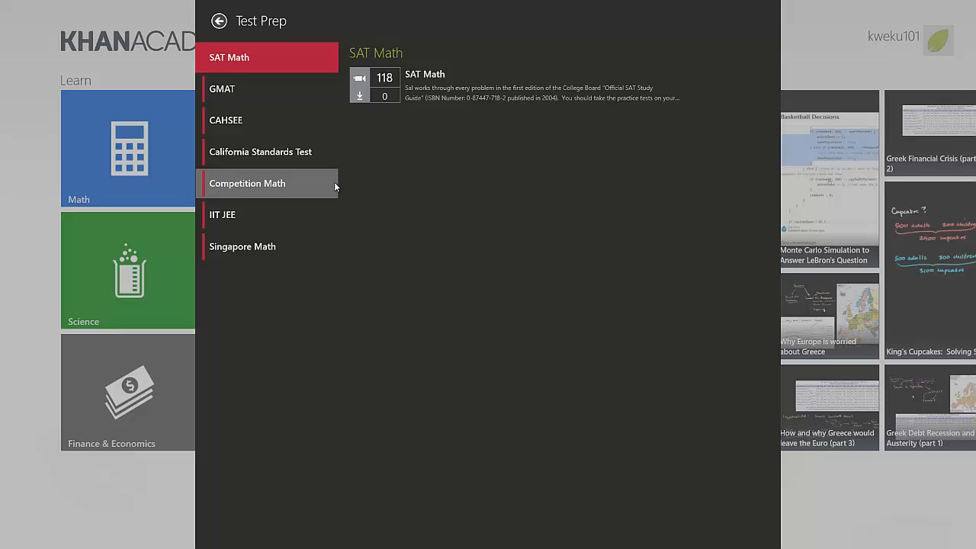
mouse_move(381, 135)
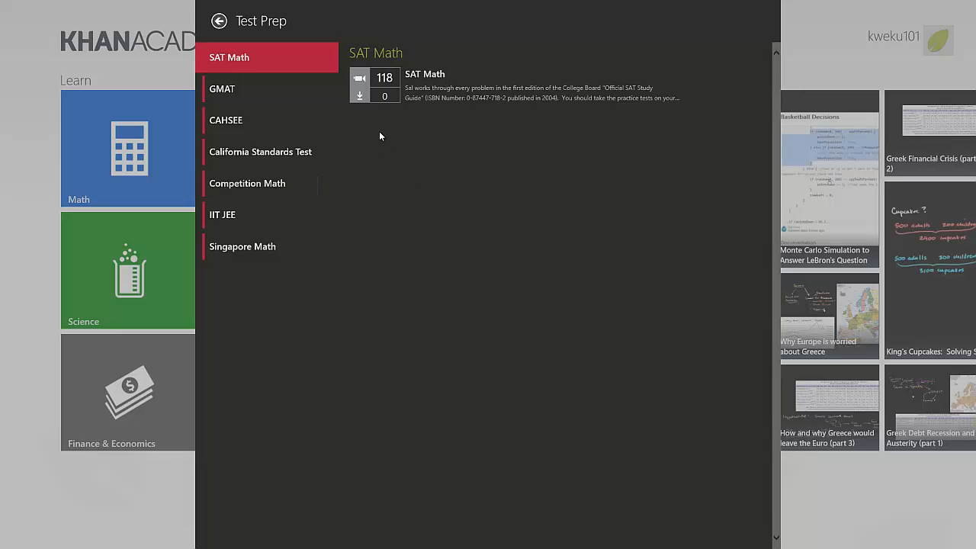
click(424, 85)
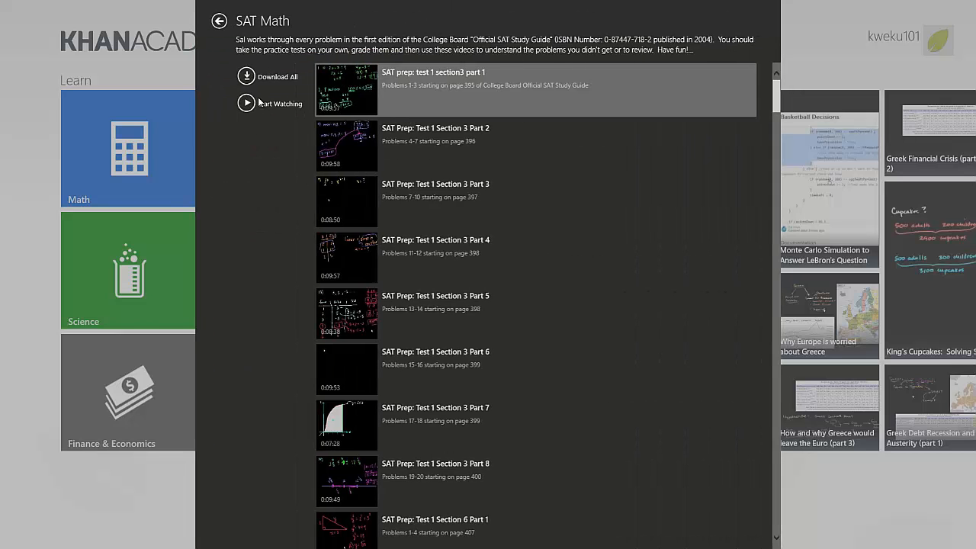
click(219, 21)
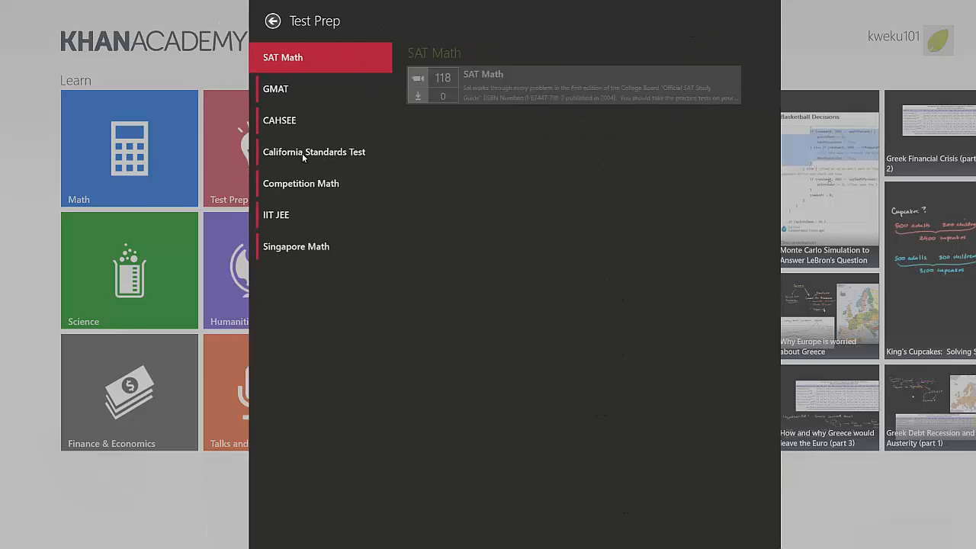
click(276, 214)
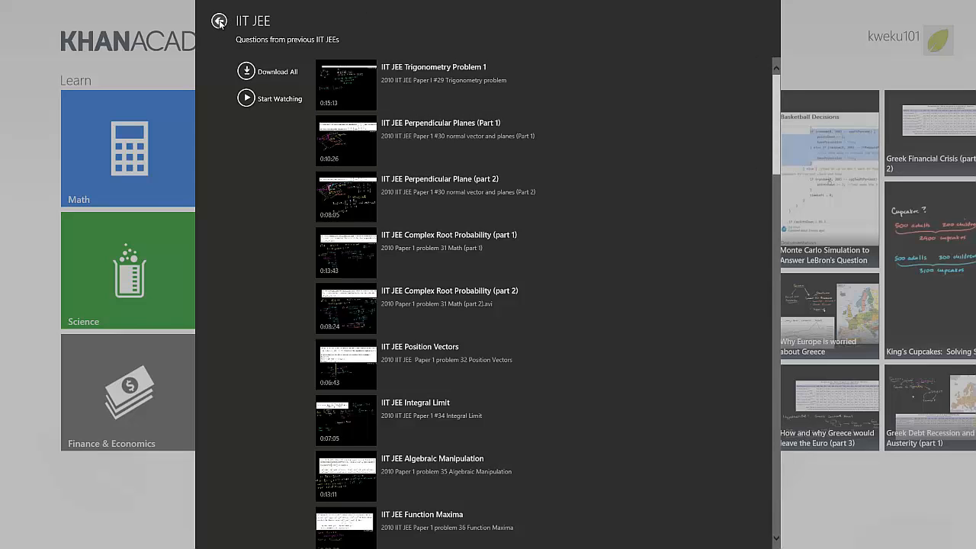
click(220, 21)
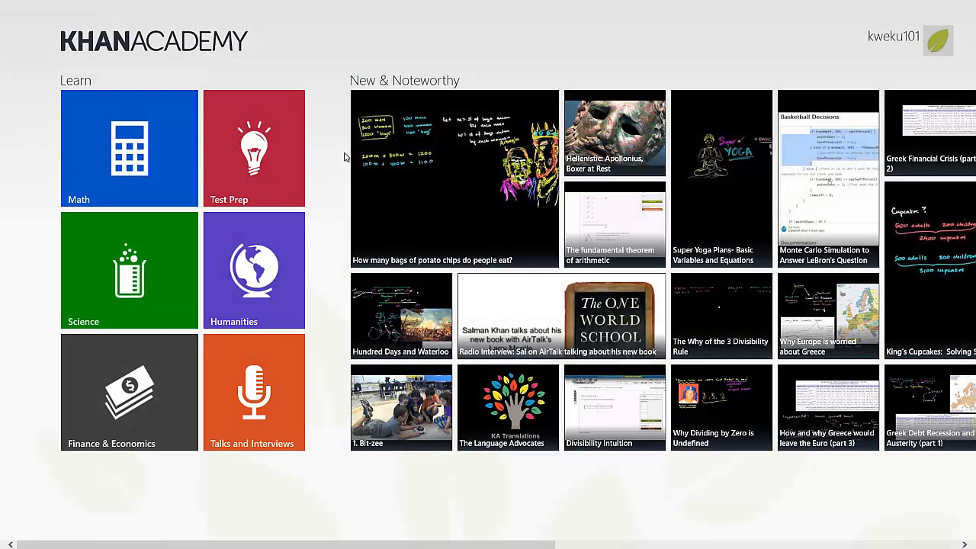
mouse_move(404, 100)
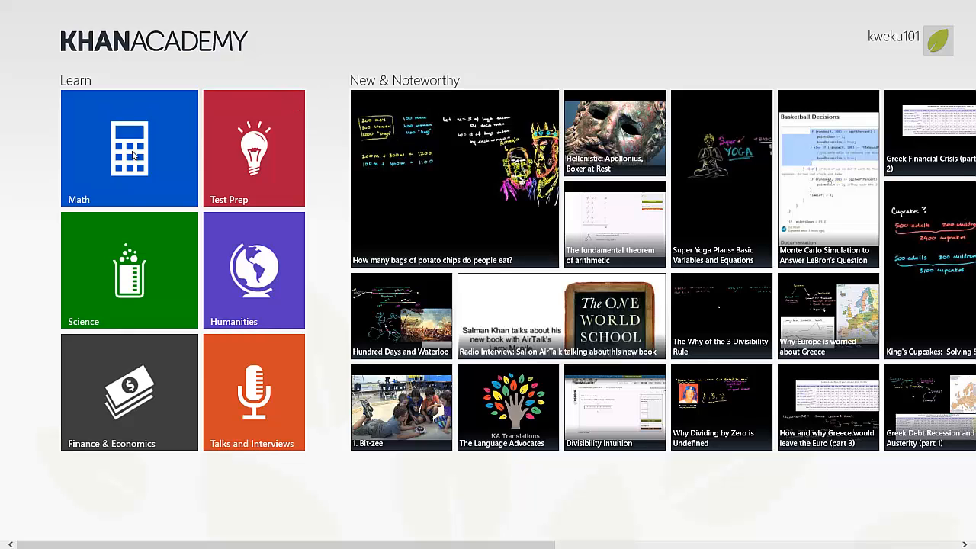
mouse_move(372, 354)
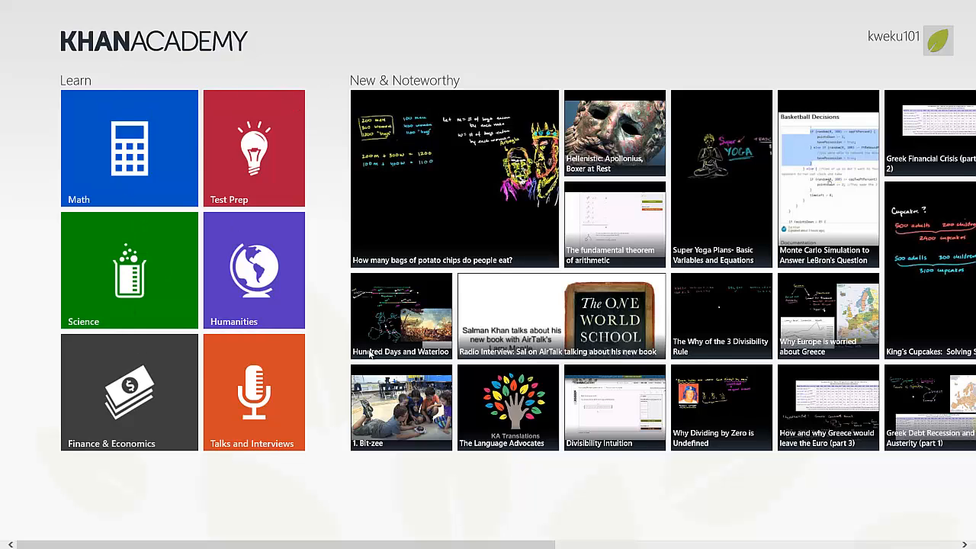
mouse_move(426, 241)
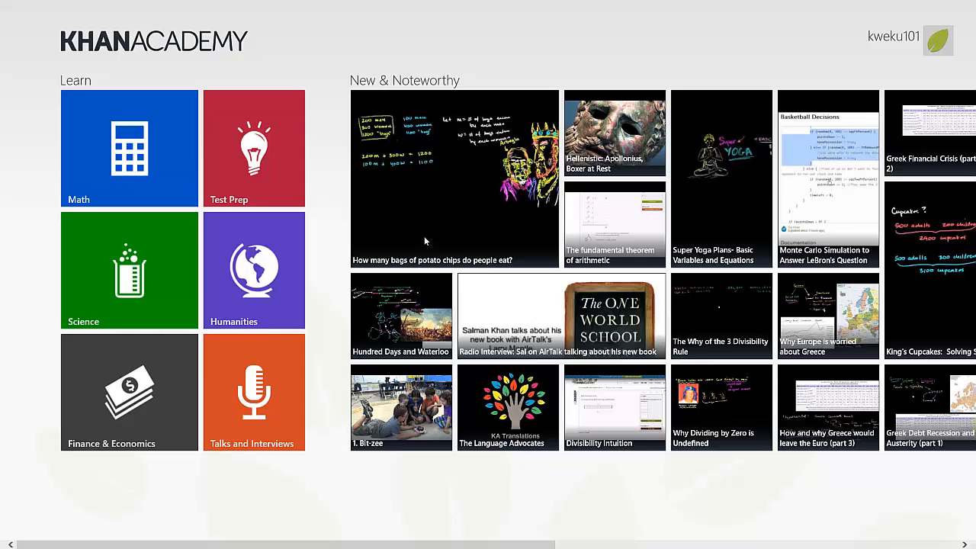
mouse_move(595, 140)
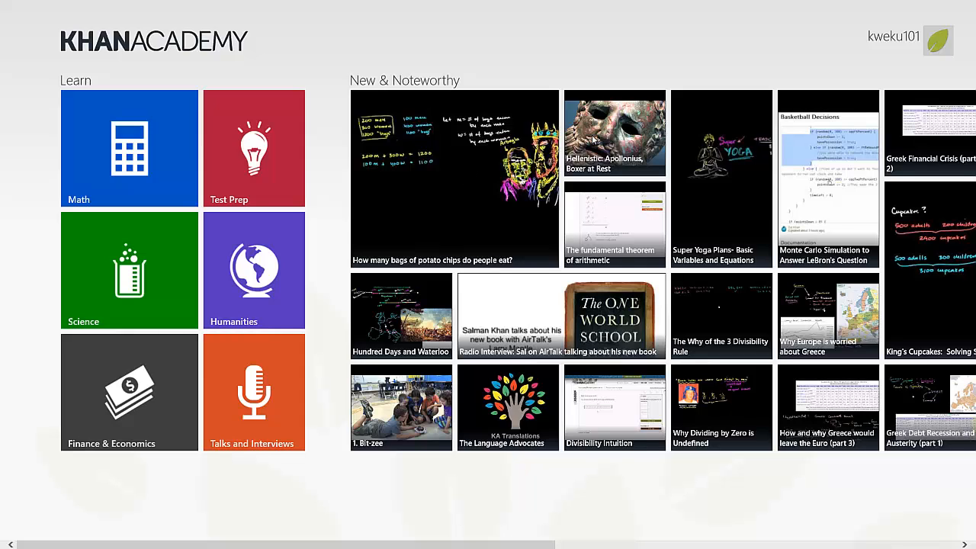
mouse_move(403, 79)
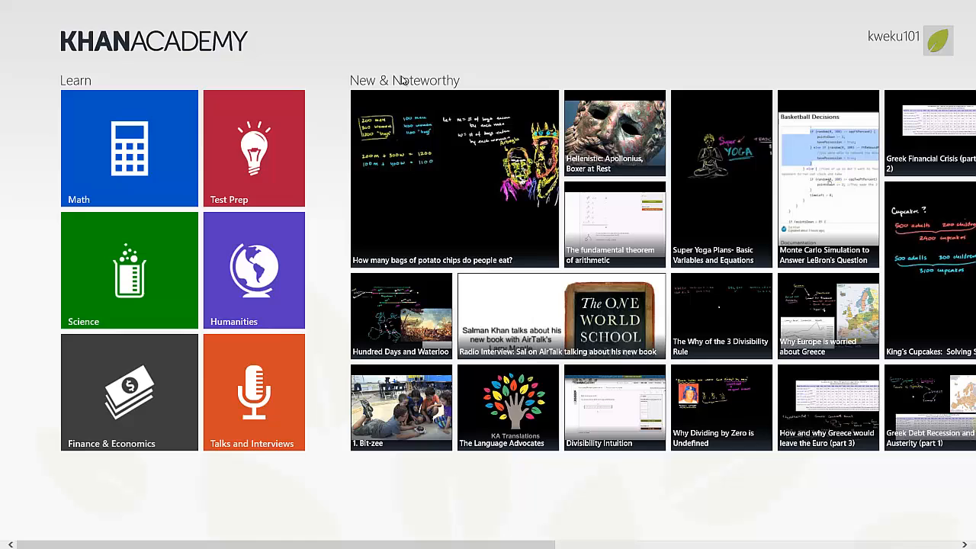
mouse_move(509, 153)
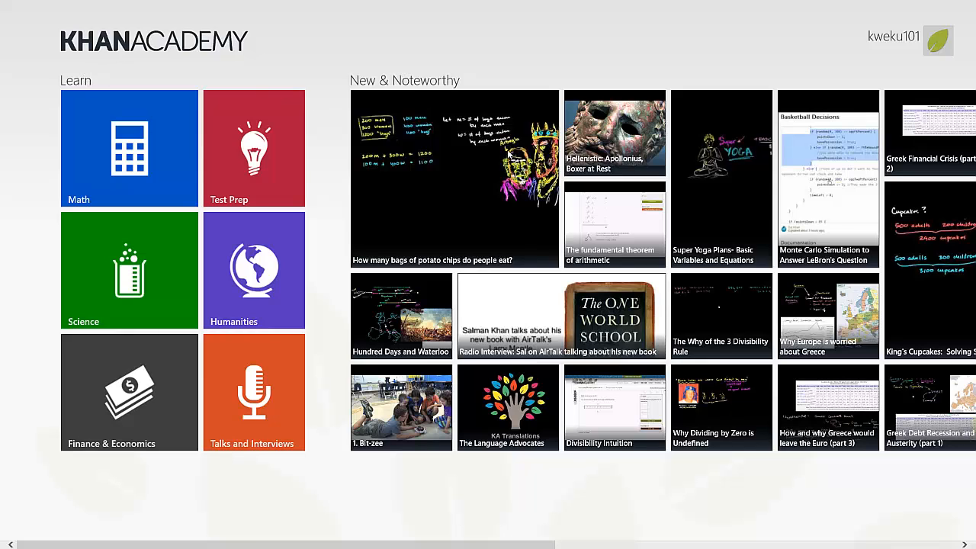
Start the New & Noteworthy video 'How many bags of potato chips do people eat?'.
click(455, 180)
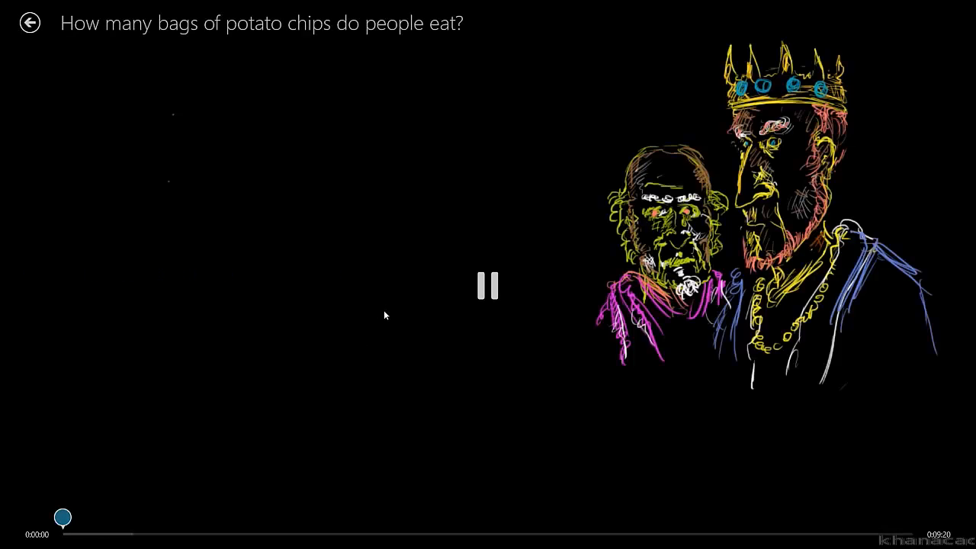
Pause and resume the potato chips video a few times, pause it, then return to the home screen.
click(488, 286)
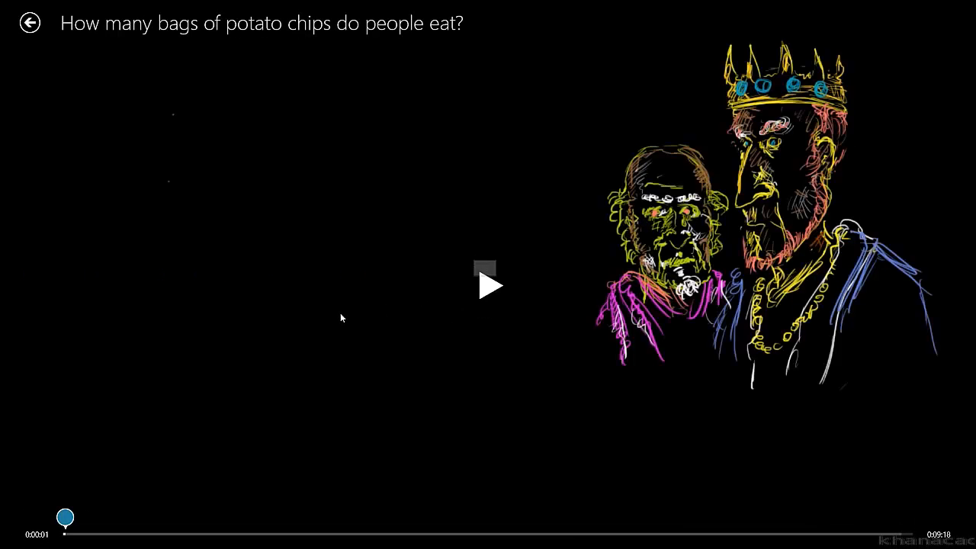
mouse_move(290, 304)
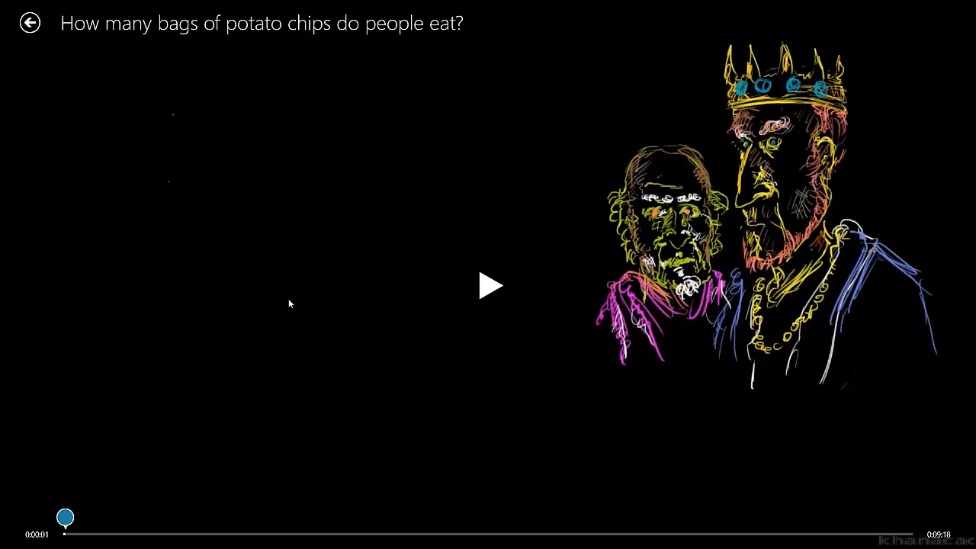
mouse_move(503, 84)
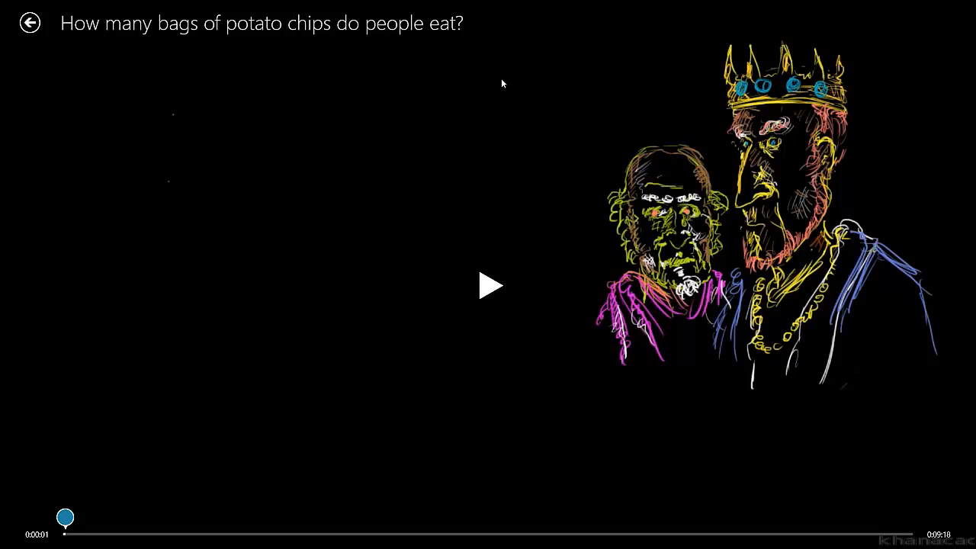
mouse_move(351, 354)
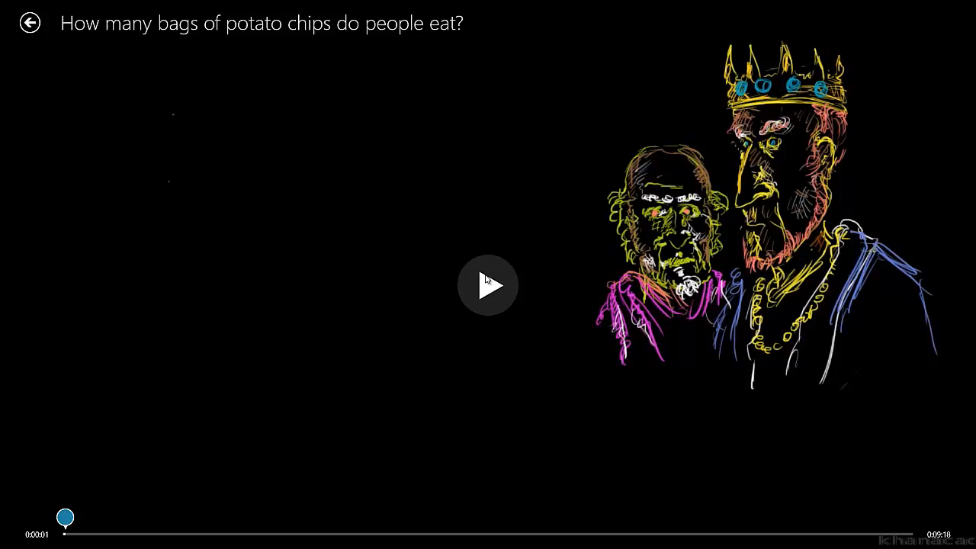
click(488, 285)
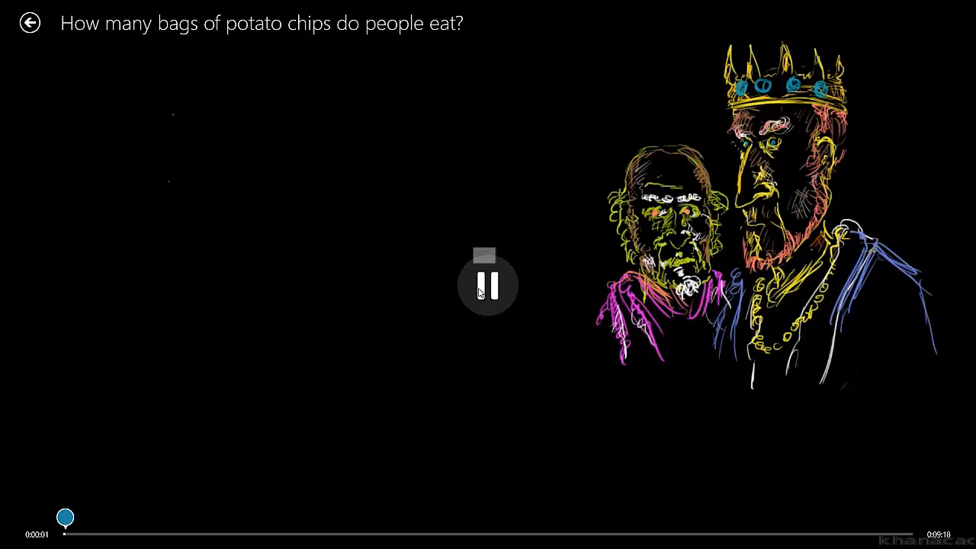
mouse_move(487, 286)
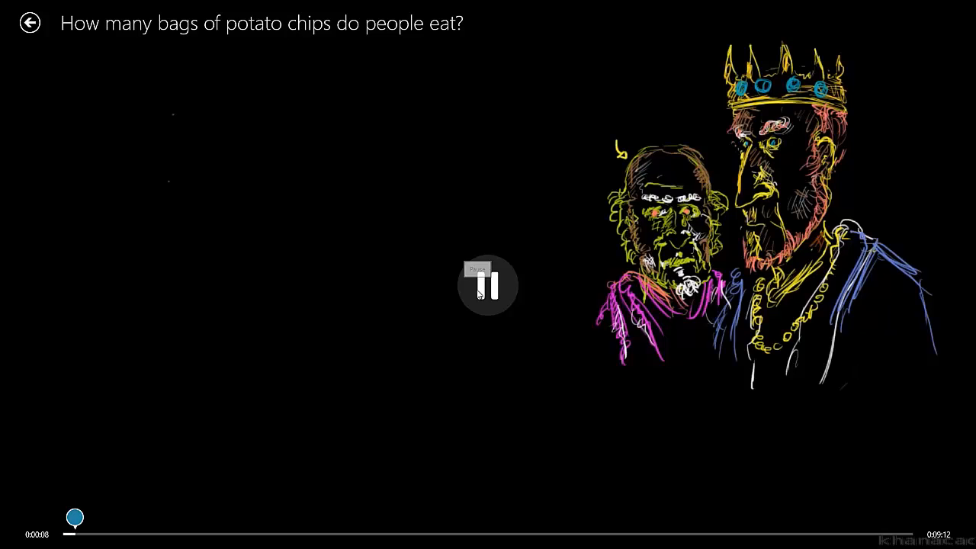
click(488, 285)
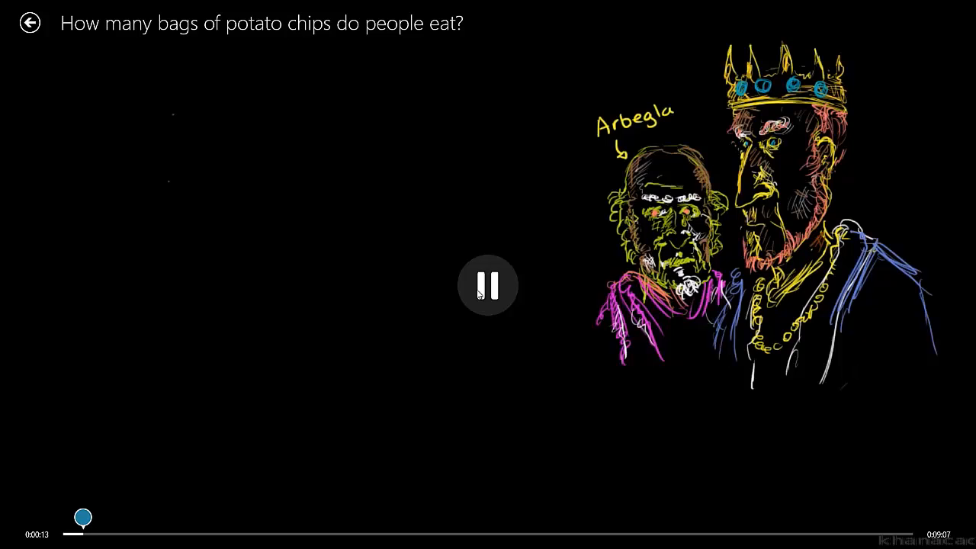
click(488, 285)
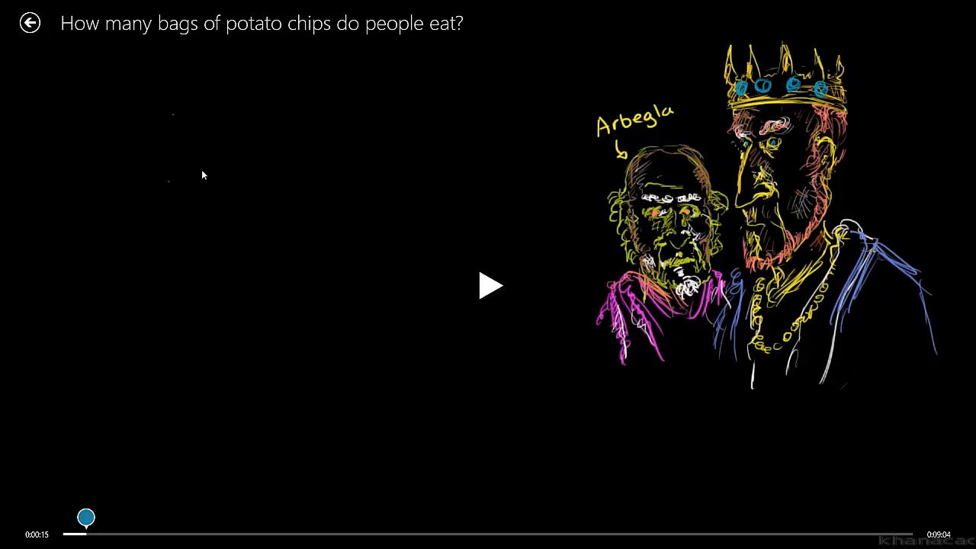
mouse_move(128, 6)
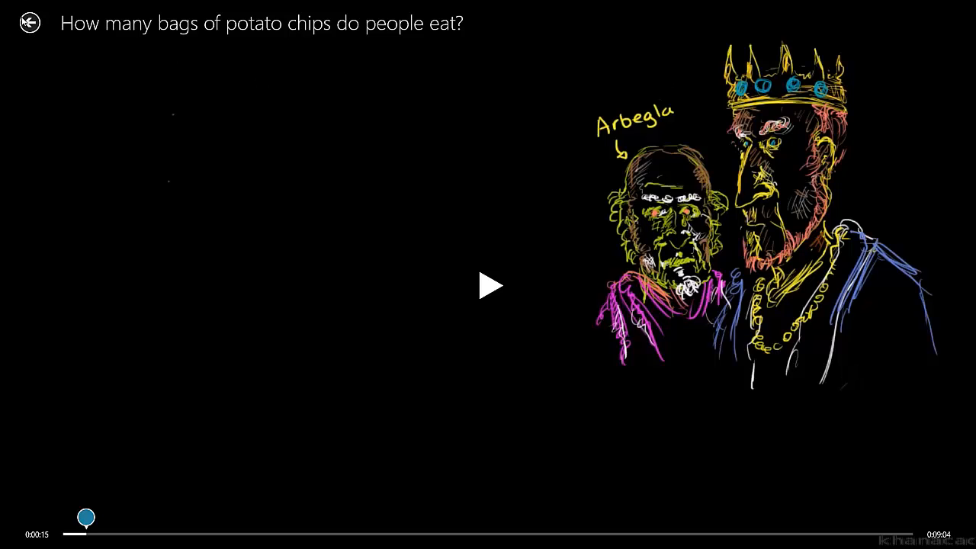
click(30, 23)
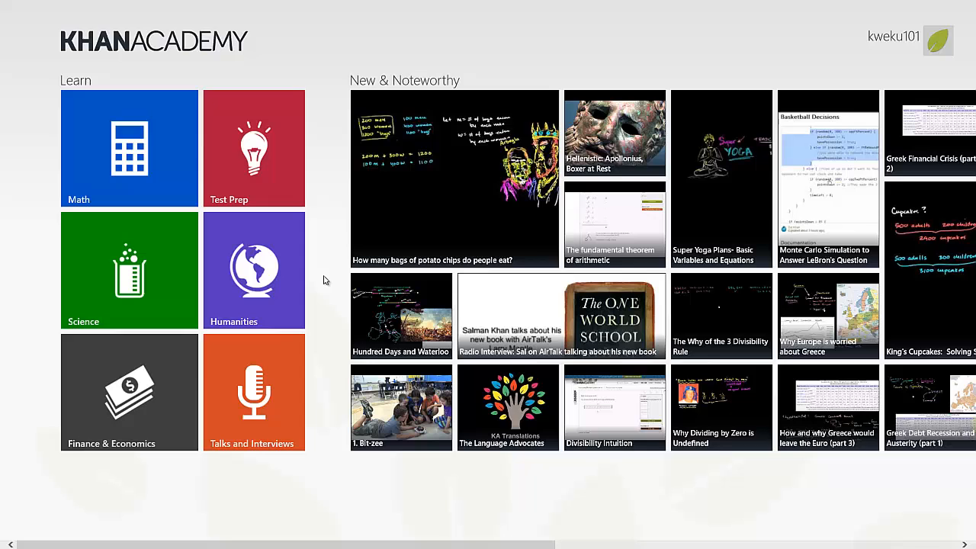
mouse_move(445, 30)
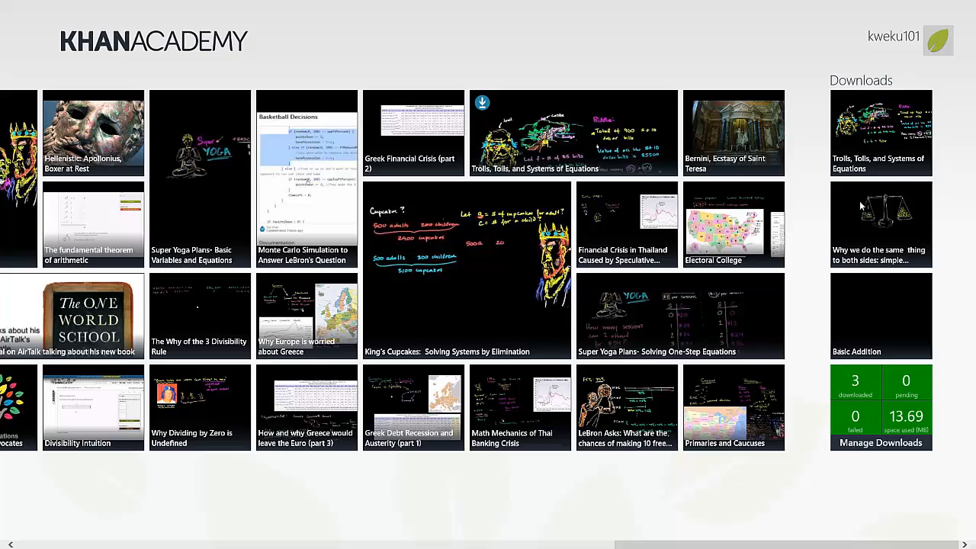
mouse_move(869, 455)
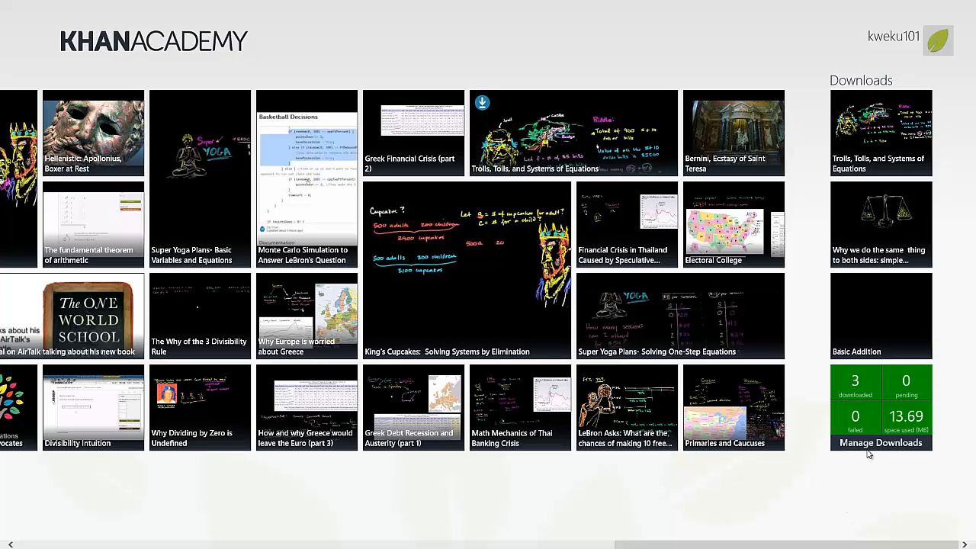
Show the Downloads page listing the five downloaded videos via the Manage Downloads tile.
click(881, 442)
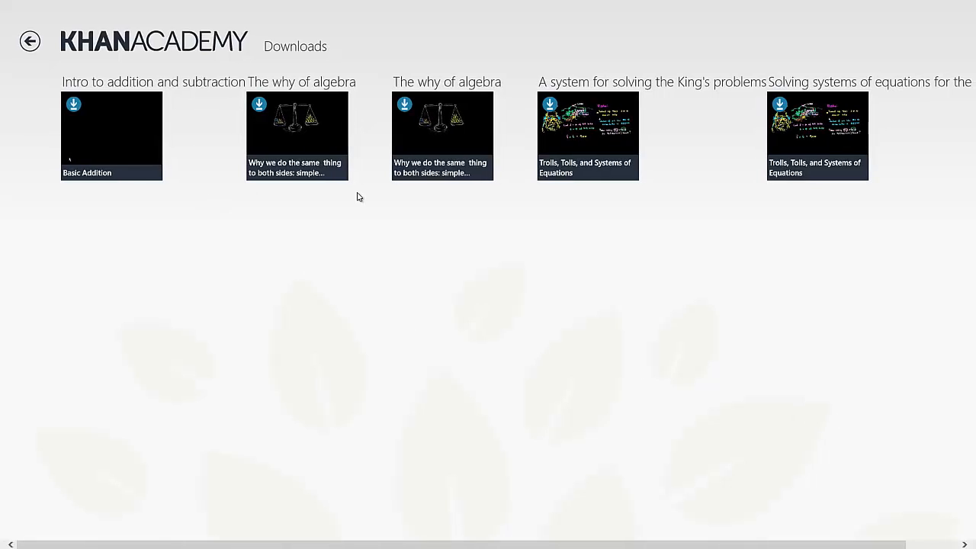
mouse_move(610, 198)
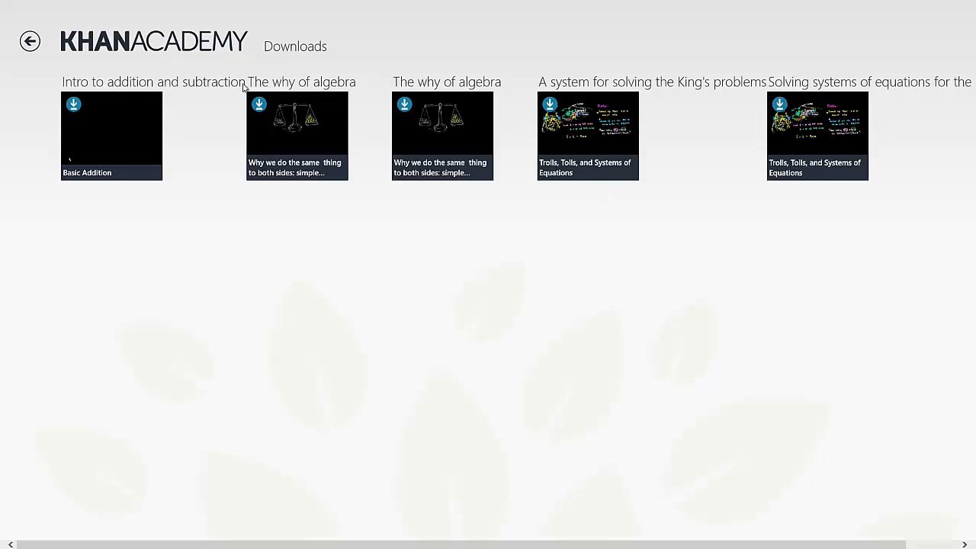
mouse_move(235, 94)
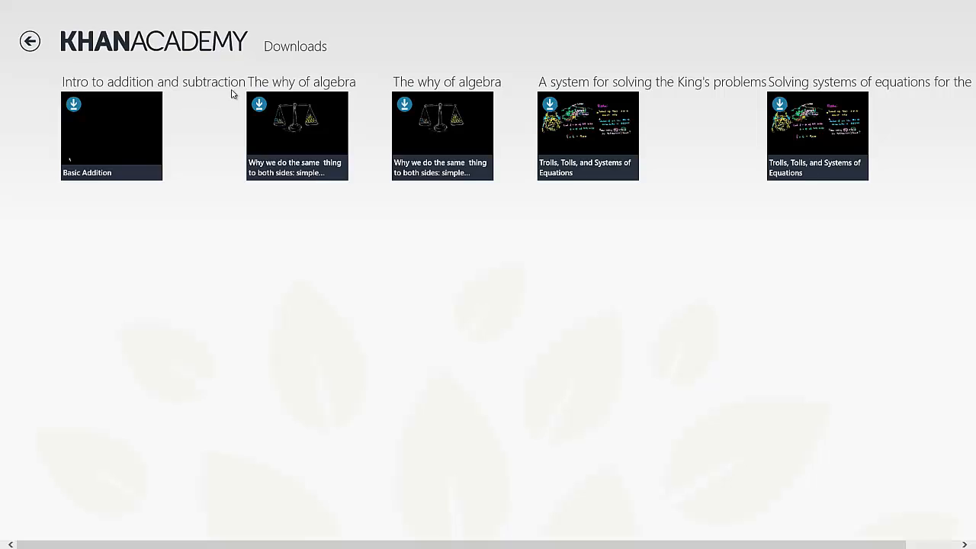
mouse_move(73, 98)
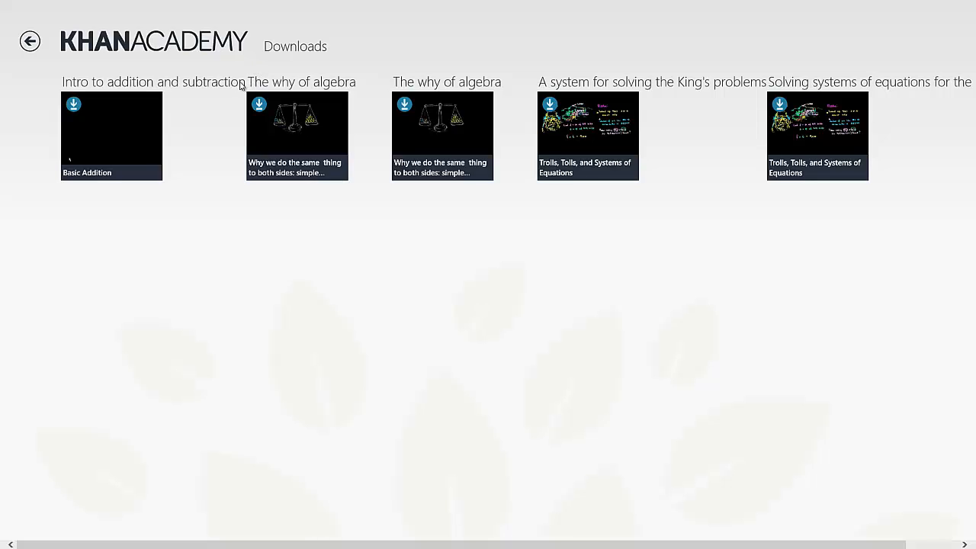
mouse_move(263, 92)
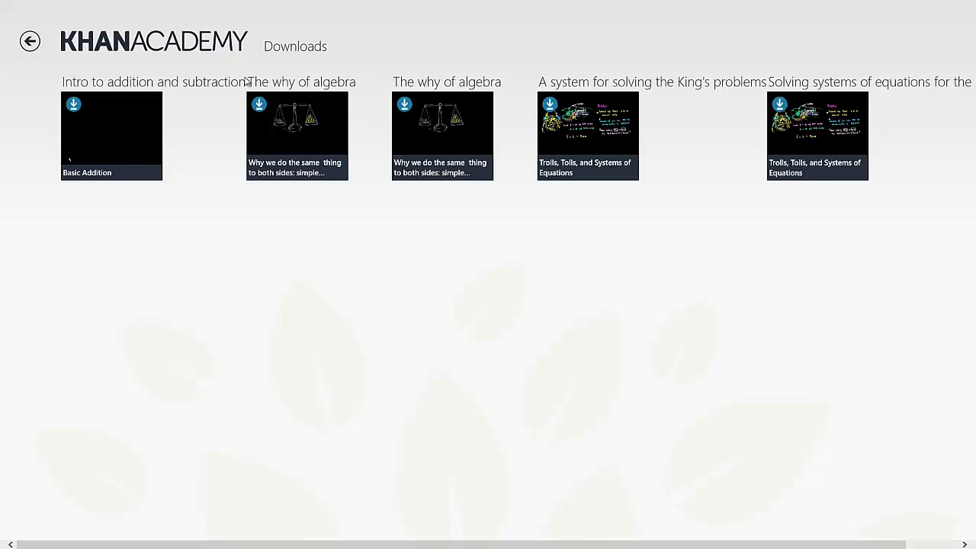
mouse_move(260, 64)
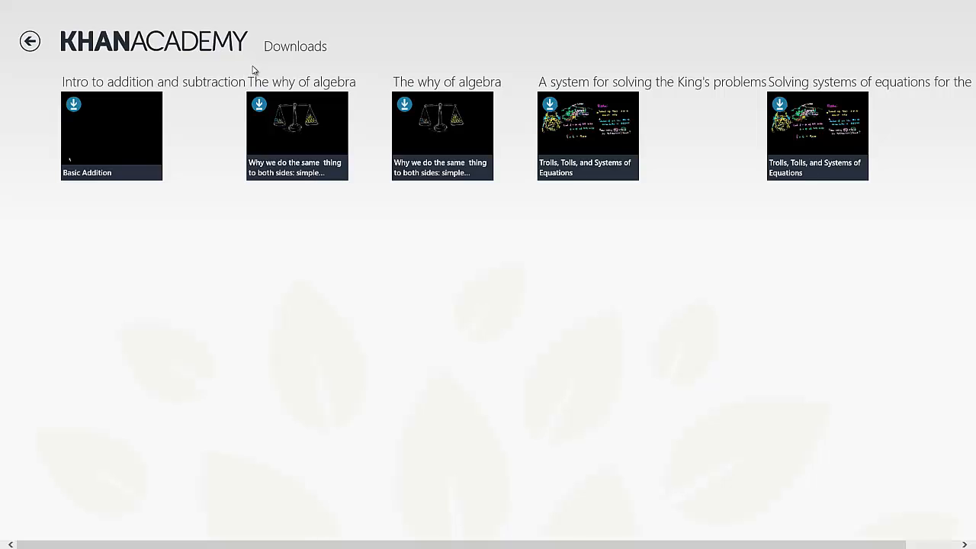
mouse_move(761, 84)
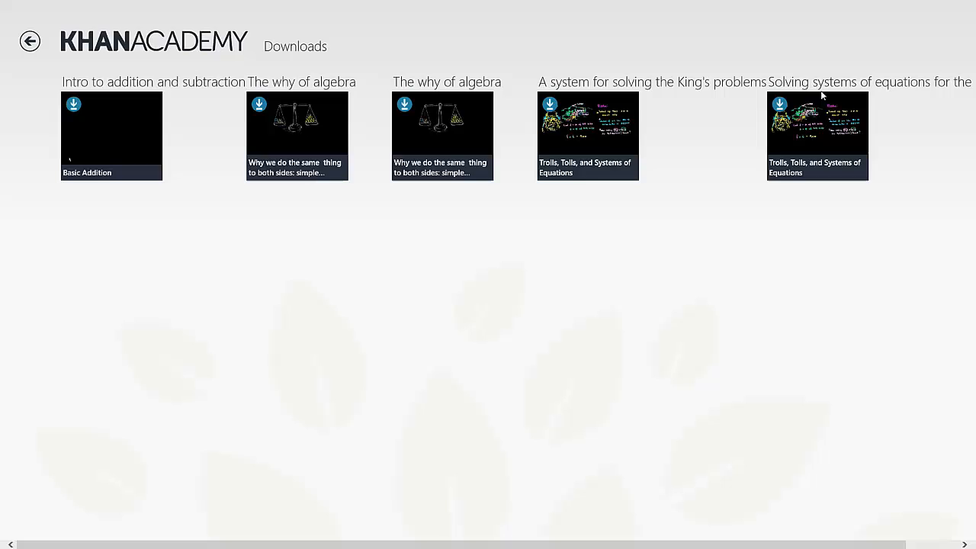
mouse_move(363, 73)
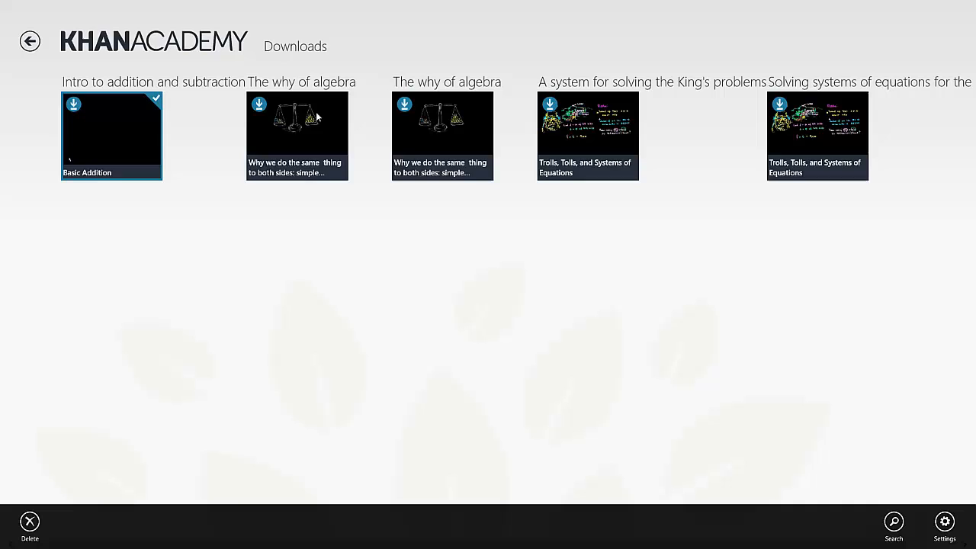
Mark the remaining downloaded videos so all five are selected for deletion.
click(296, 134)
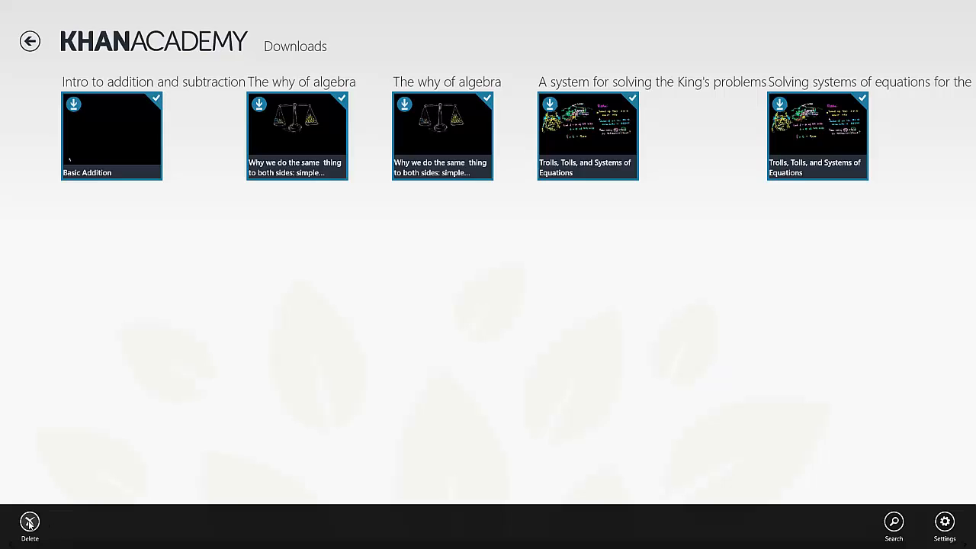
mouse_move(861, 489)
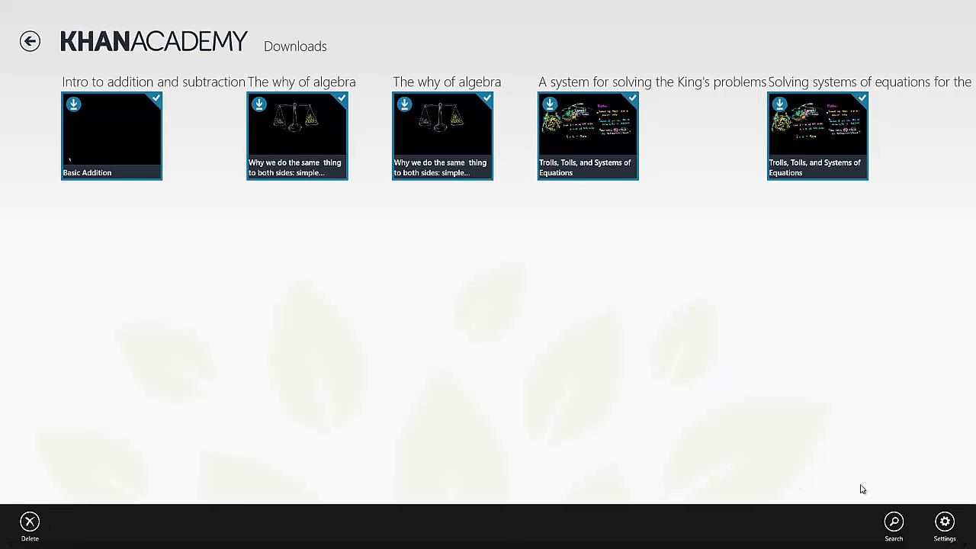
mouse_move(907, 486)
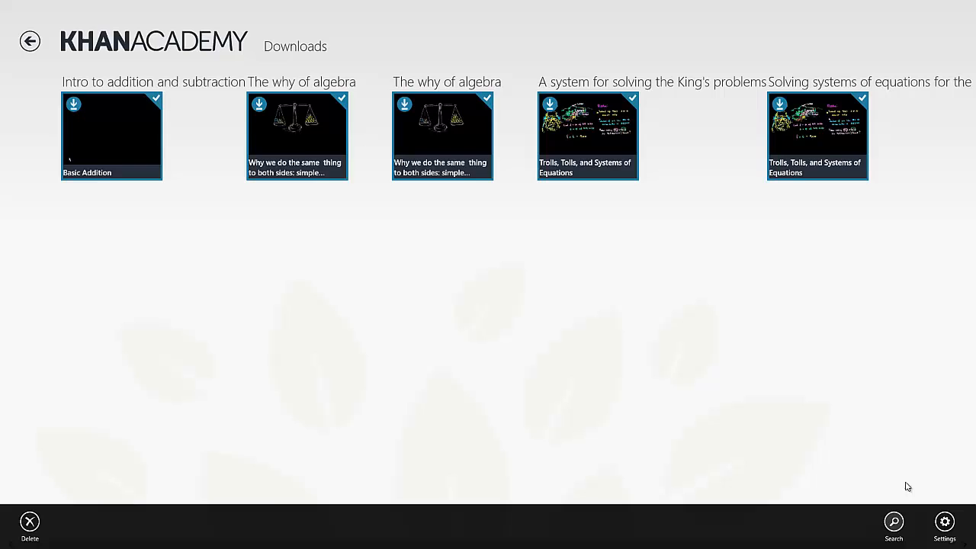
mouse_move(755, 406)
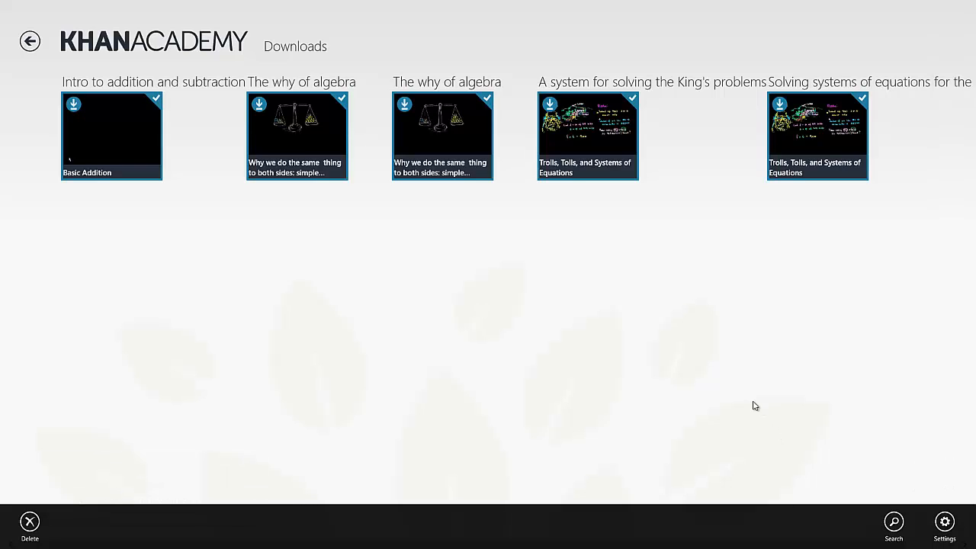
In the Settings charm's Permissions, switch Notifications to Off and return to the settings list.
click(944, 526)
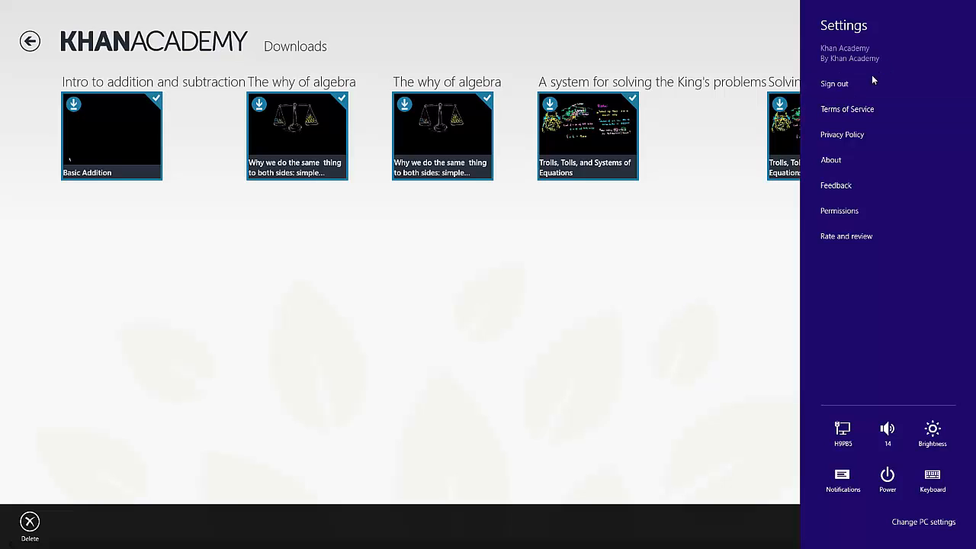
mouse_move(866, 99)
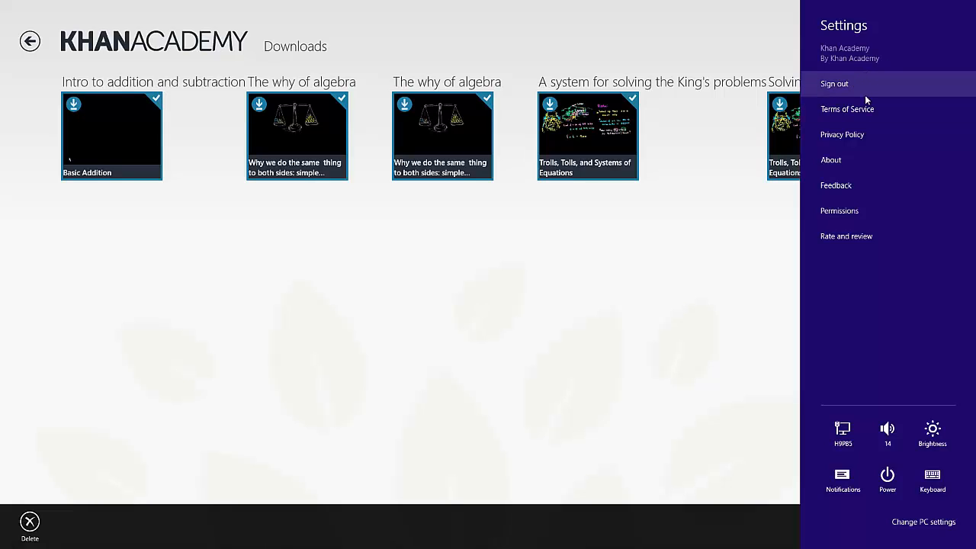
mouse_move(863, 88)
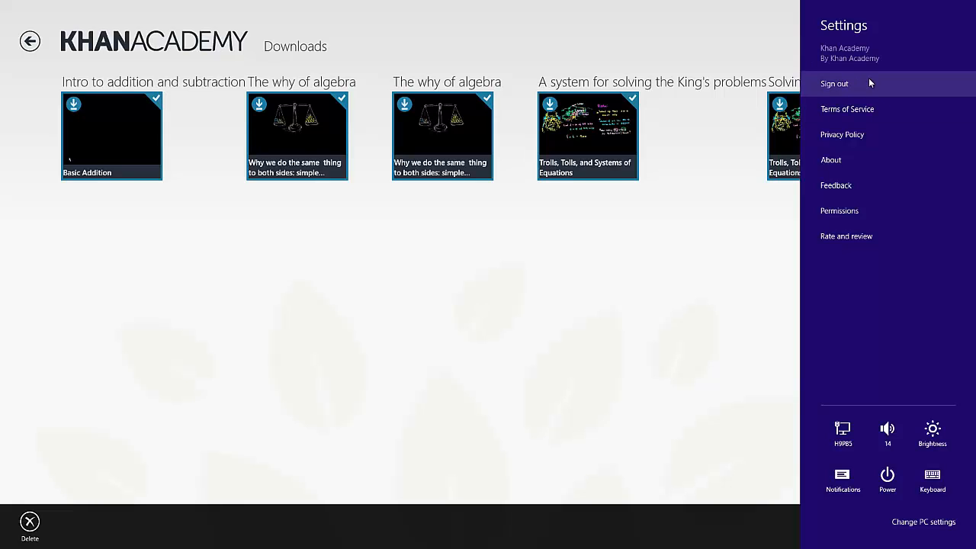
mouse_move(830, 160)
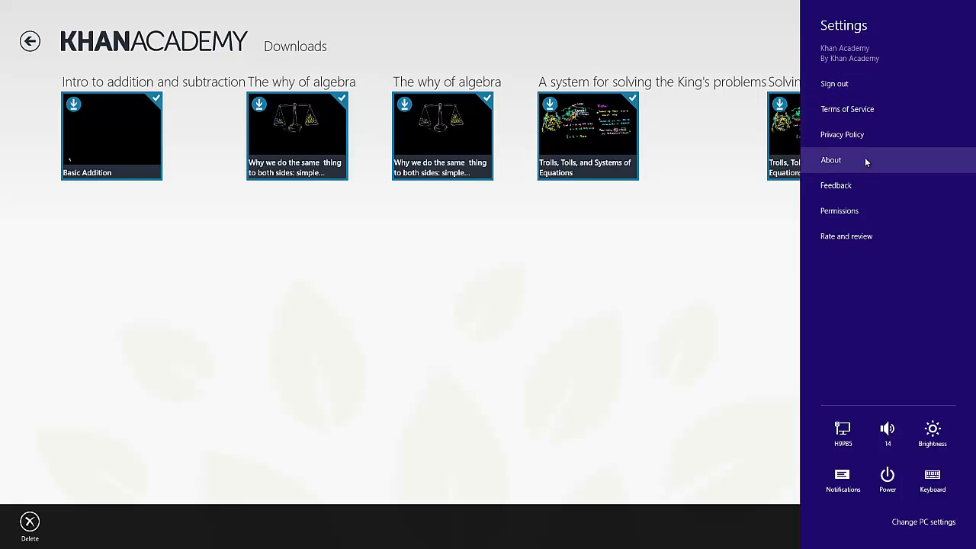
click(829, 160)
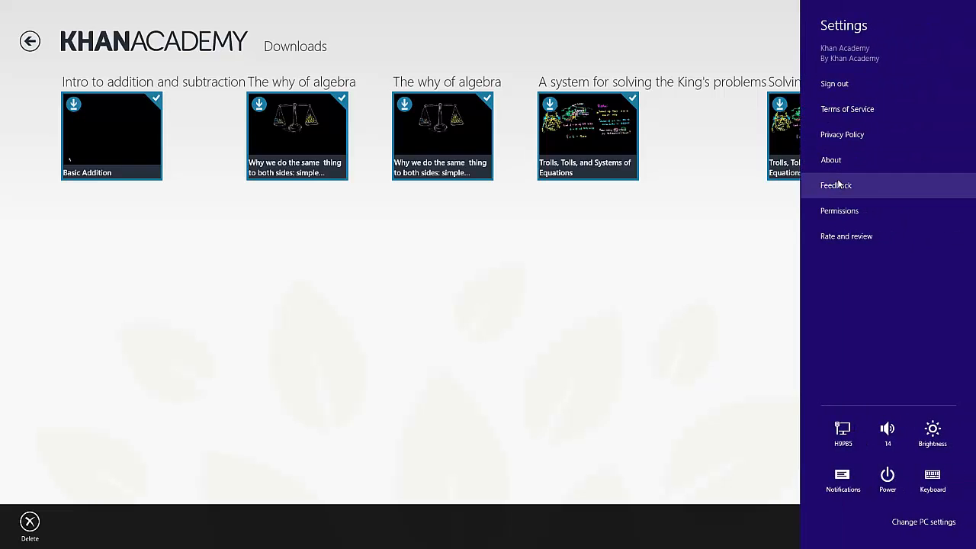
mouse_move(838, 210)
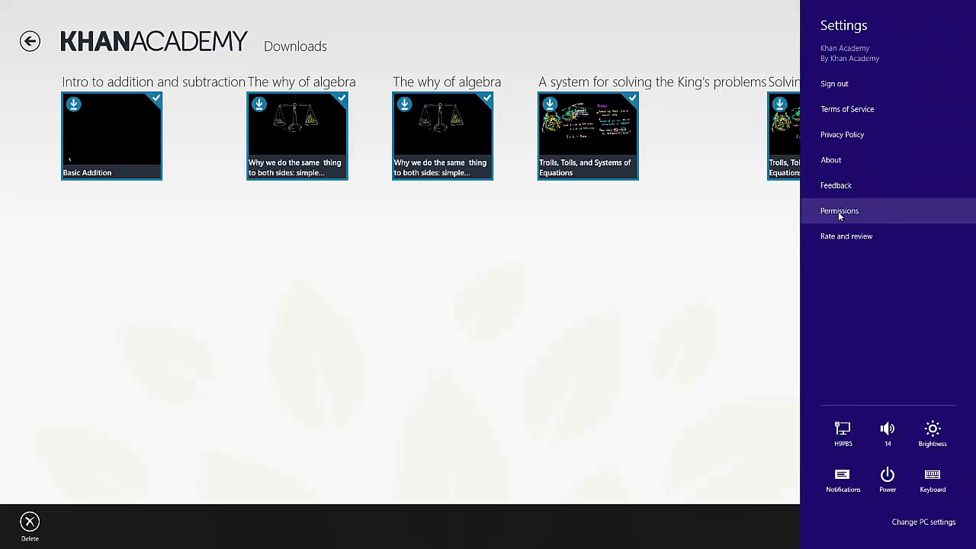
click(839, 211)
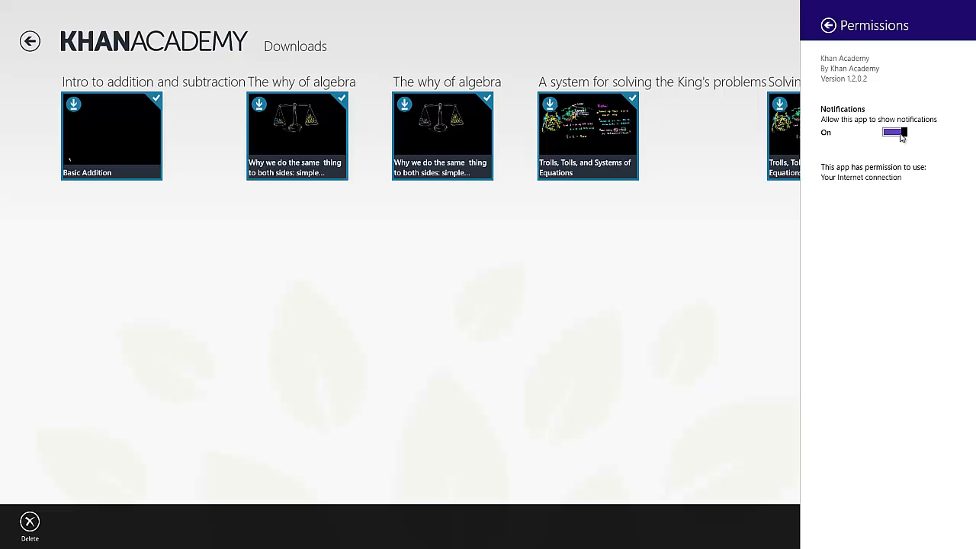
click(893, 131)
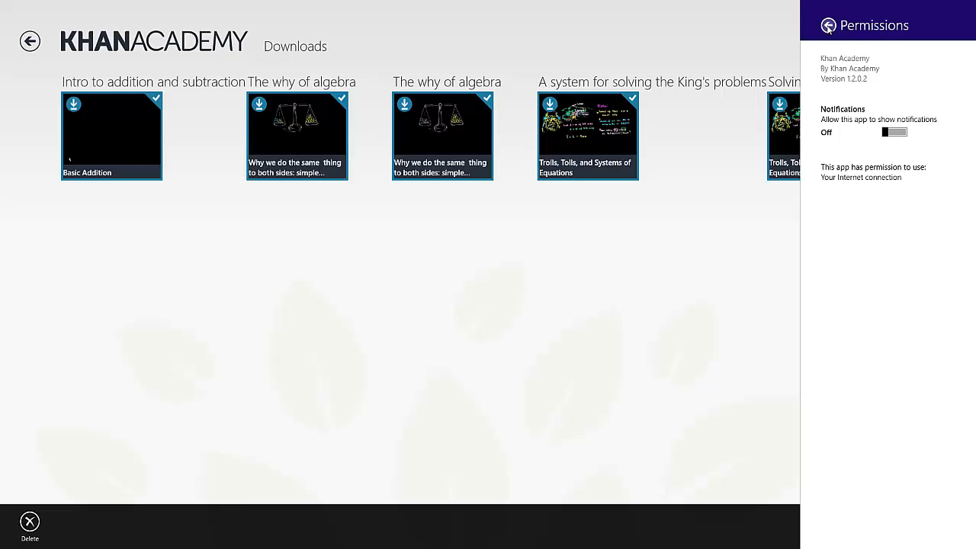
click(827, 24)
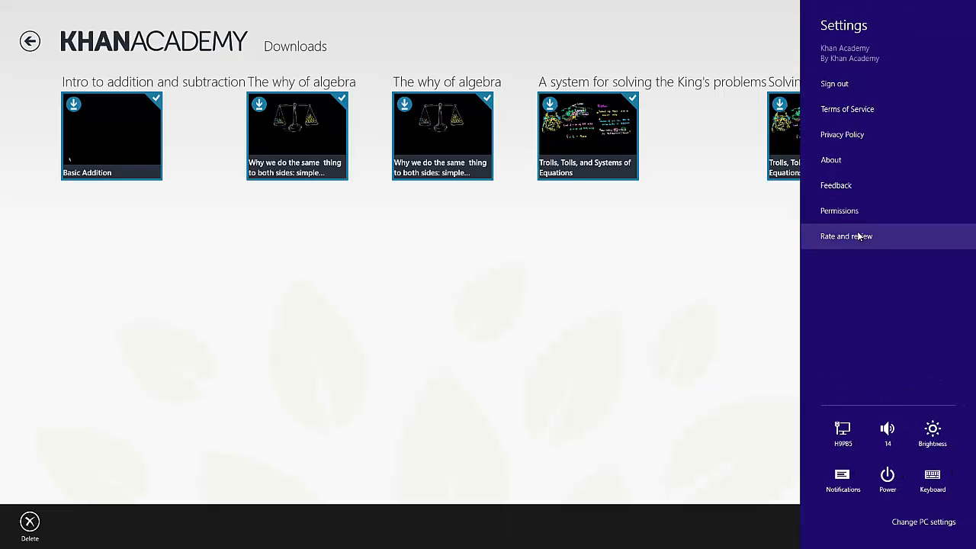
mouse_move(643, 244)
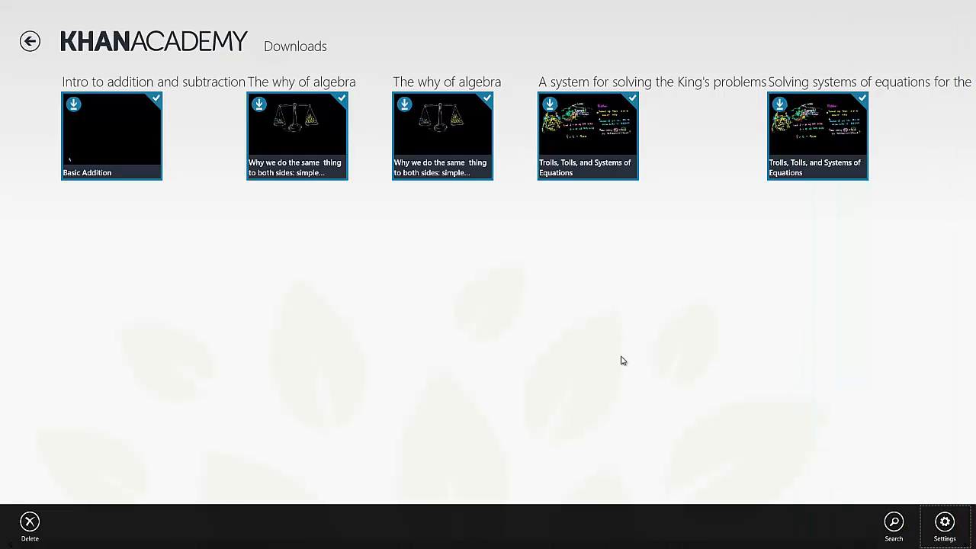
mouse_move(289, 396)
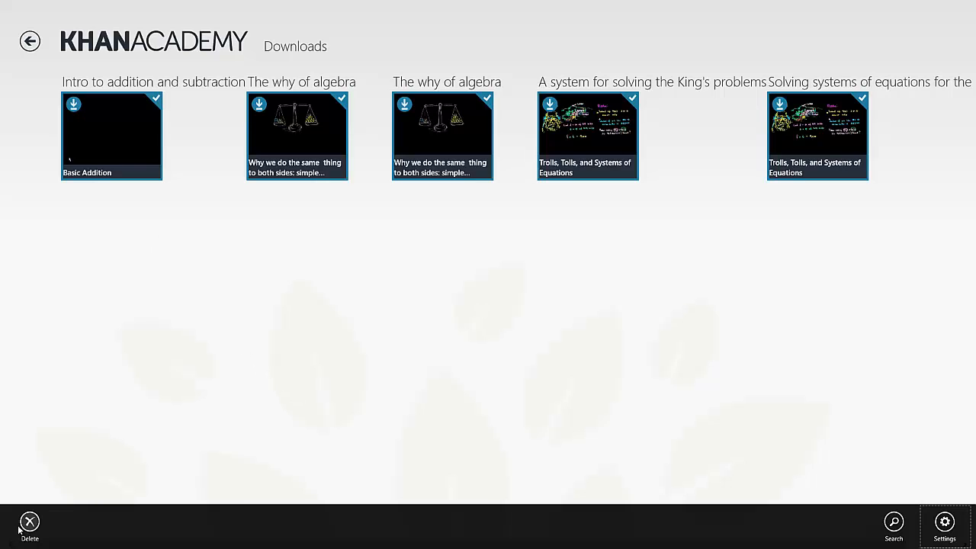
Delete the selected downloaded videos and confirm, dropping the downloads count to zero.
click(28, 526)
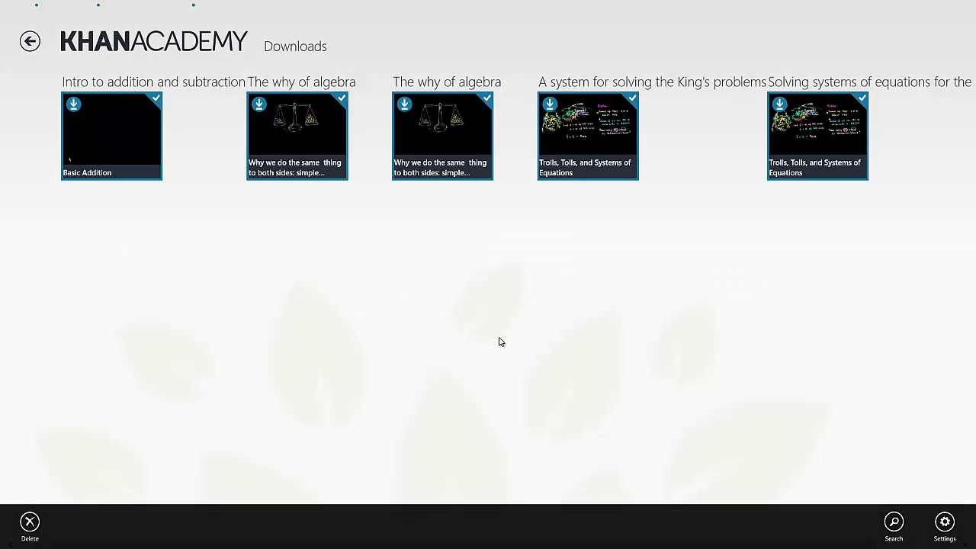
click(31, 41)
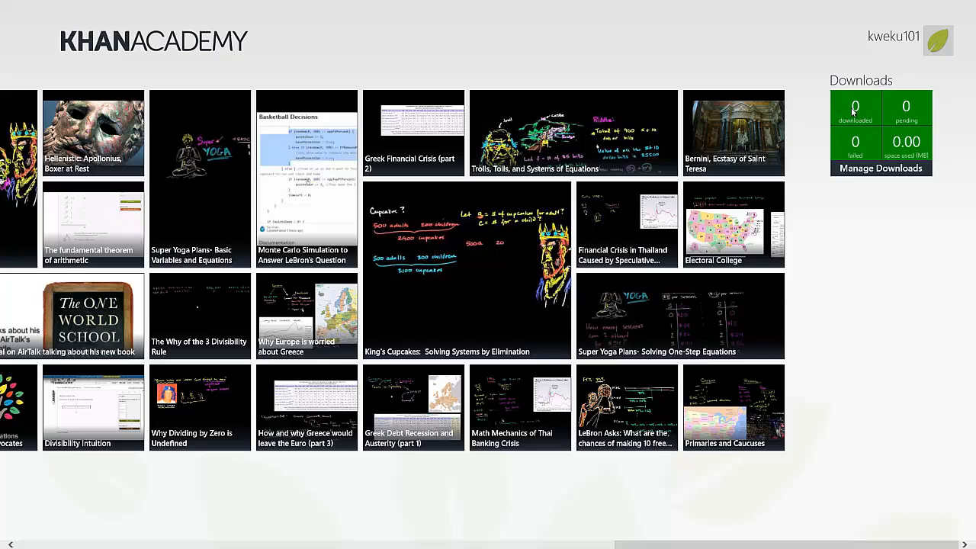
mouse_move(881, 107)
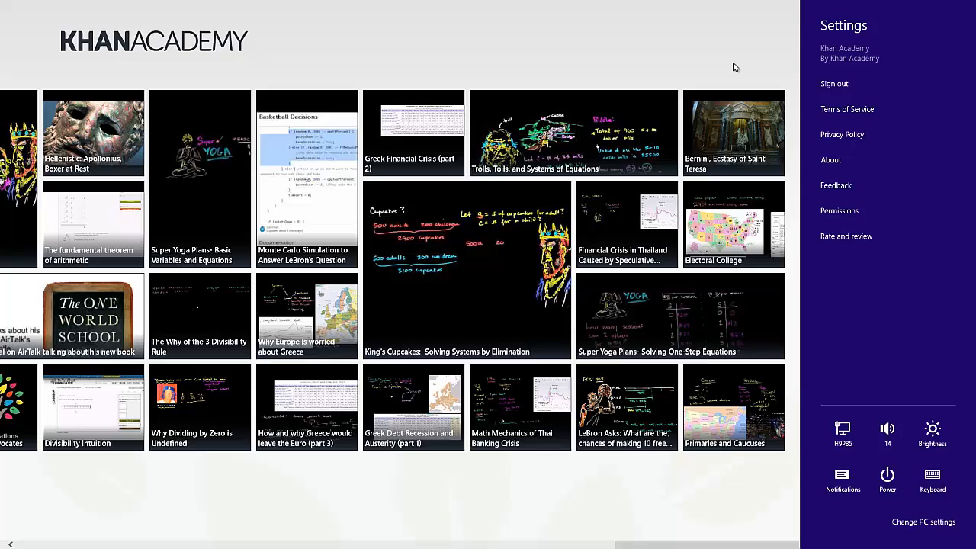
mouse_move(680, 131)
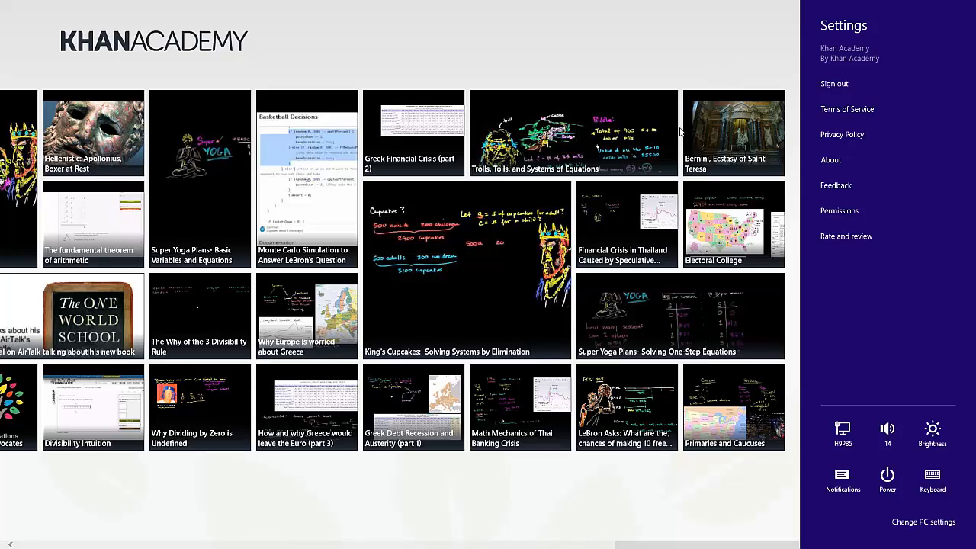
mouse_move(684, 73)
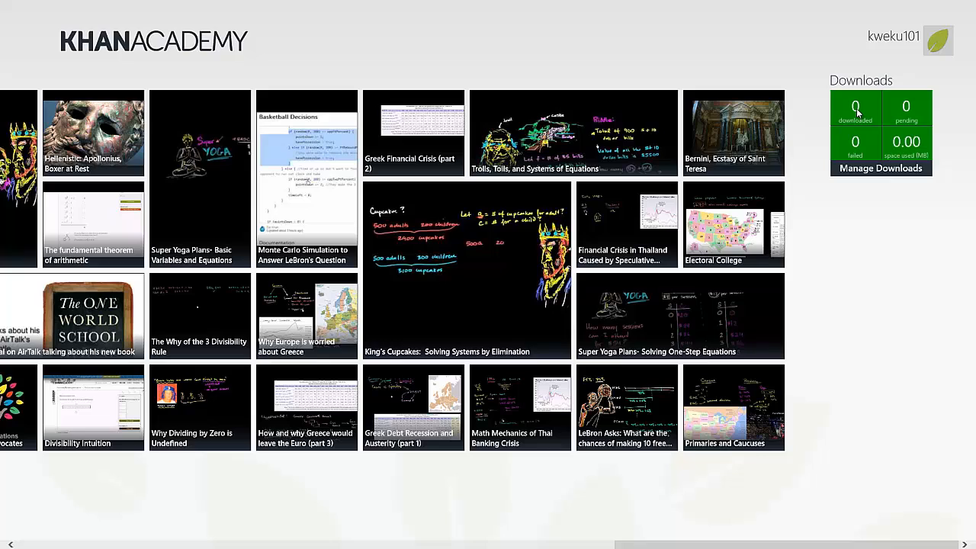
mouse_move(756, 167)
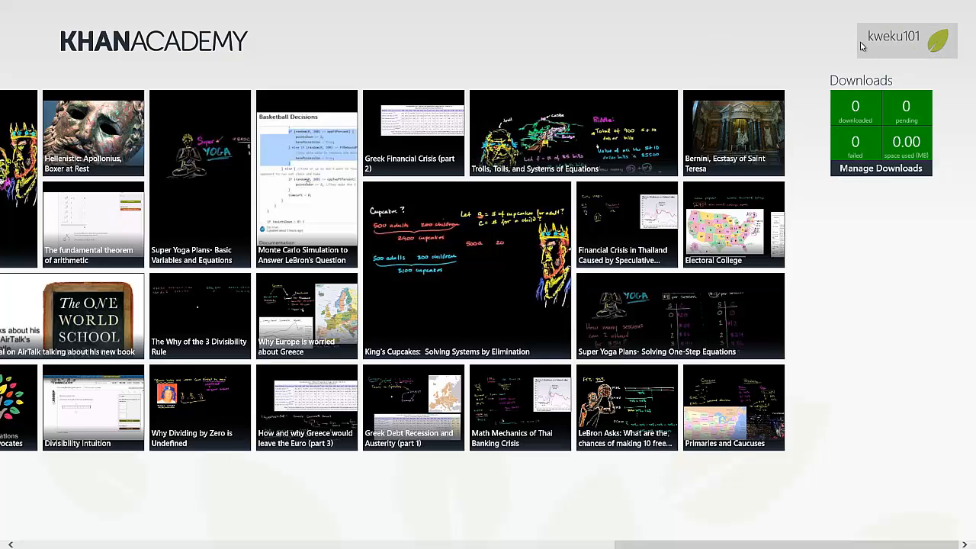
mouse_move(887, 155)
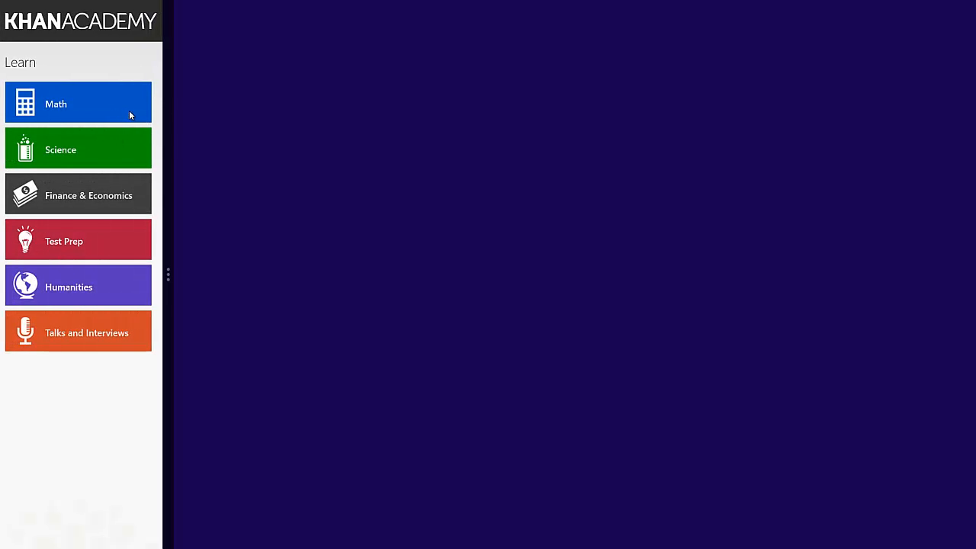
mouse_move(68, 110)
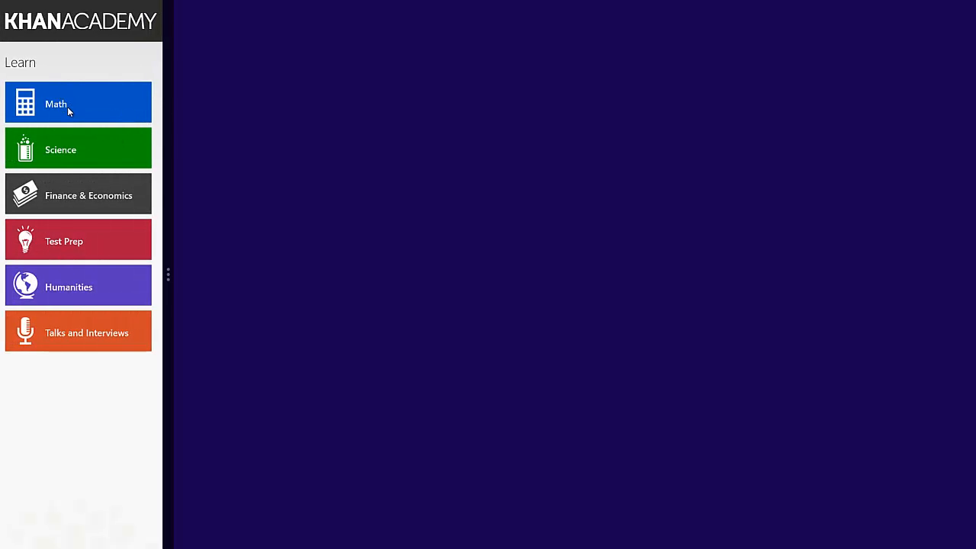
mouse_move(107, 345)
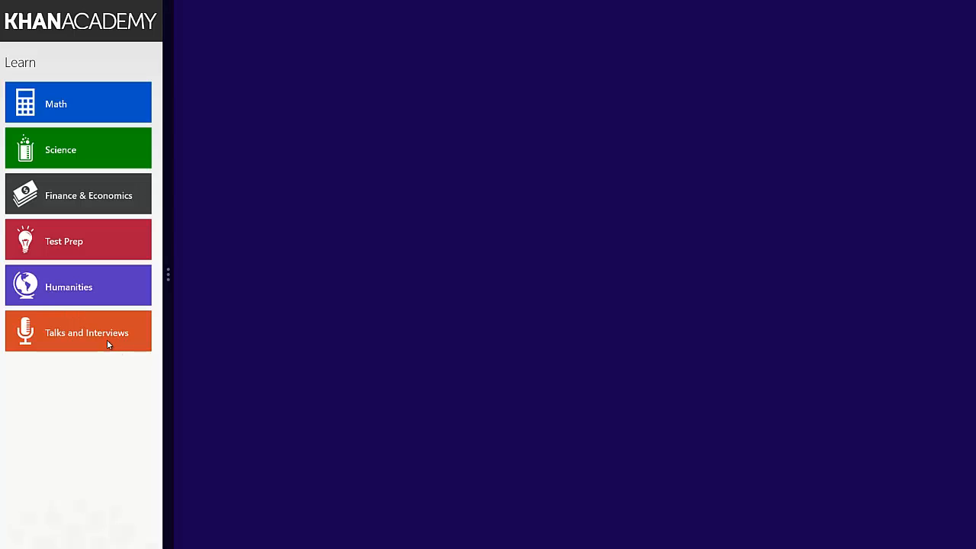
Browse Math into Arithmetic and Pre-Algebra, then the ratios and proportions topic.
click(55, 104)
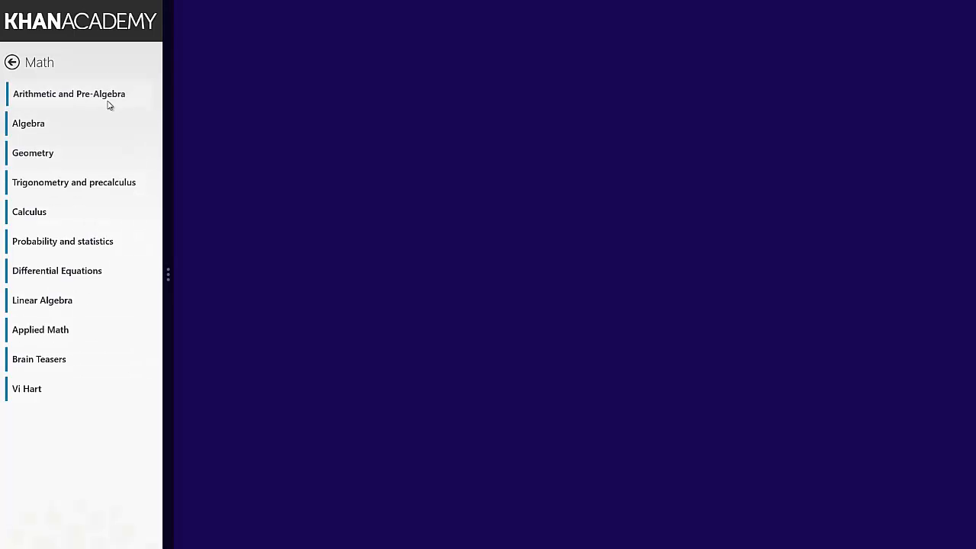
click(68, 93)
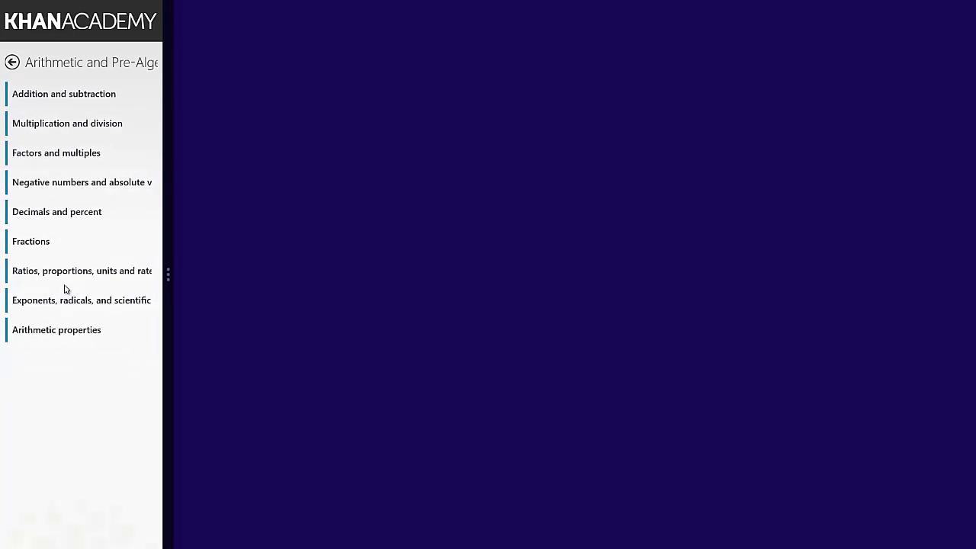
mouse_move(84, 274)
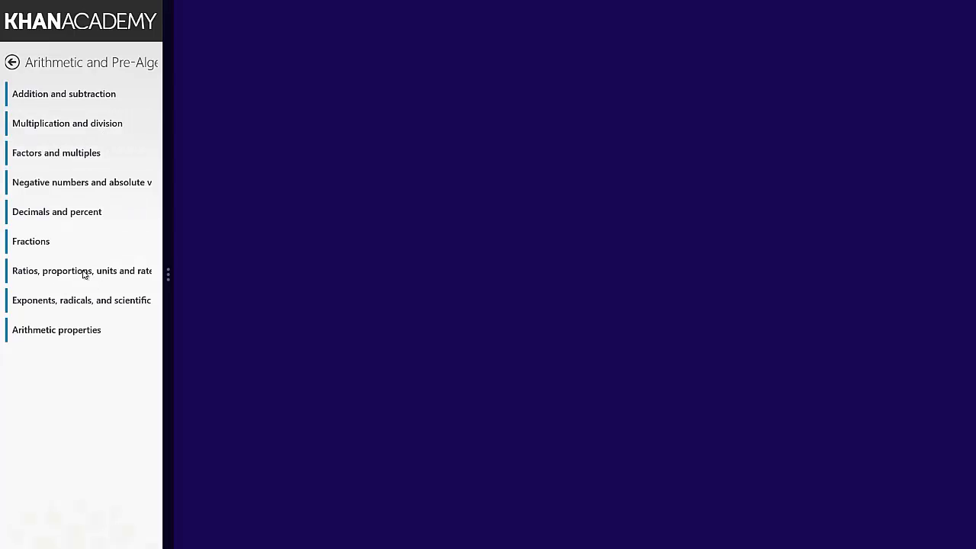
click(64, 93)
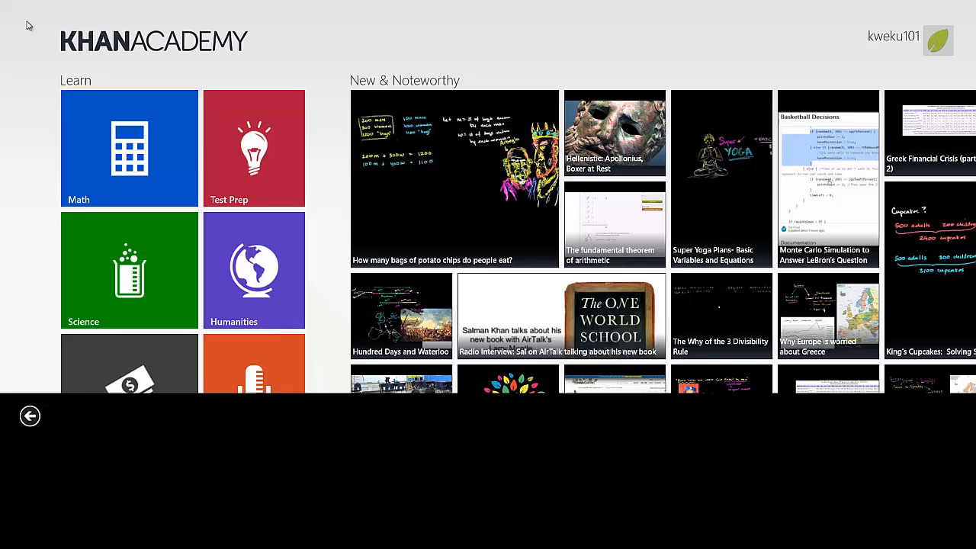
Scroll the full-width home hub showing Learn subjects beside New & Noteworthy videos.
scroll(down, 3)
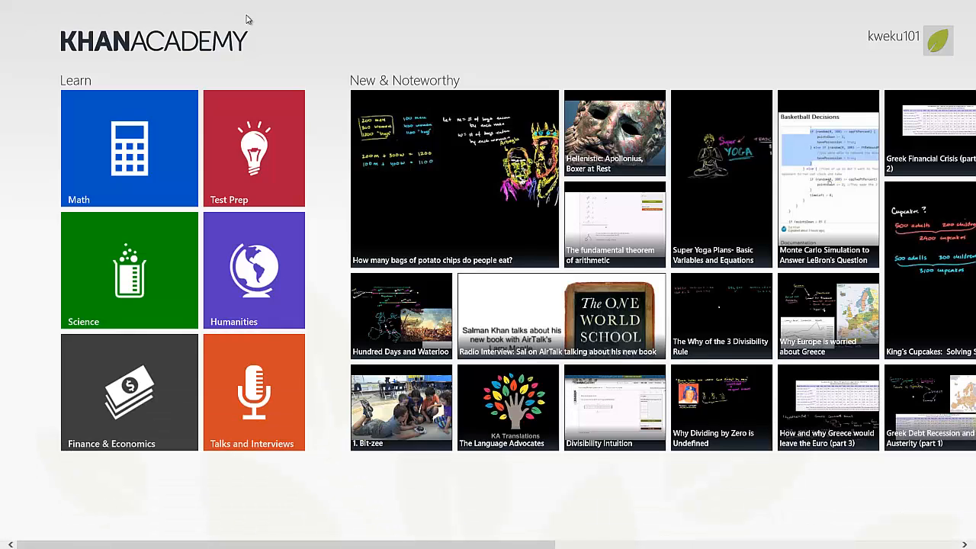